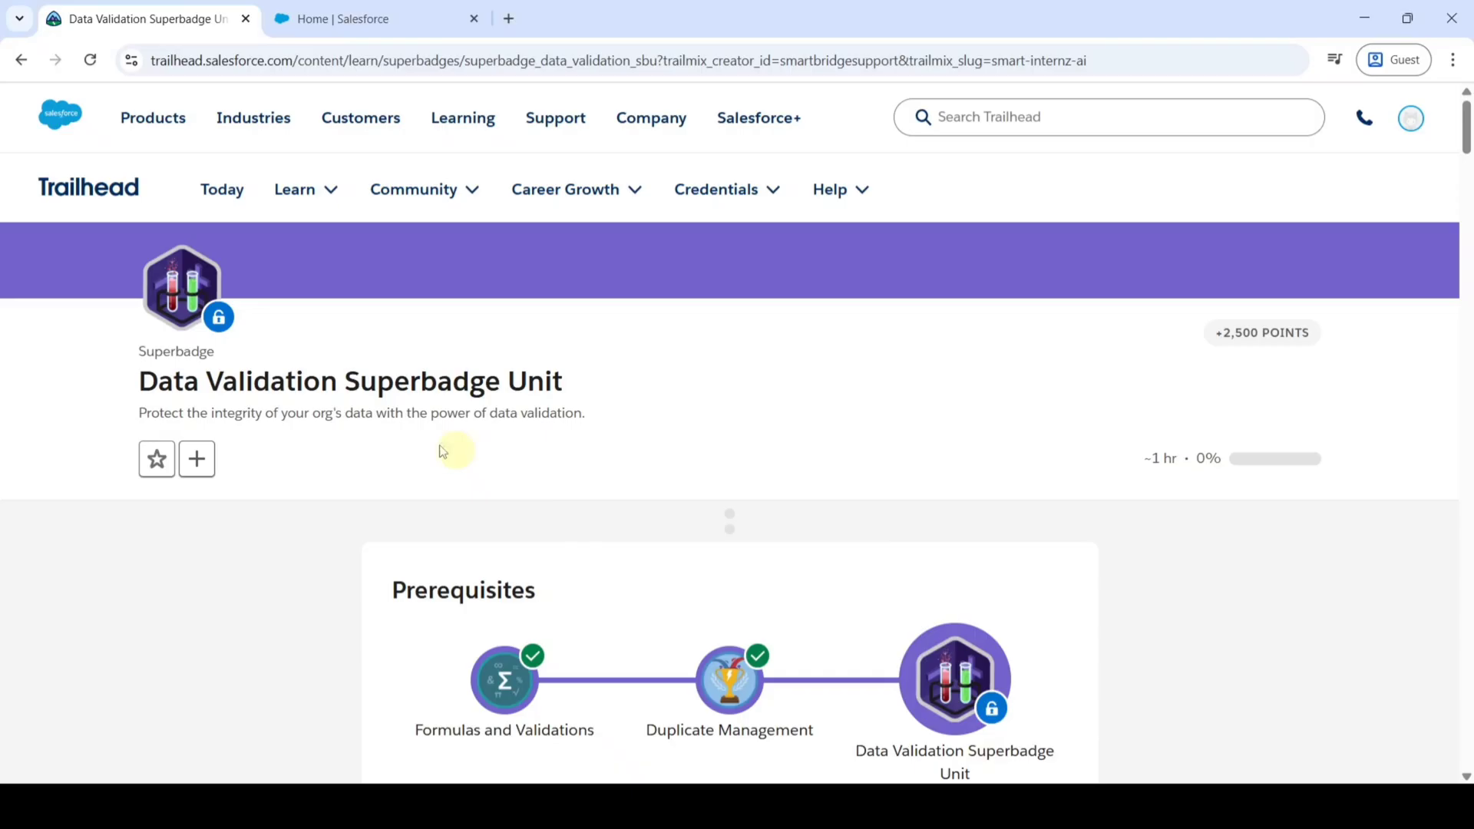
{"action": "mouse_move", "coordinate": [1391, 468]}
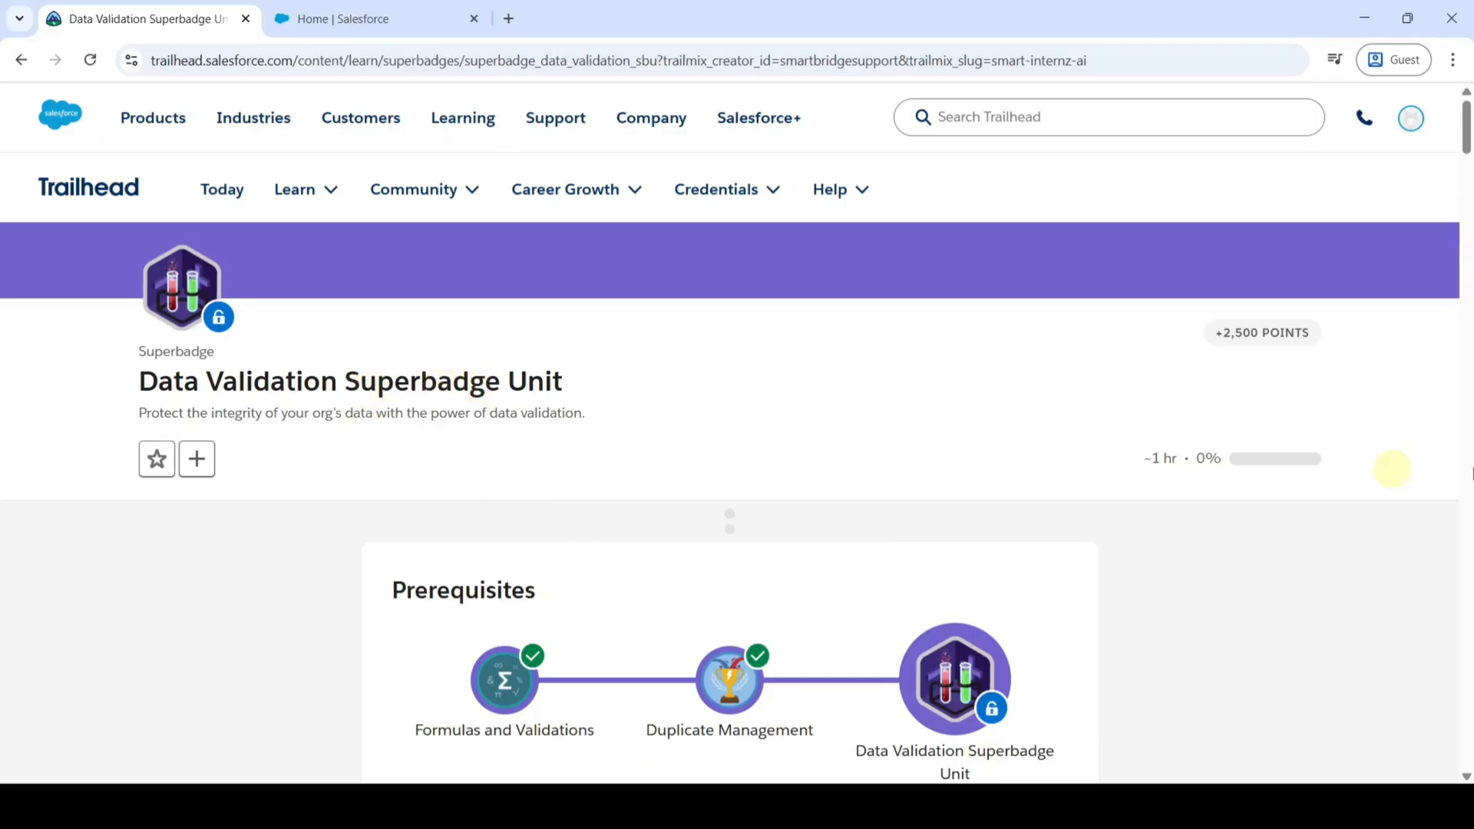
Scroll the Data Validation Superbadge Unit page down to the hands-on org's Launch button.
{"action": "scroll", "scroll_direction": "down", "scroll_amount": 3}
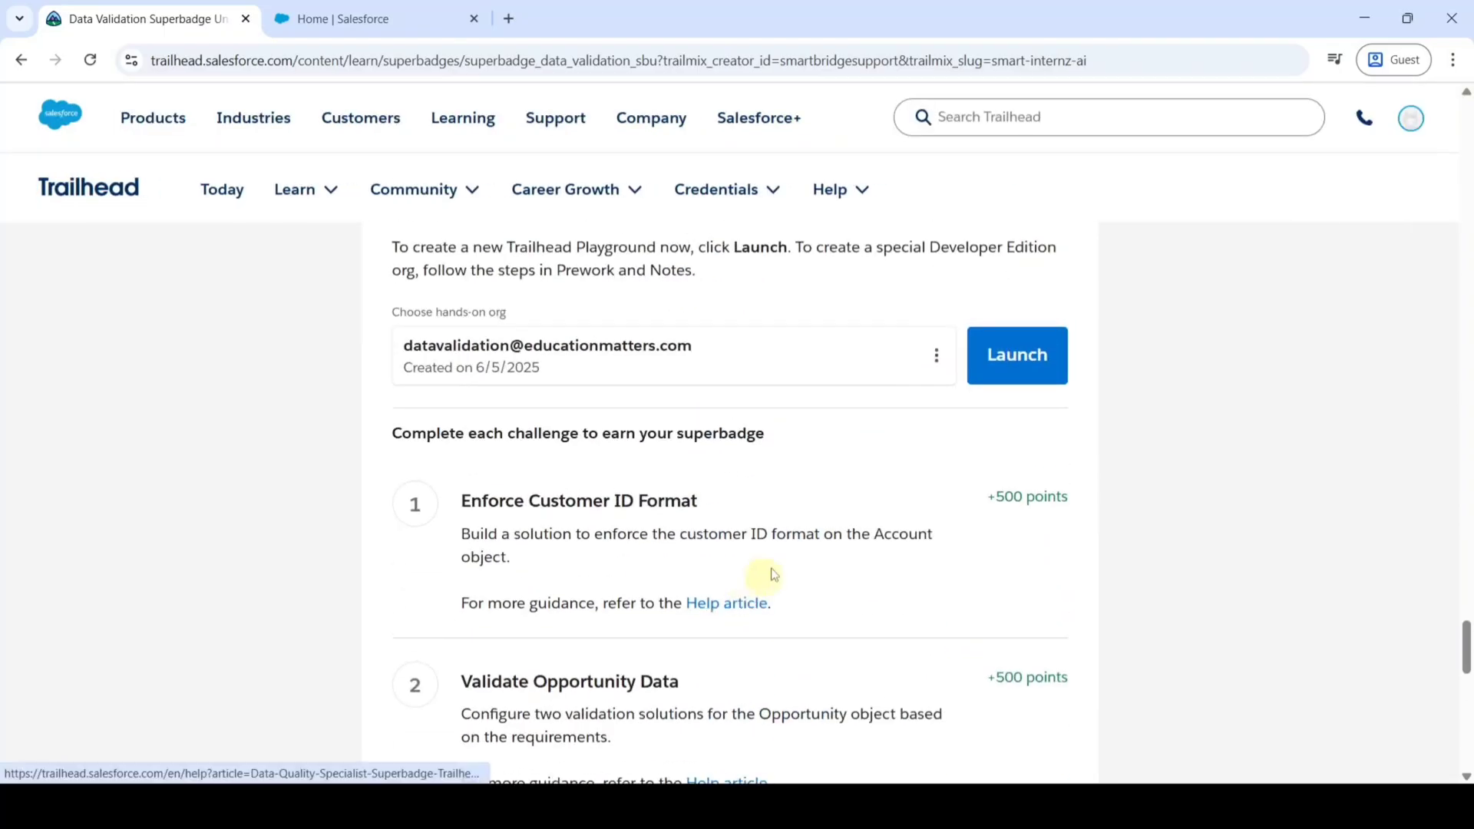
{"action": "left_click", "coordinate": [1016, 356]}
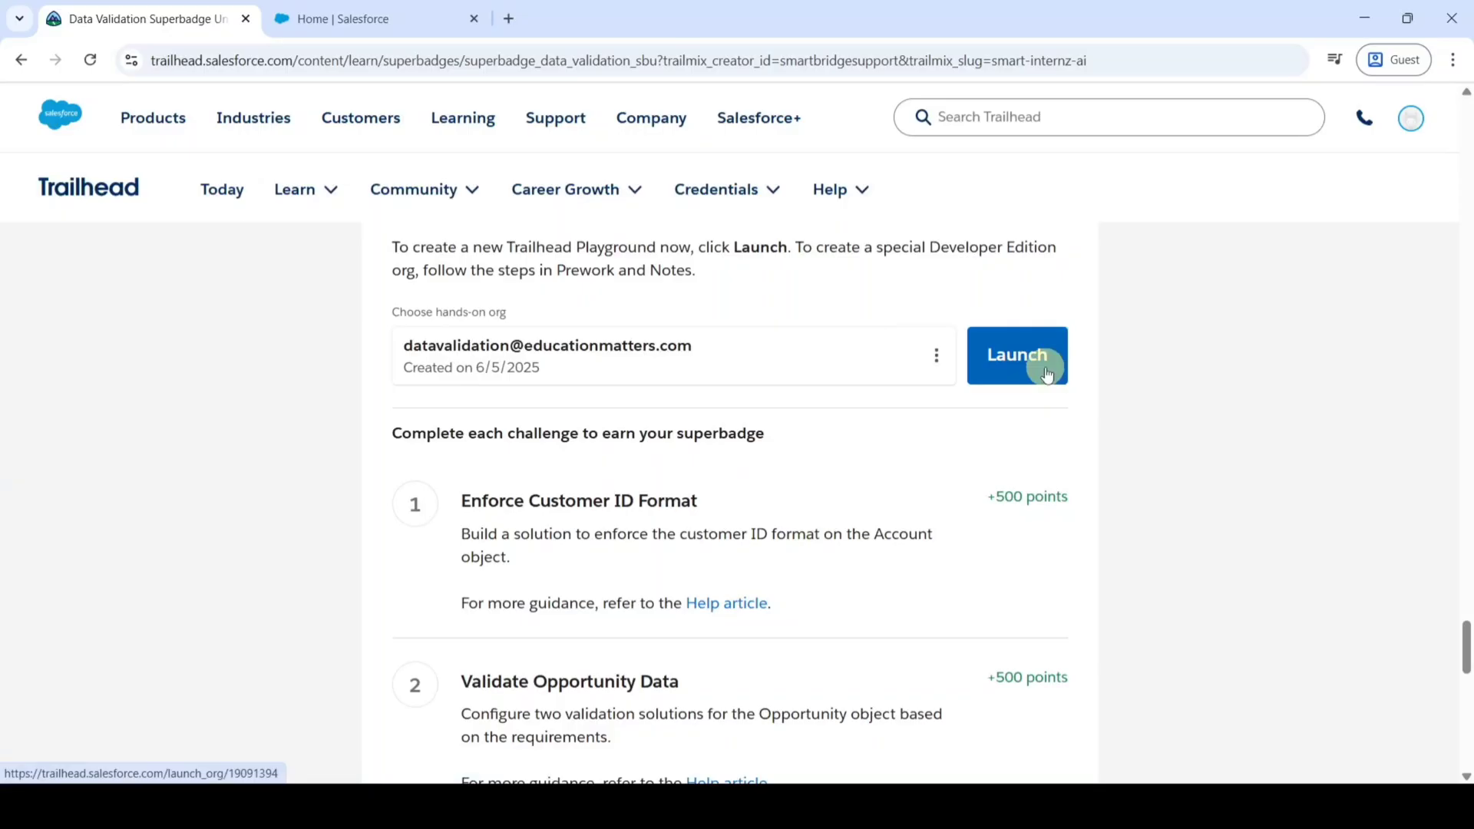
Launch the hands-on org, read the Prevent Duplicate Contact Records requirements, and return to Setup.
{"action": "left_click", "coordinate": [1017, 356]}
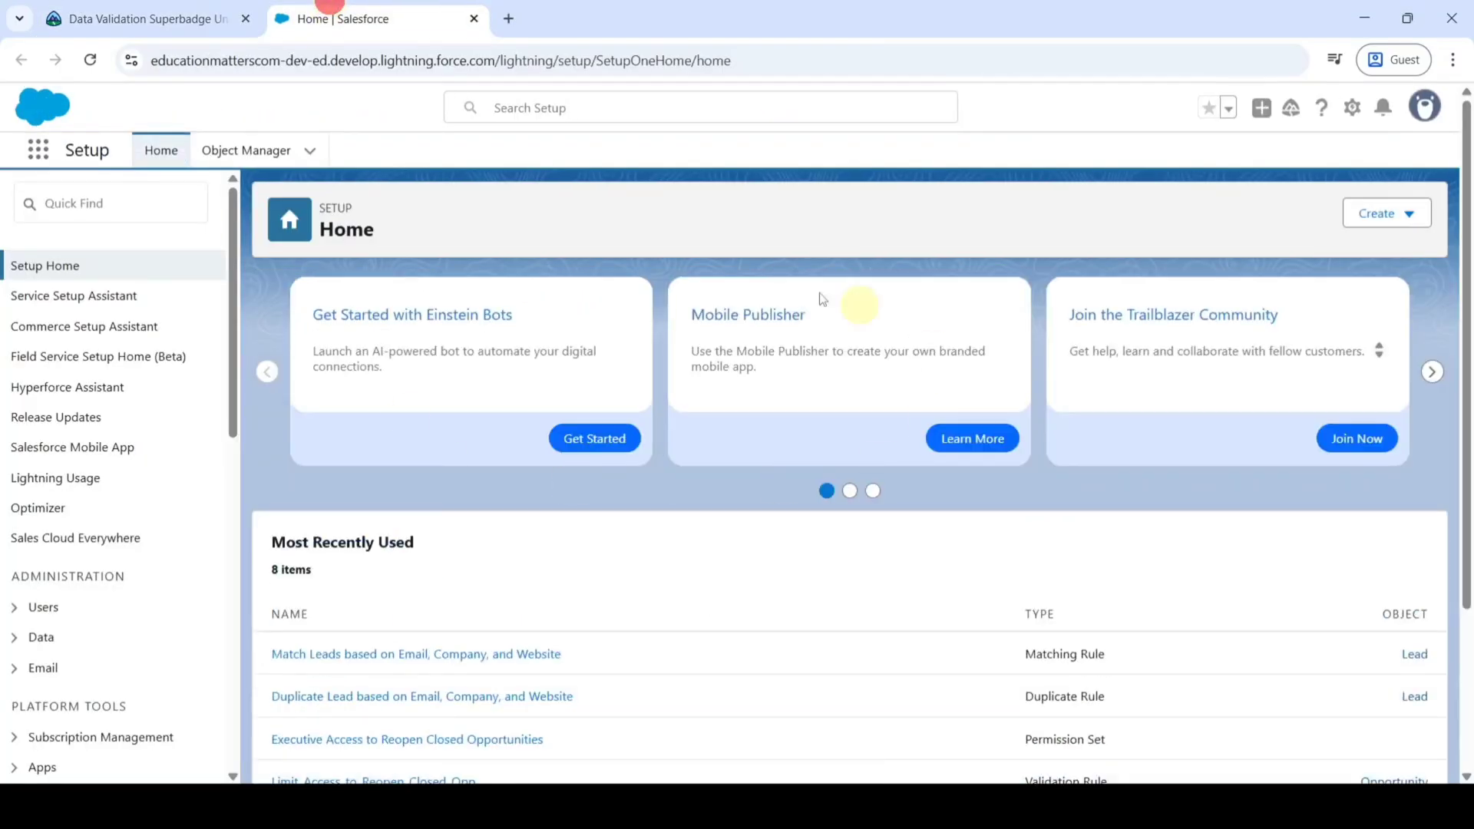
{"action": "mouse_move", "coordinate": [454, 498]}
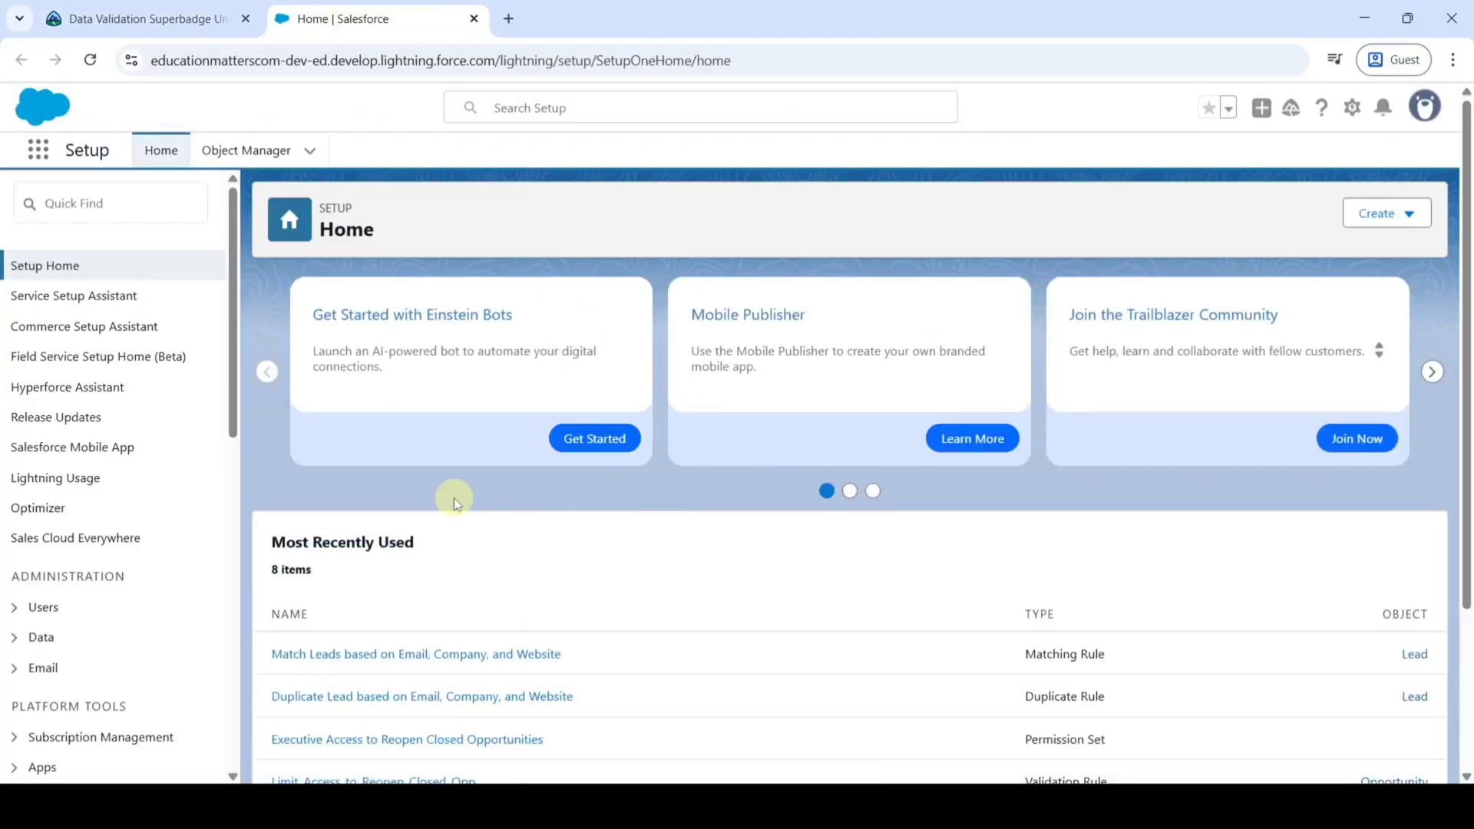
{"action": "left_click", "coordinate": [141, 18]}
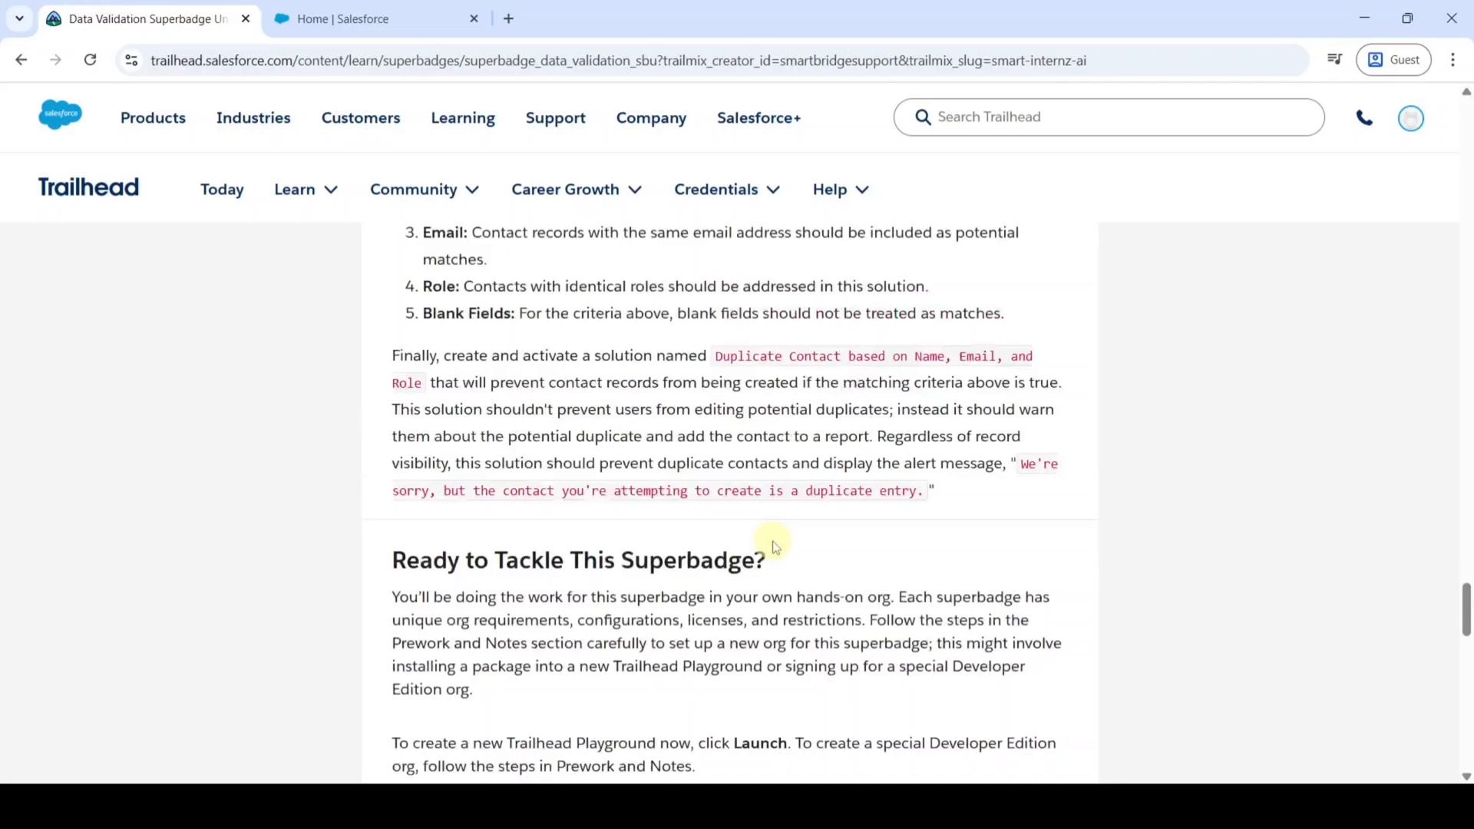
{"action": "scroll", "scroll_direction": "down", "scroll_amount": 3}
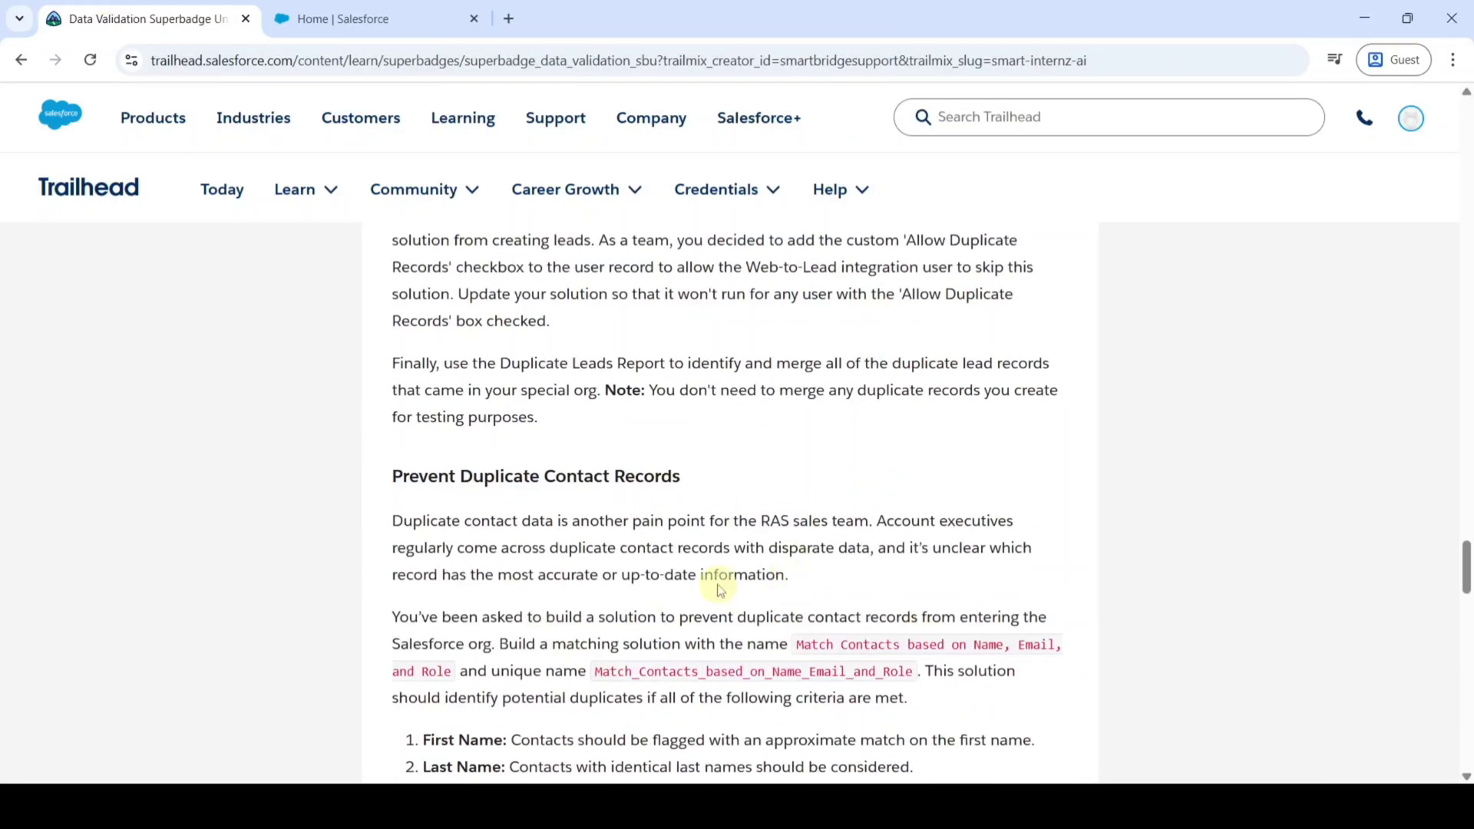
{"action": "scroll", "scroll_direction": "down", "scroll_amount": 3}
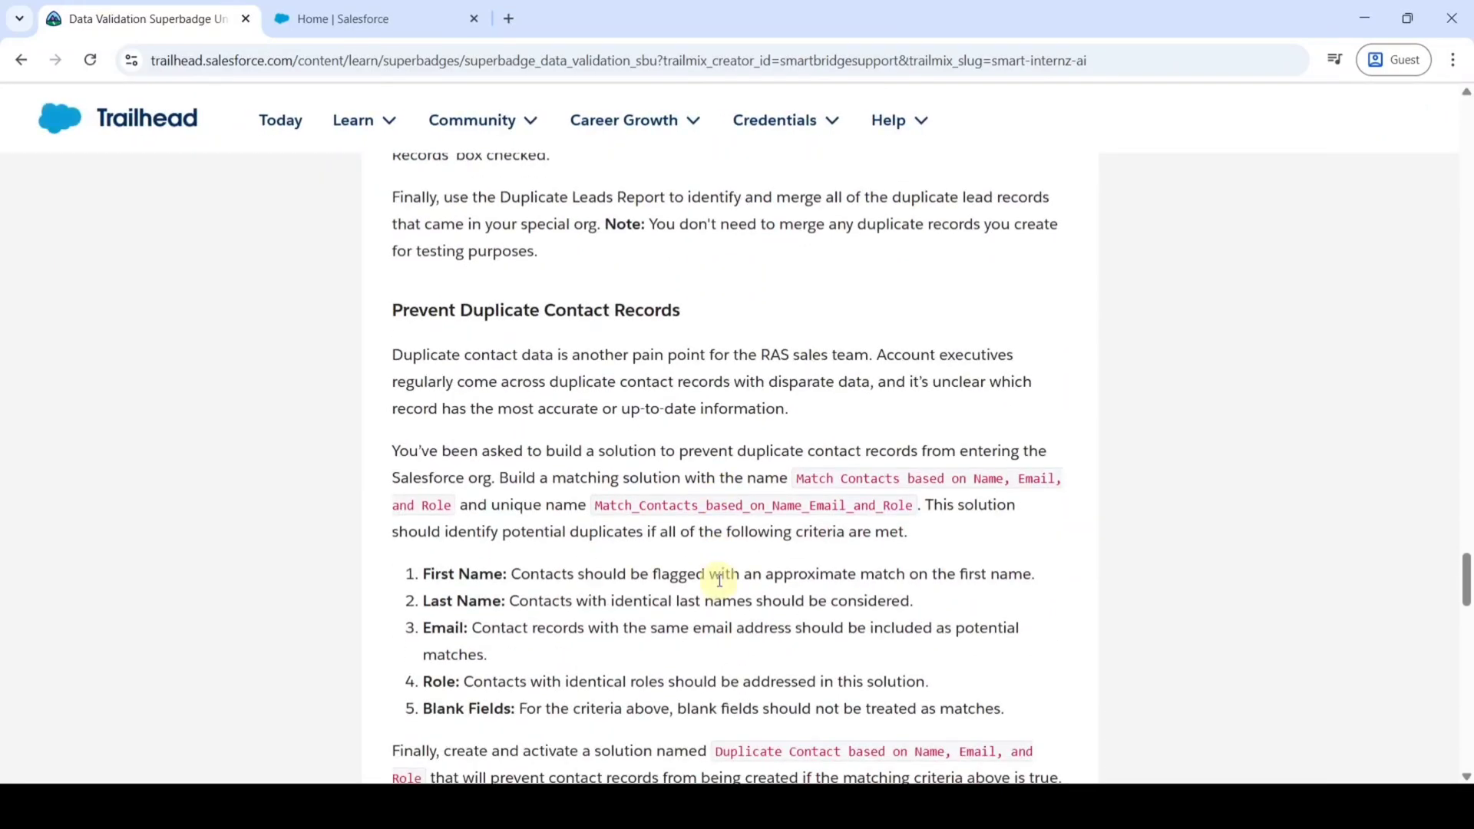
{"action": "scroll", "scroll_direction": "down", "scroll_amount": 3}
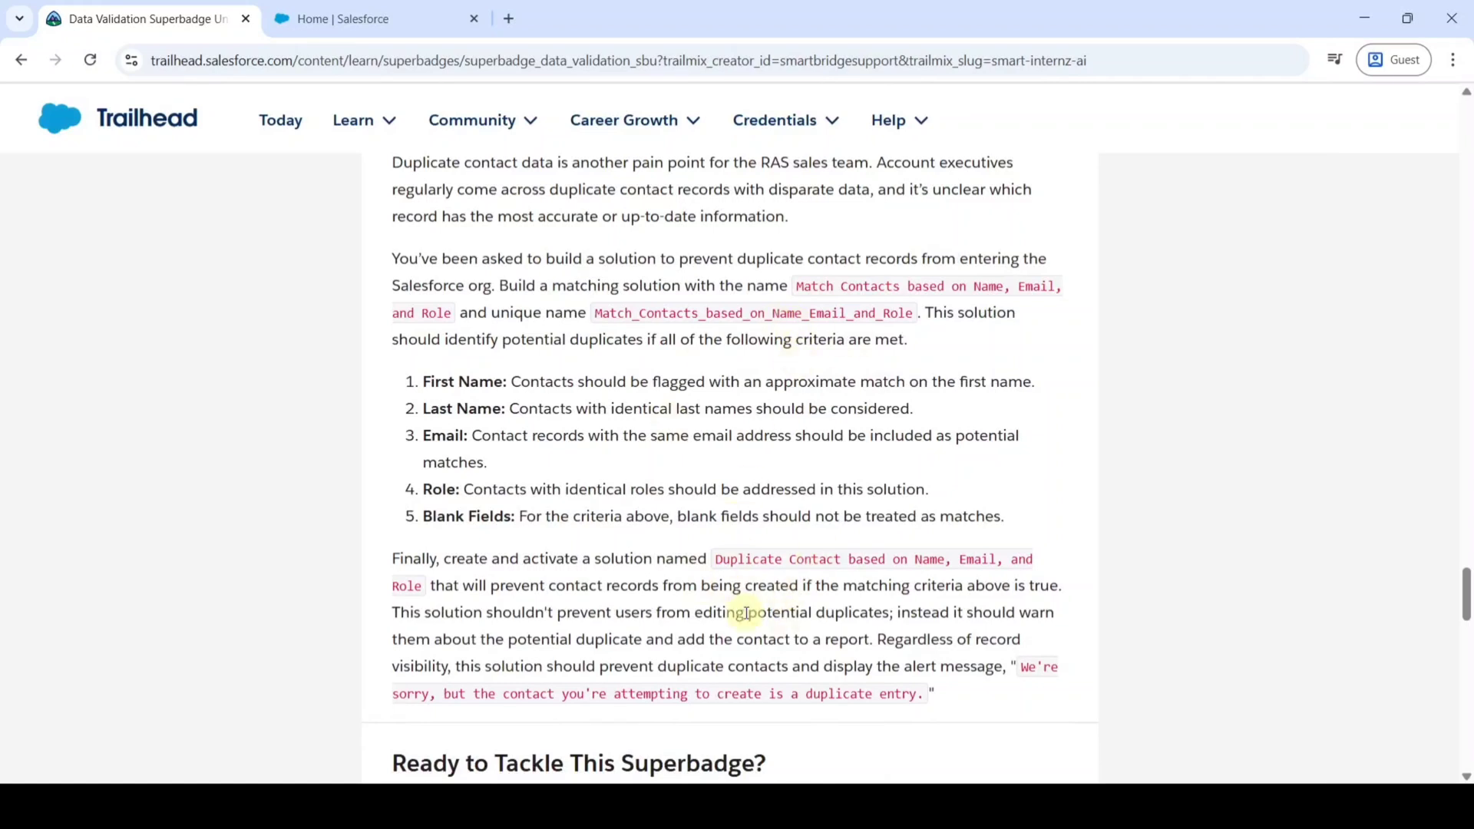
{"action": "left_click", "coordinate": [376, 18]}
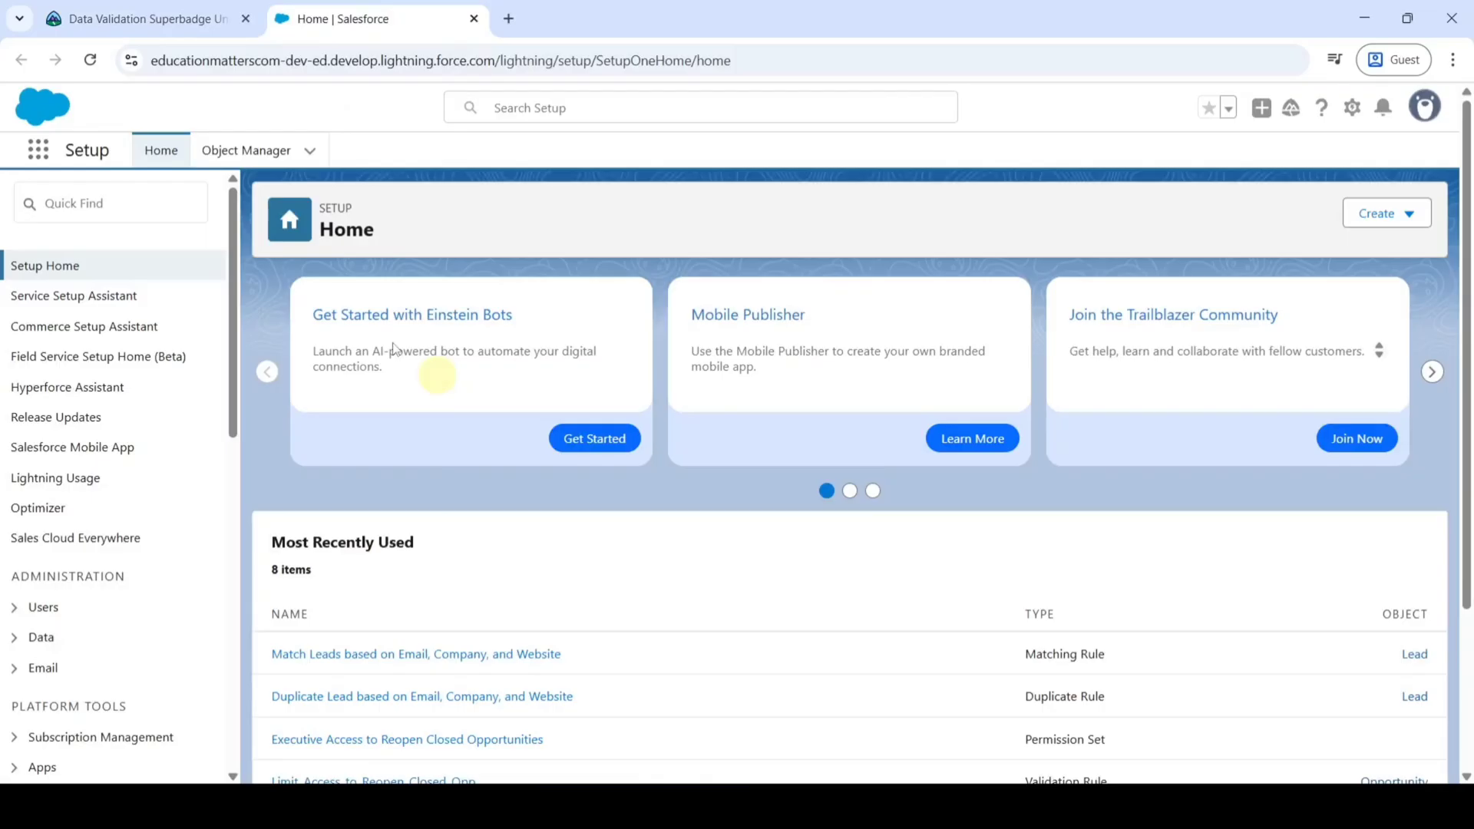
Search Quick Find for 'mat' and open Duplicate Management > Matching Rules.
{"action": "left_click", "coordinate": [111, 203]}
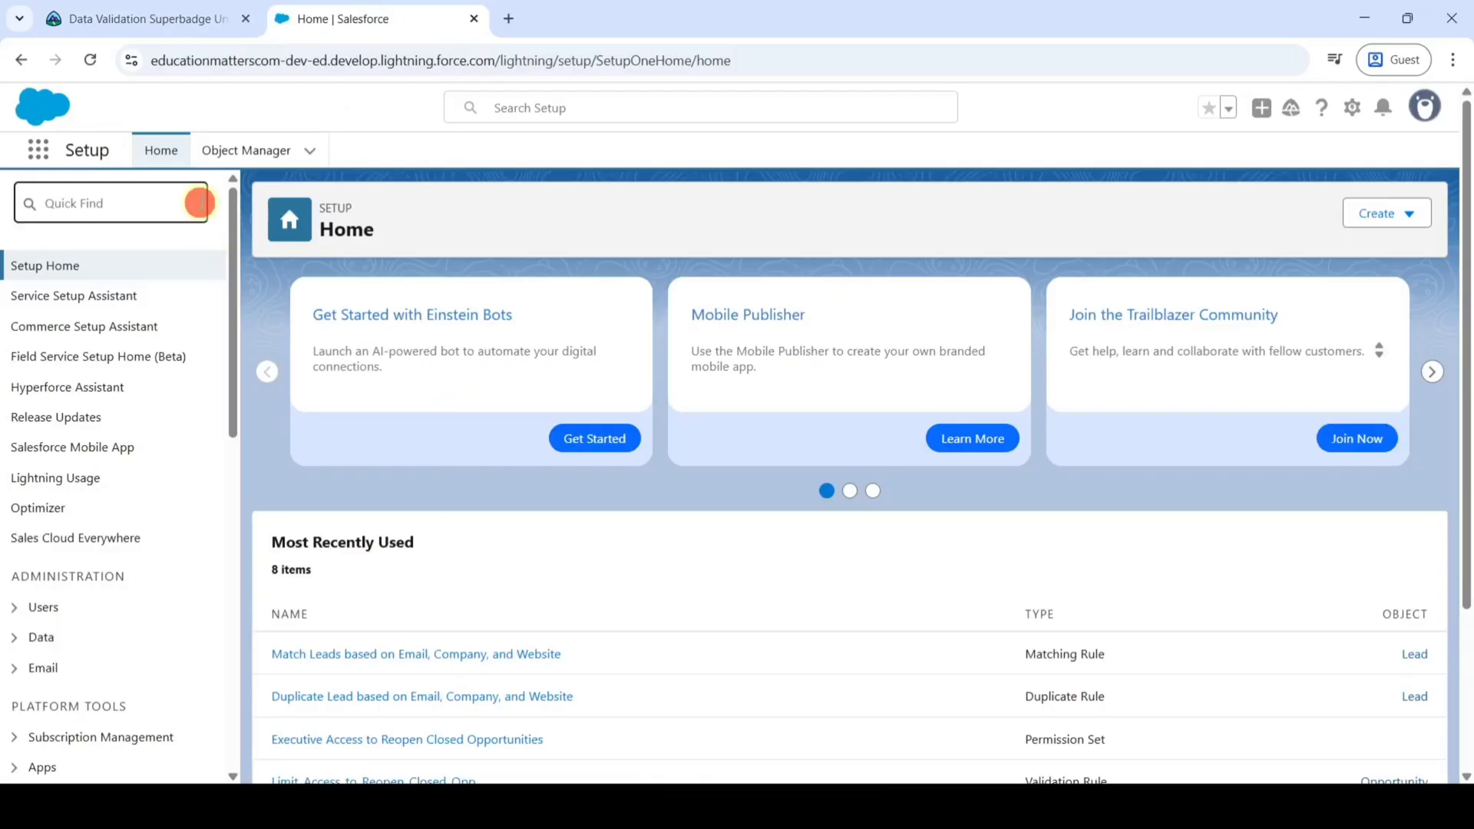
{"action": "type", "text": "match"}
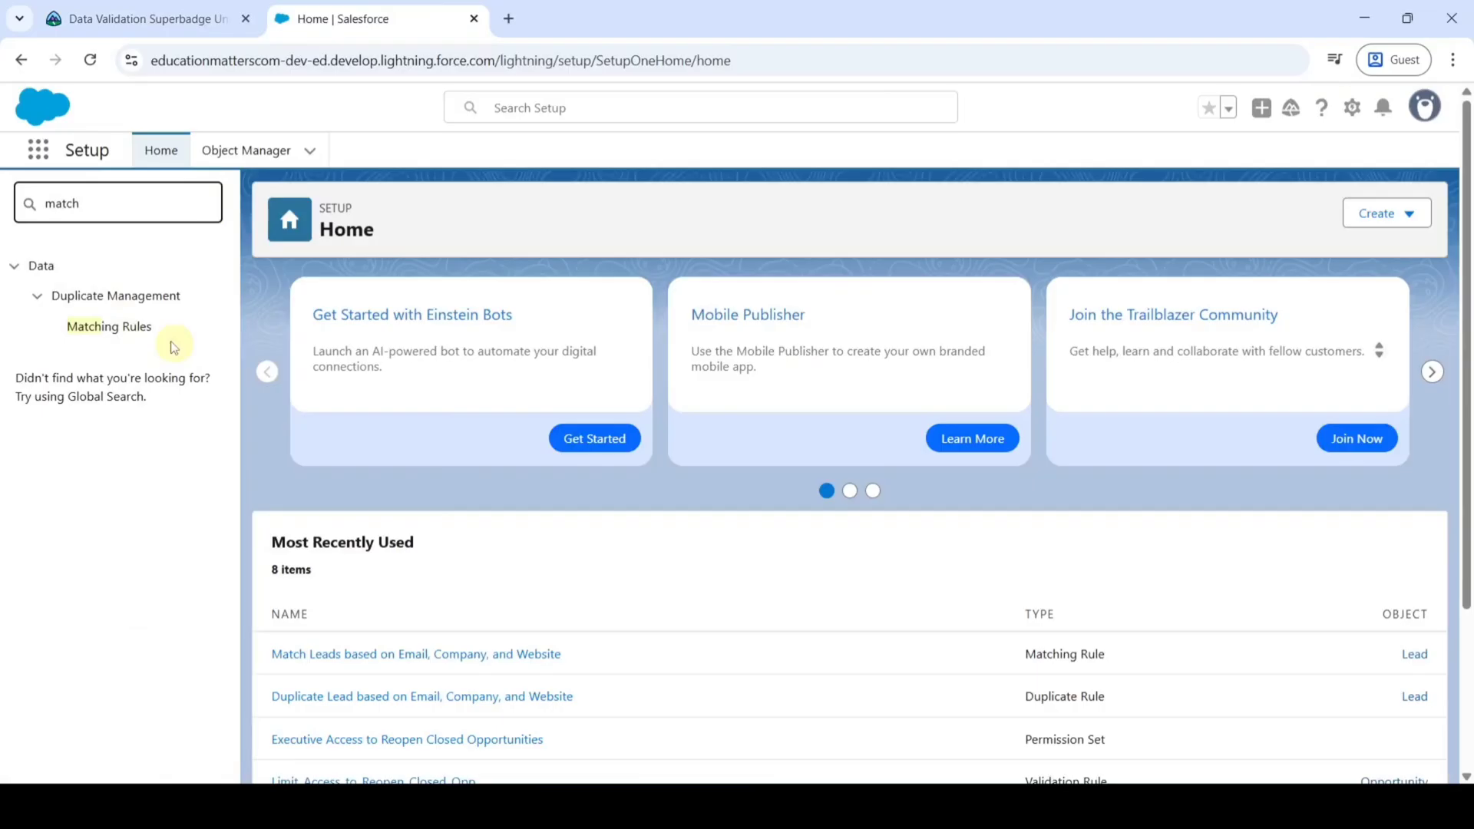
{"action": "left_click", "coordinate": [108, 327]}
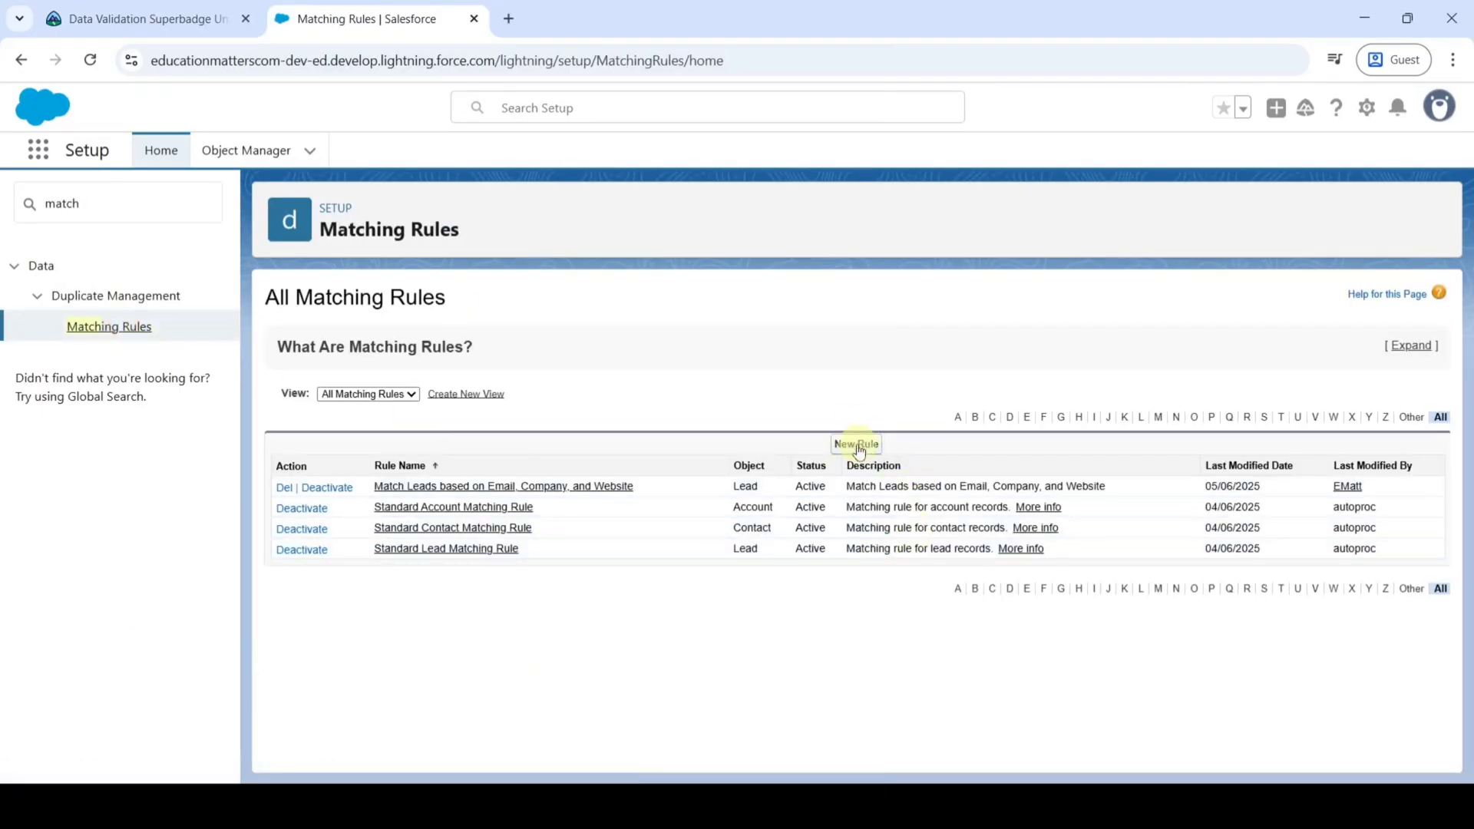
Start a new matching rule with Contact as the object and continue to configuration.
{"action": "left_click", "coordinate": [854, 444]}
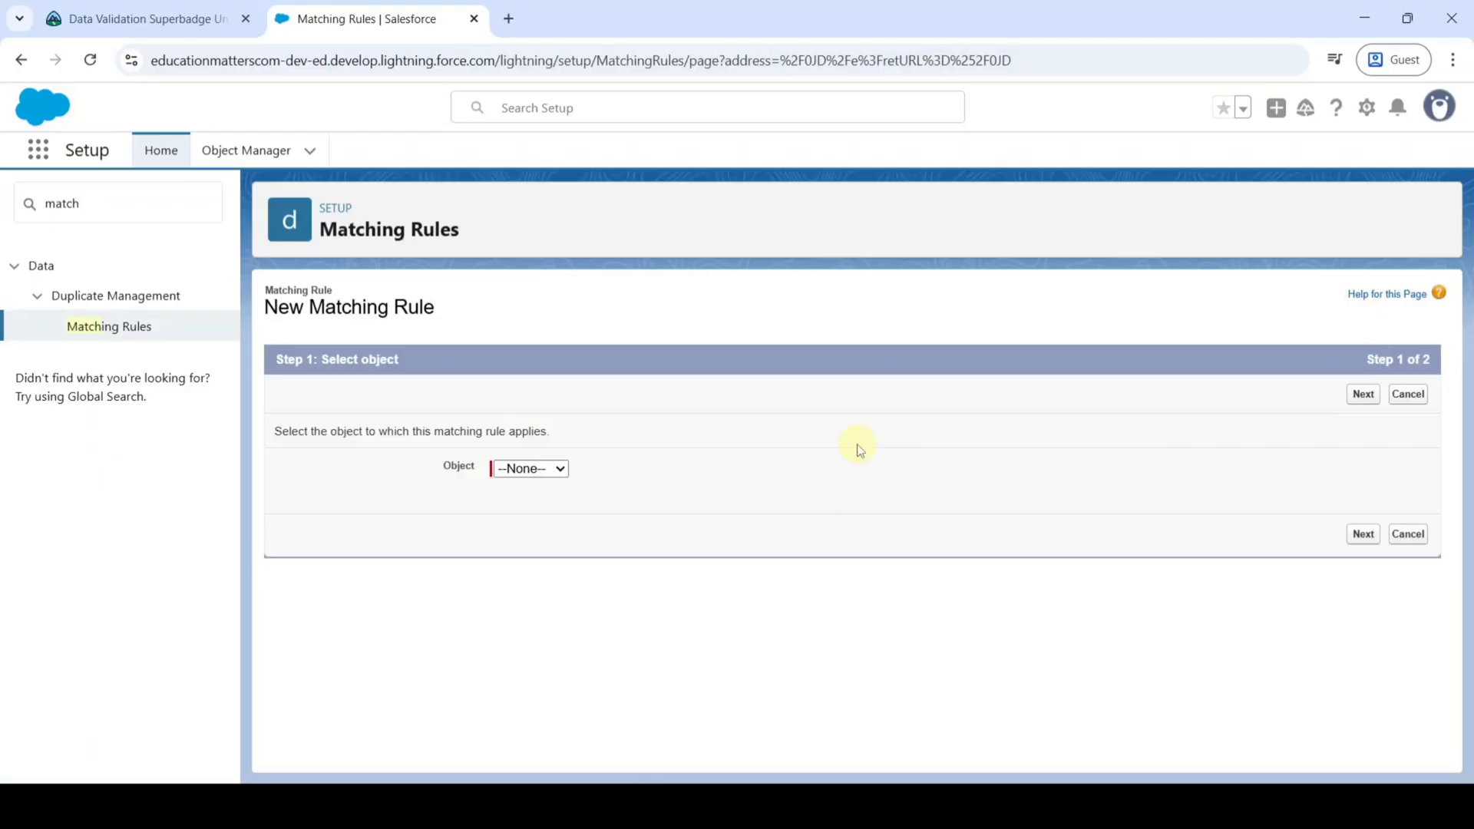
{"action": "mouse_move", "coordinate": [532, 468]}
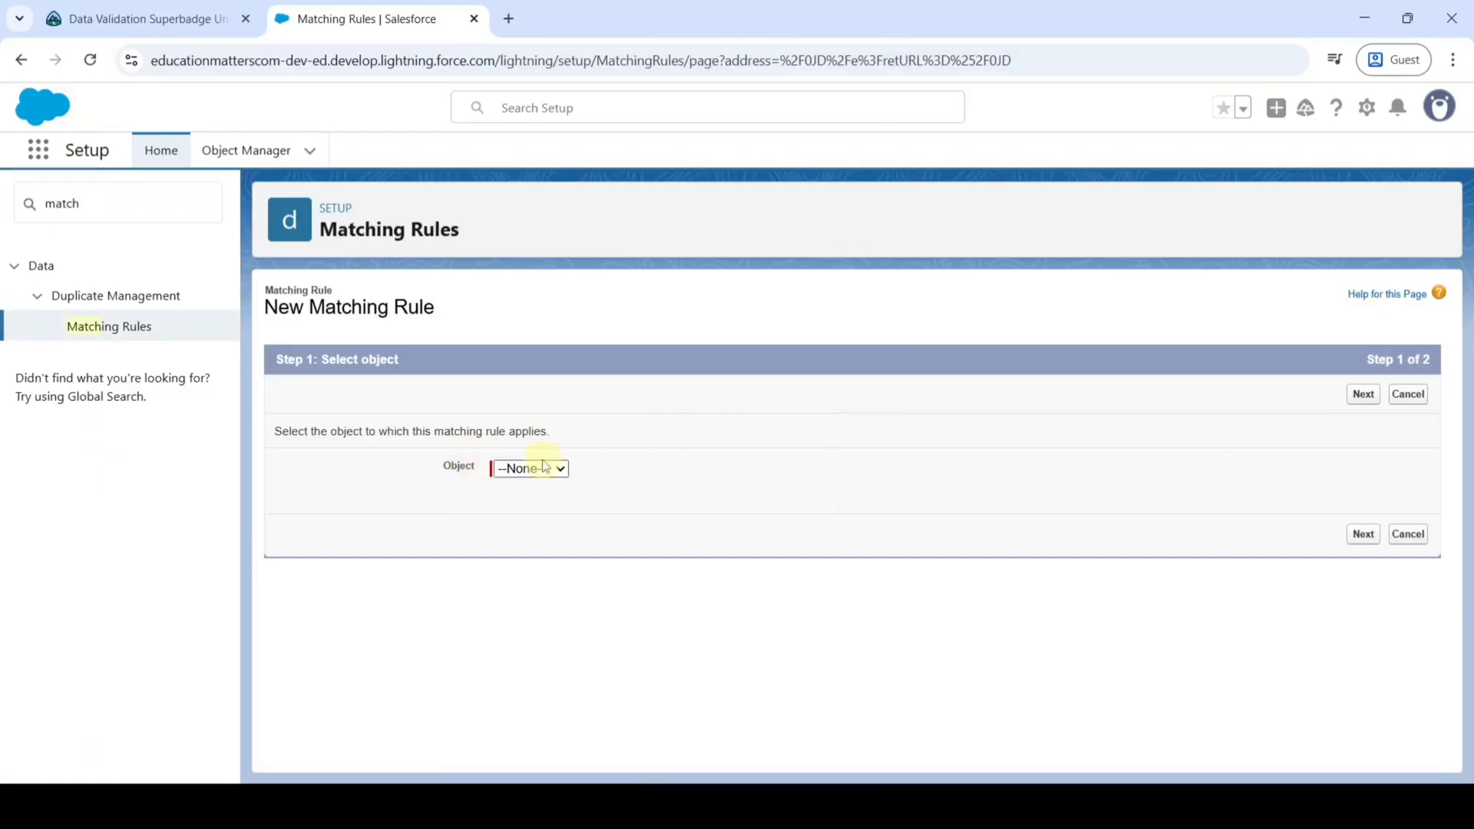
{"action": "left_click", "coordinate": [528, 469]}
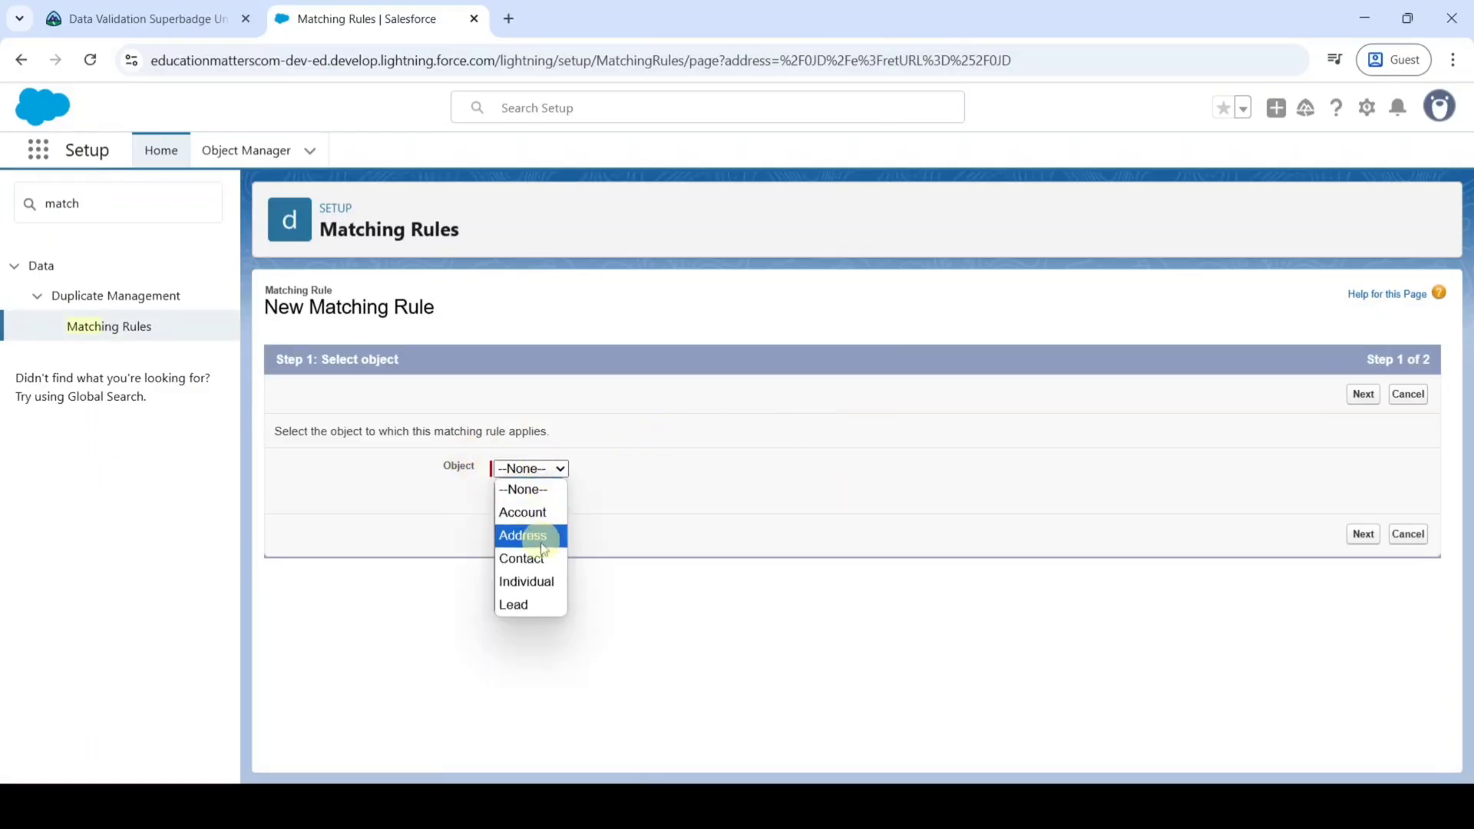
{"action": "left_click", "coordinate": [521, 558]}
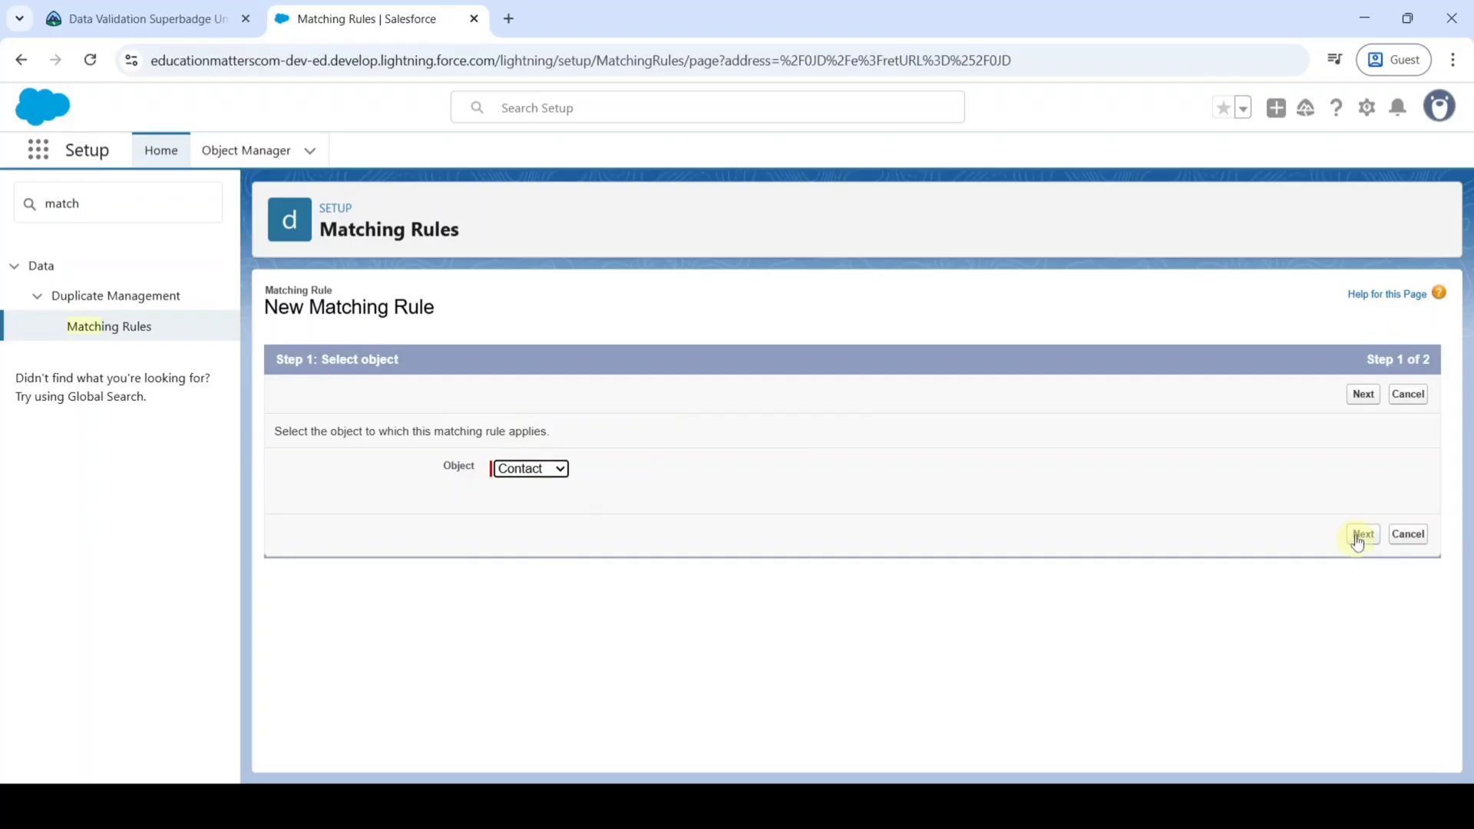
{"action": "left_click", "coordinate": [1361, 533]}
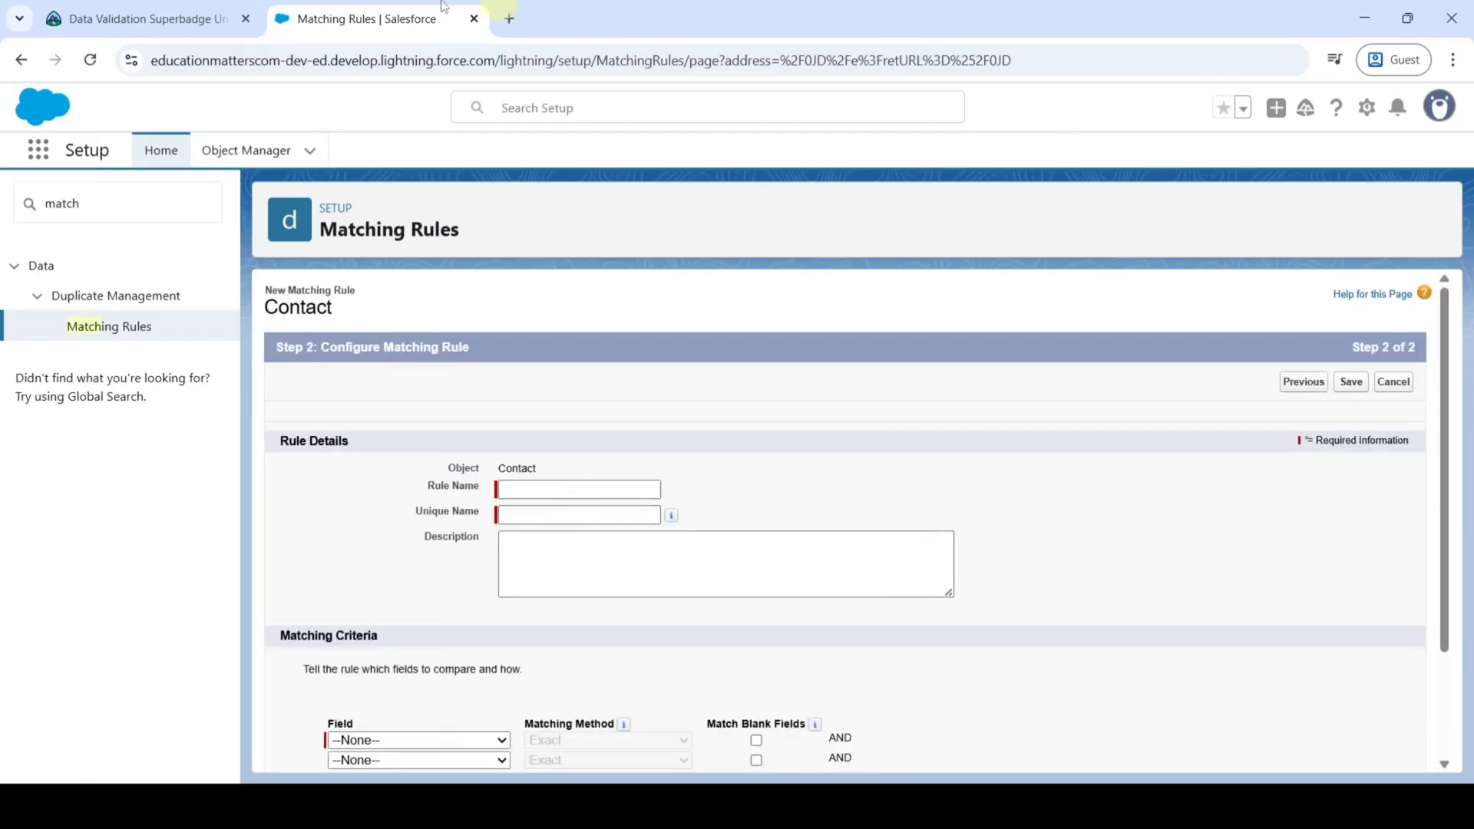
Copy the rule name 'Match Contacts based on Name, Email, and Role' from the Trailhead instructions.
{"action": "left_click", "coordinate": [141, 18]}
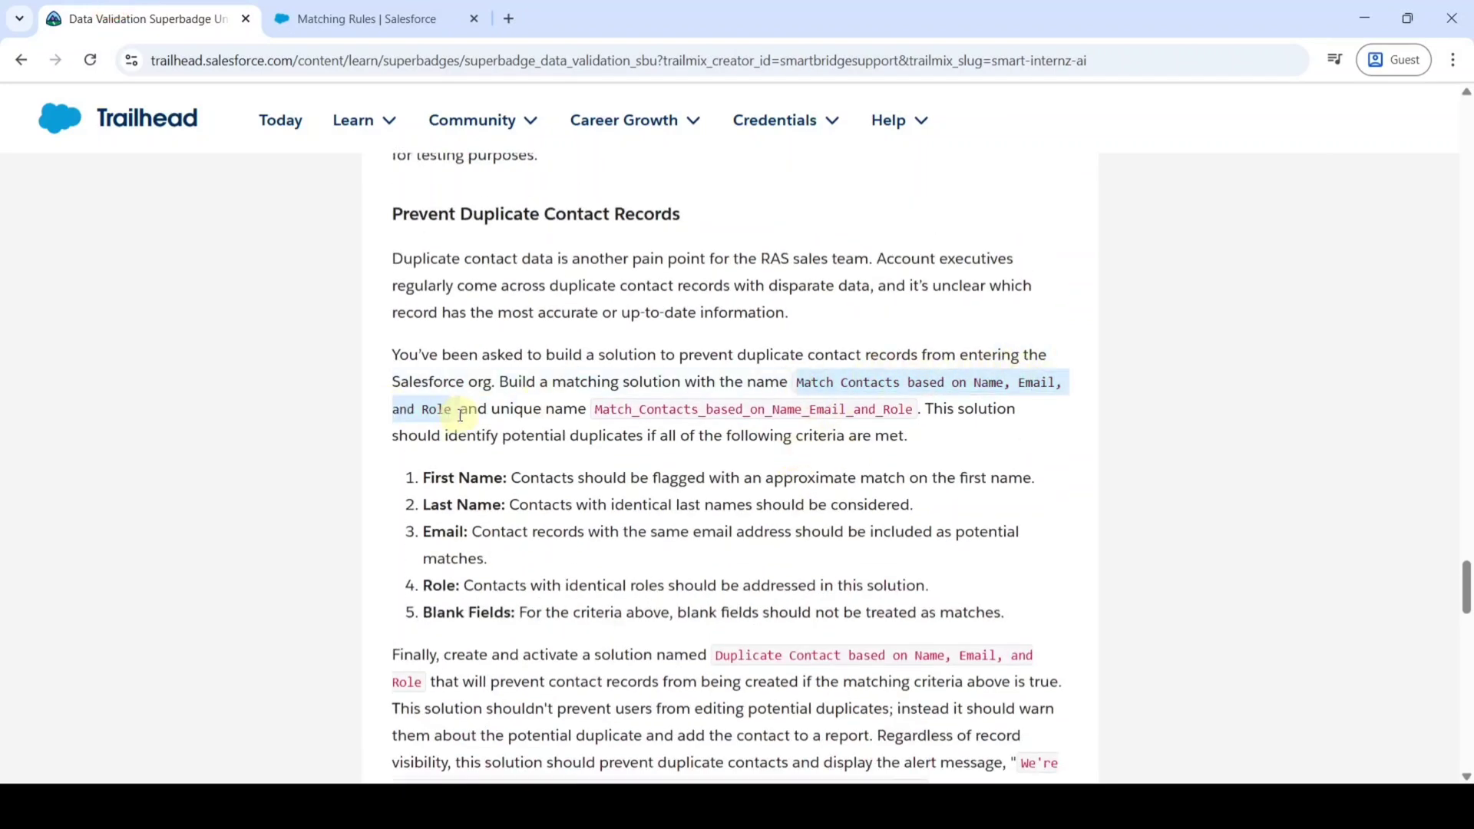
{"action": "right_click", "coordinate": [461, 414]}
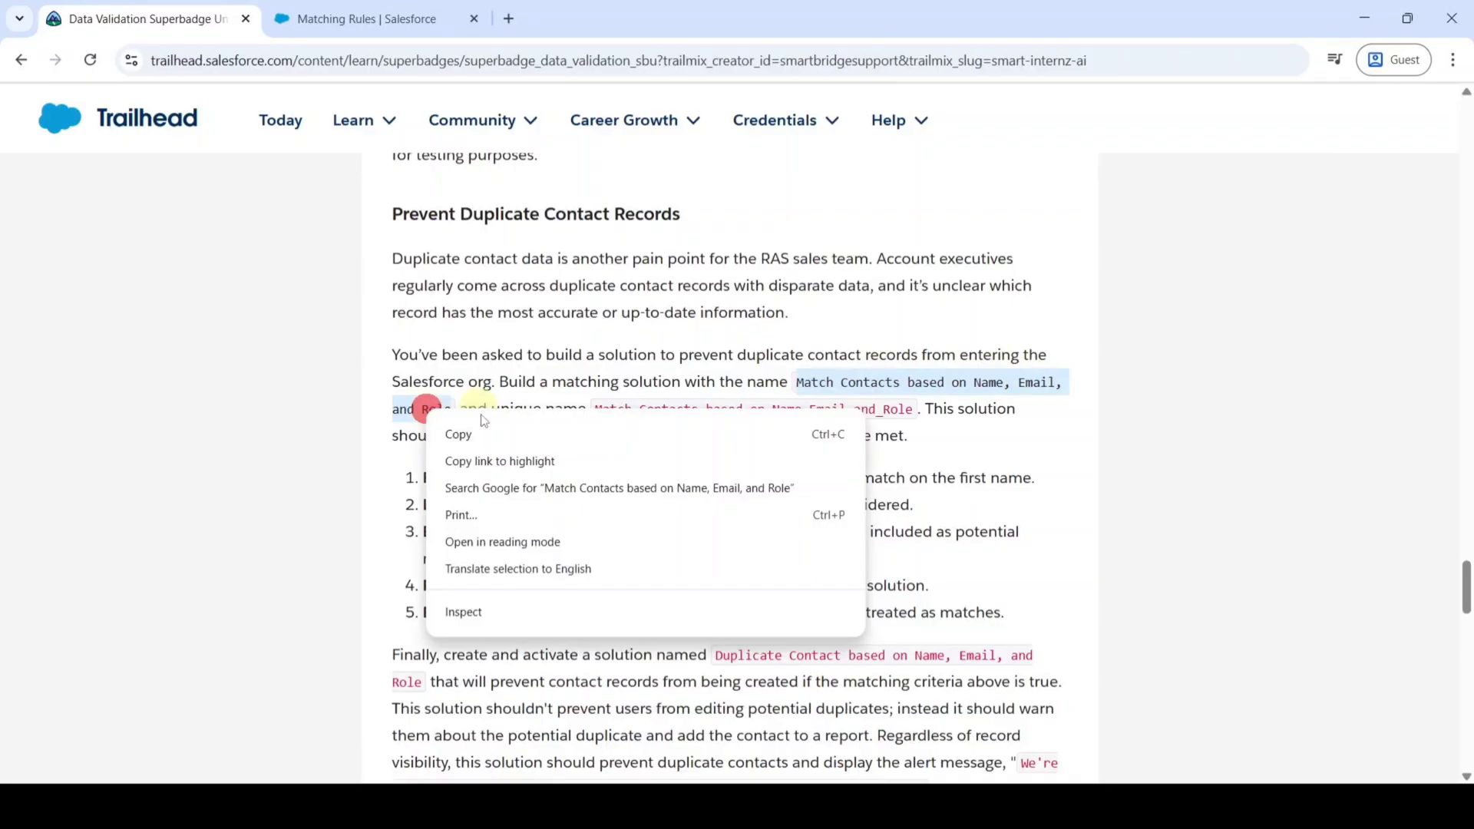
{"action": "left_click", "coordinate": [365, 19]}
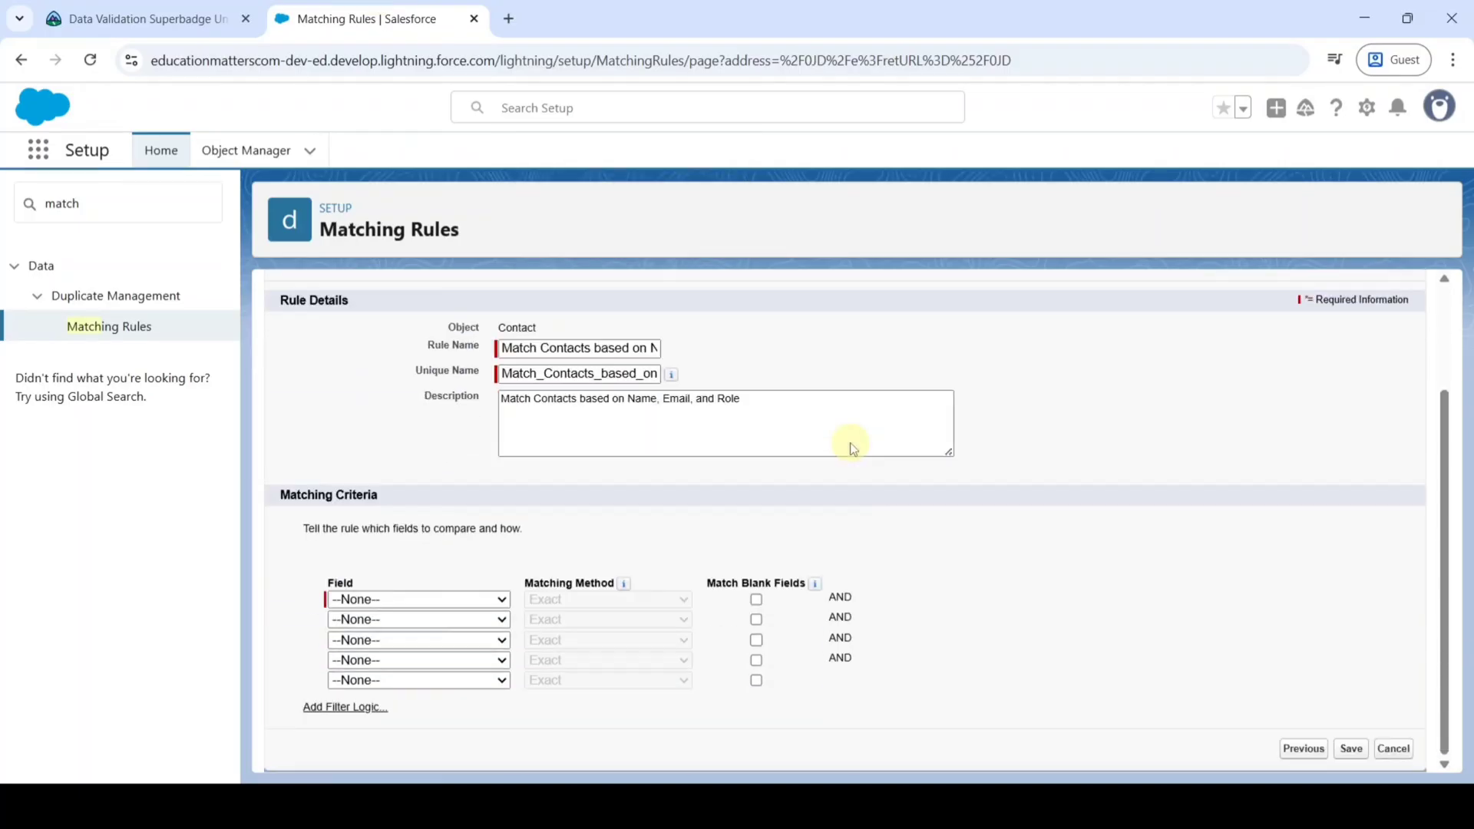
{"action": "mouse_move", "coordinate": [399, 620]}
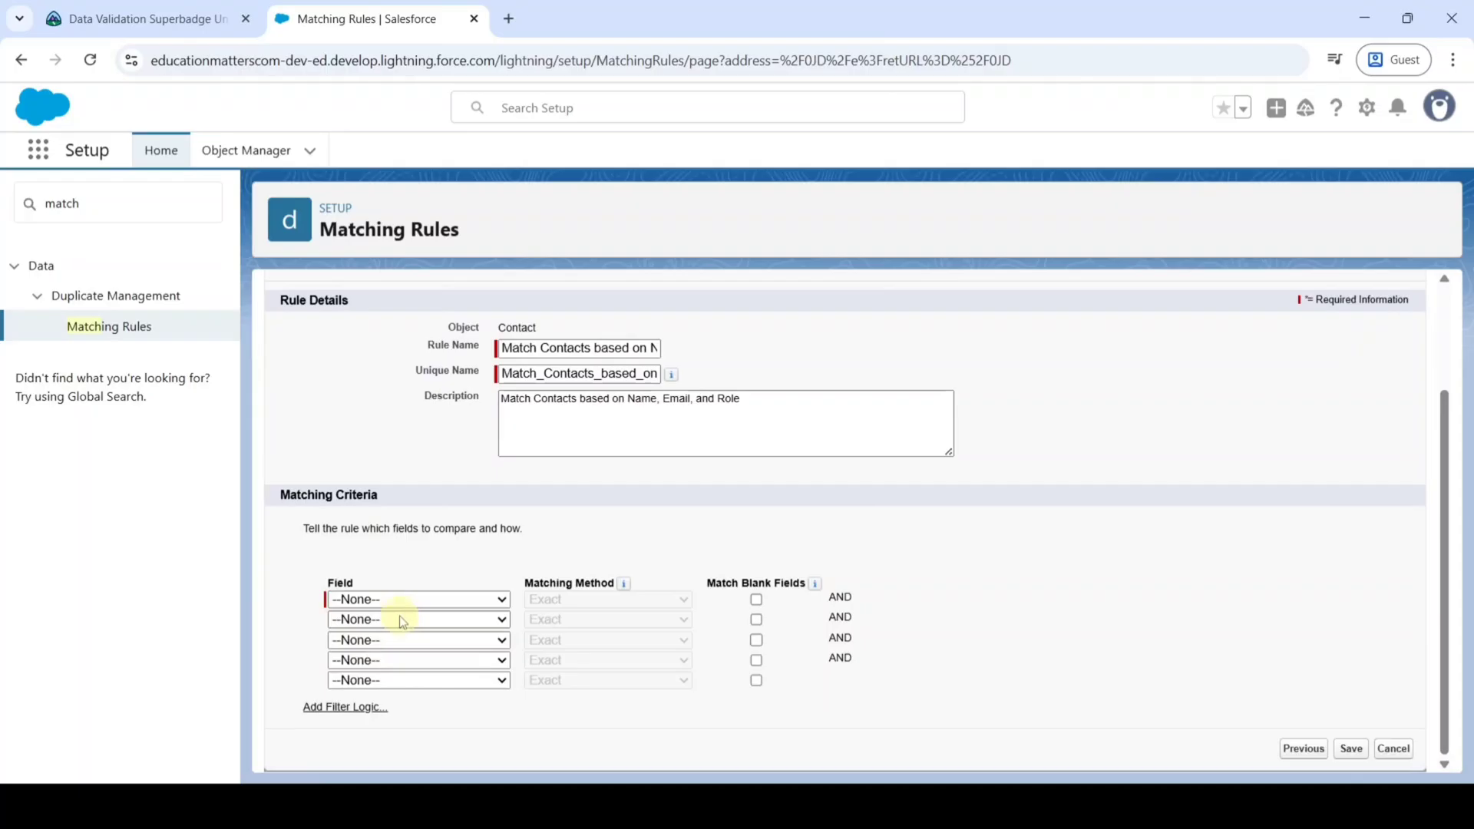
Review the required matching criteria on Trailhead, then return to the Contact matching rule.
{"action": "left_click", "coordinate": [143, 19]}
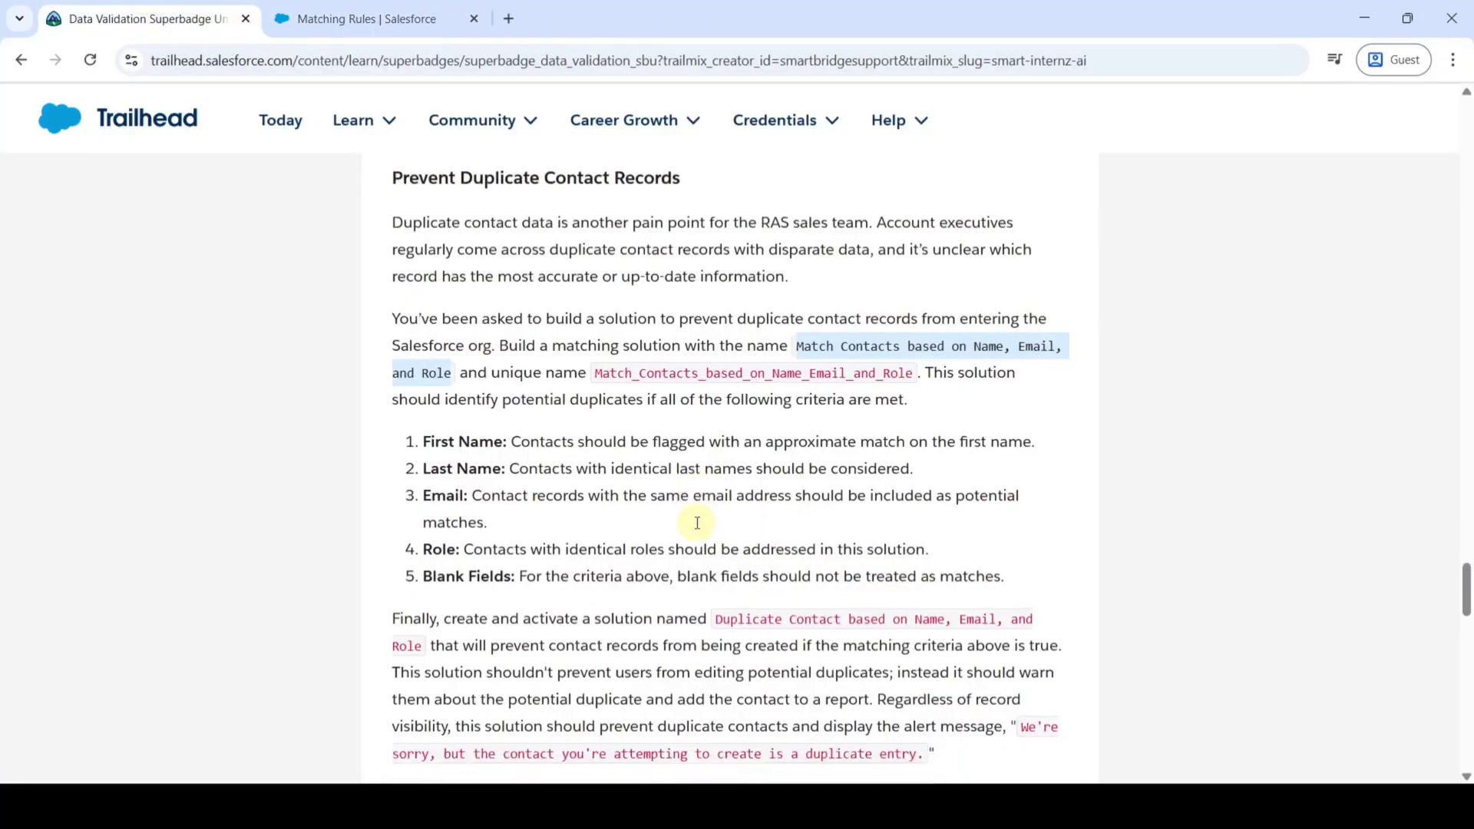
{"action": "scroll", "scroll_direction": "down", "scroll_amount": 3}
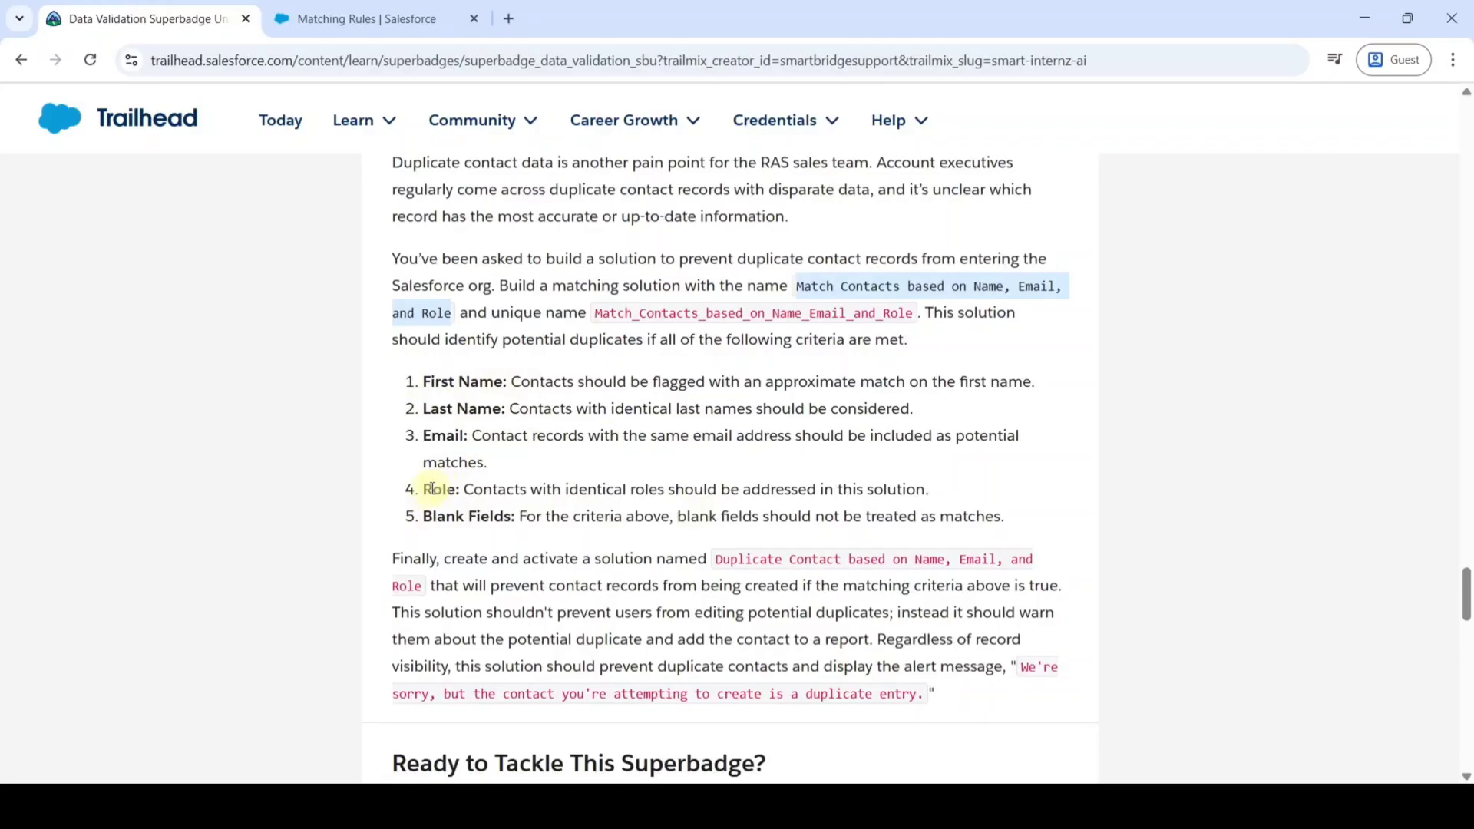
{"action": "left_click", "coordinate": [366, 18]}
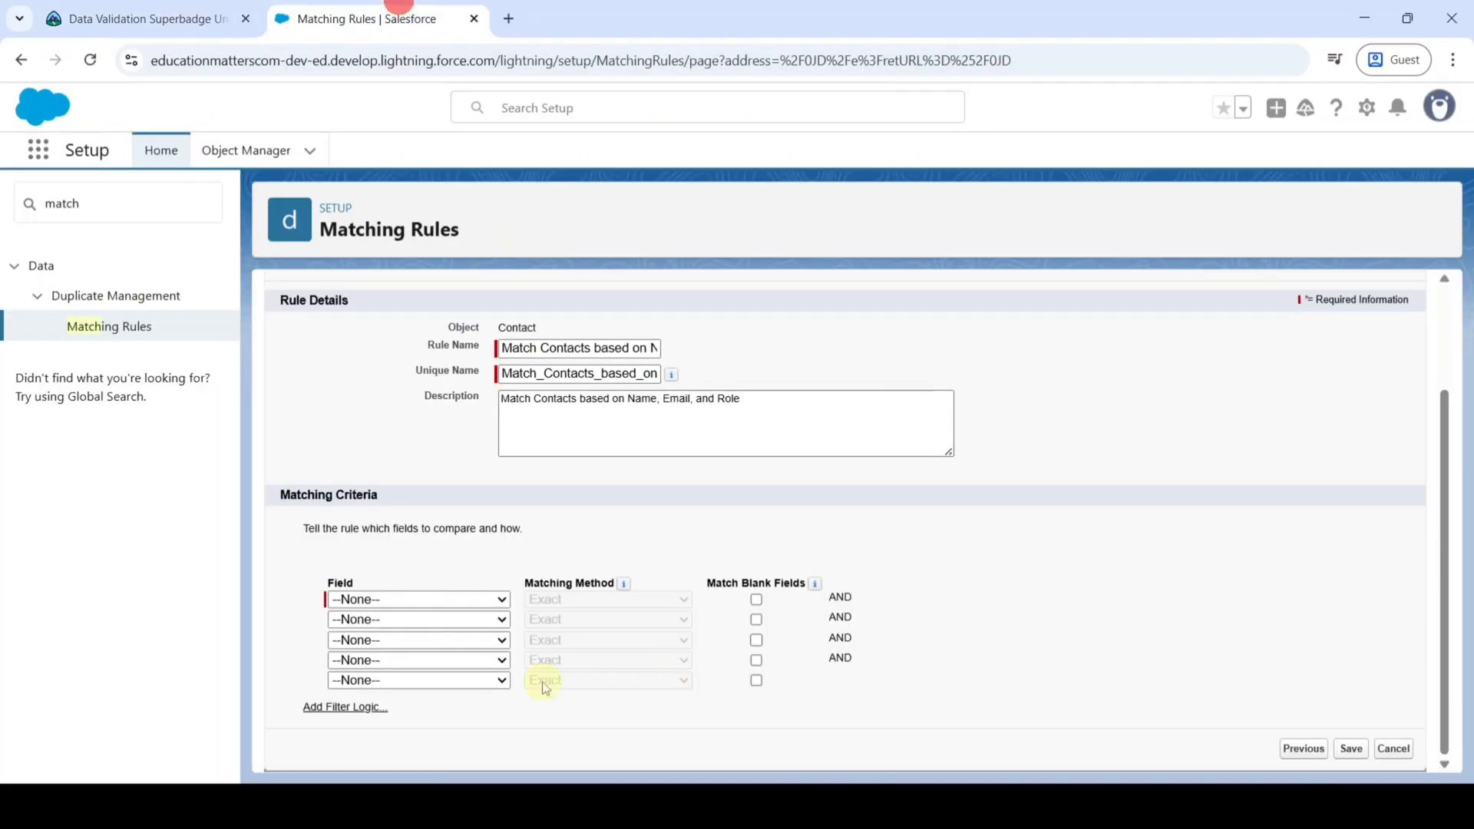
Set criteria First Name (fuzzy), Last Name, Email and Role (exact), then save the rule.
{"action": "left_click", "coordinate": [418, 599]}
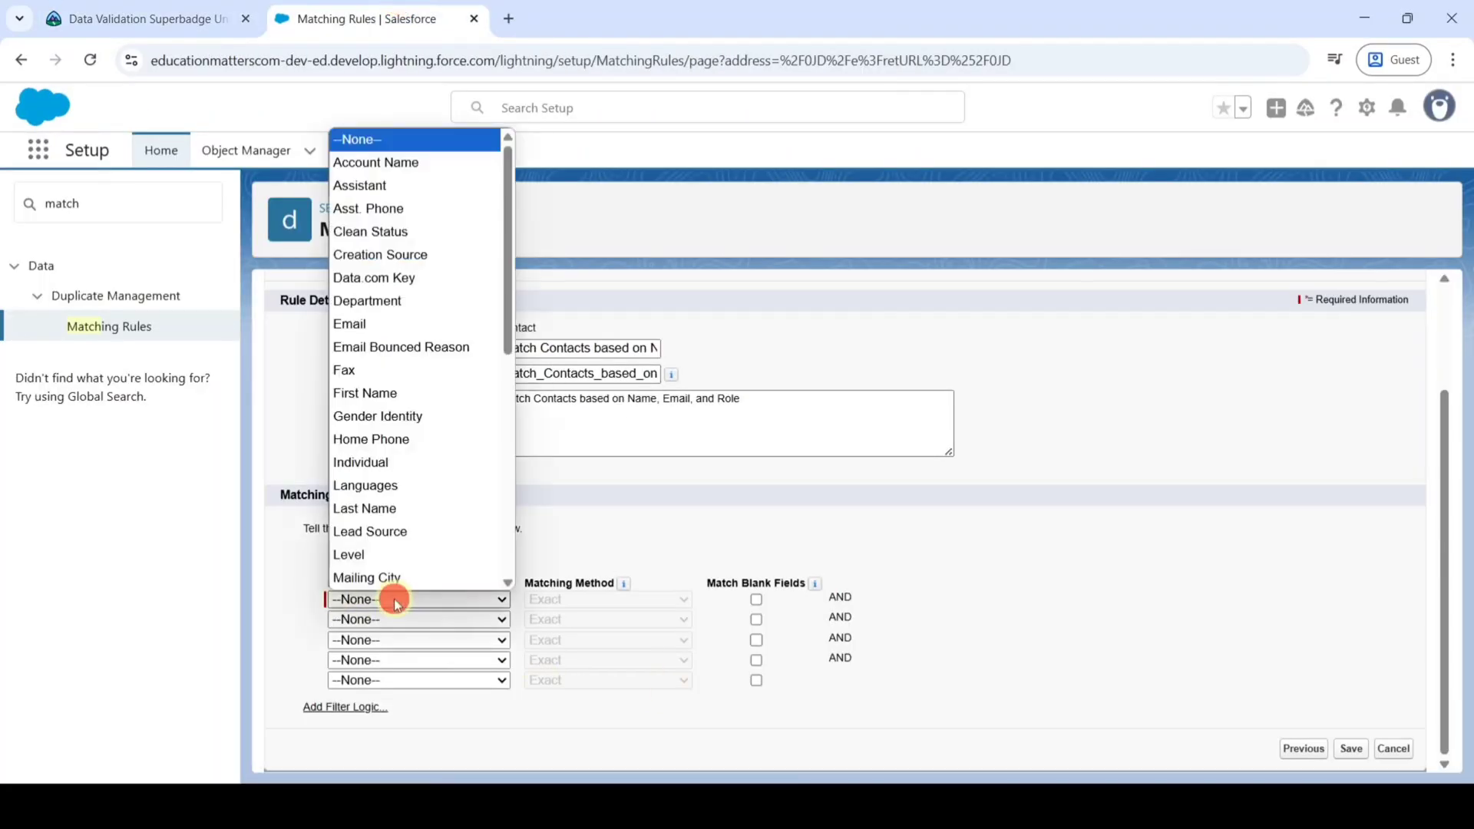
{"action": "left_click", "coordinate": [365, 393]}
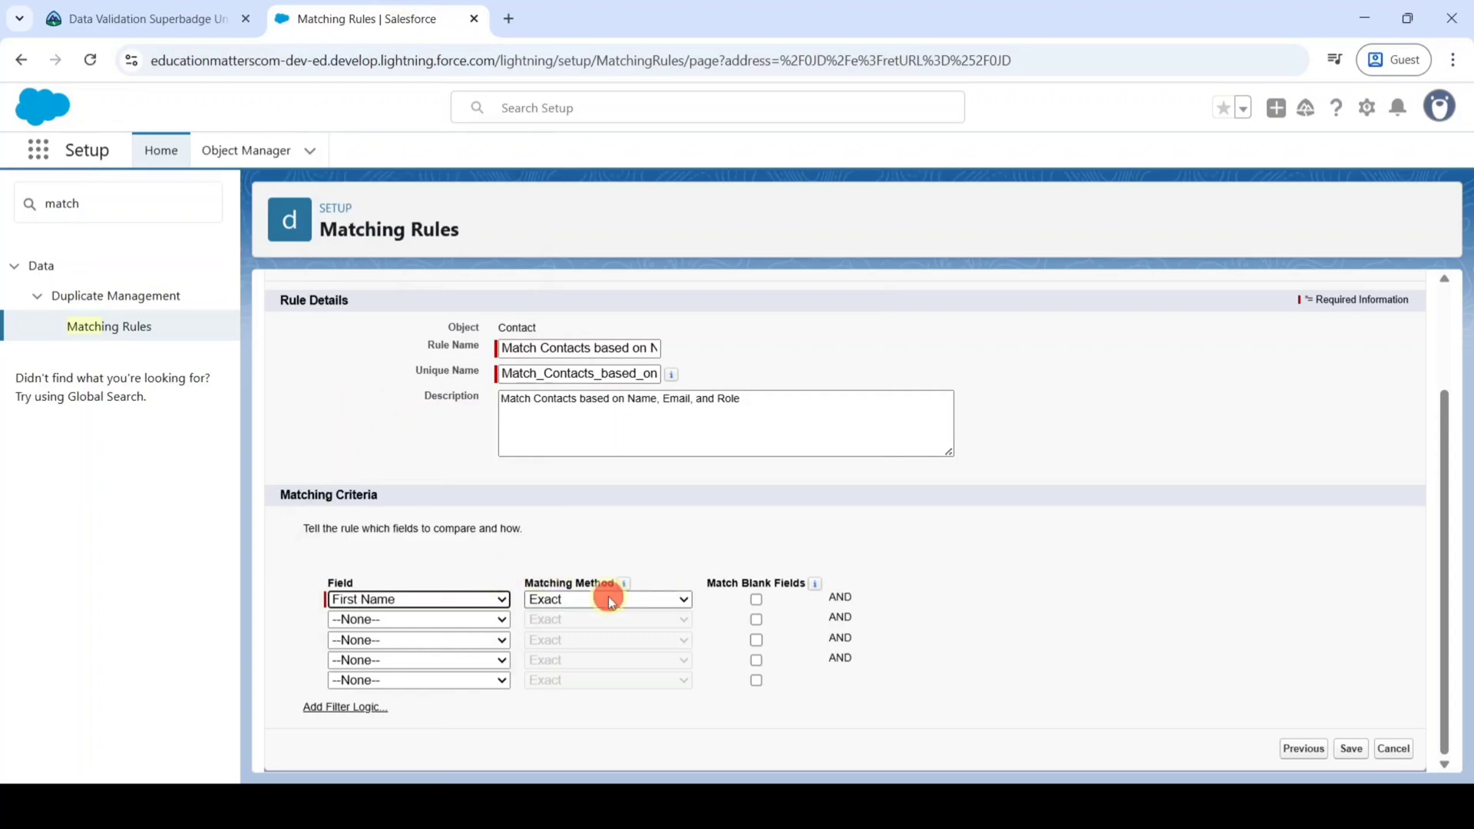
{"action": "left_click", "coordinate": [607, 599]}
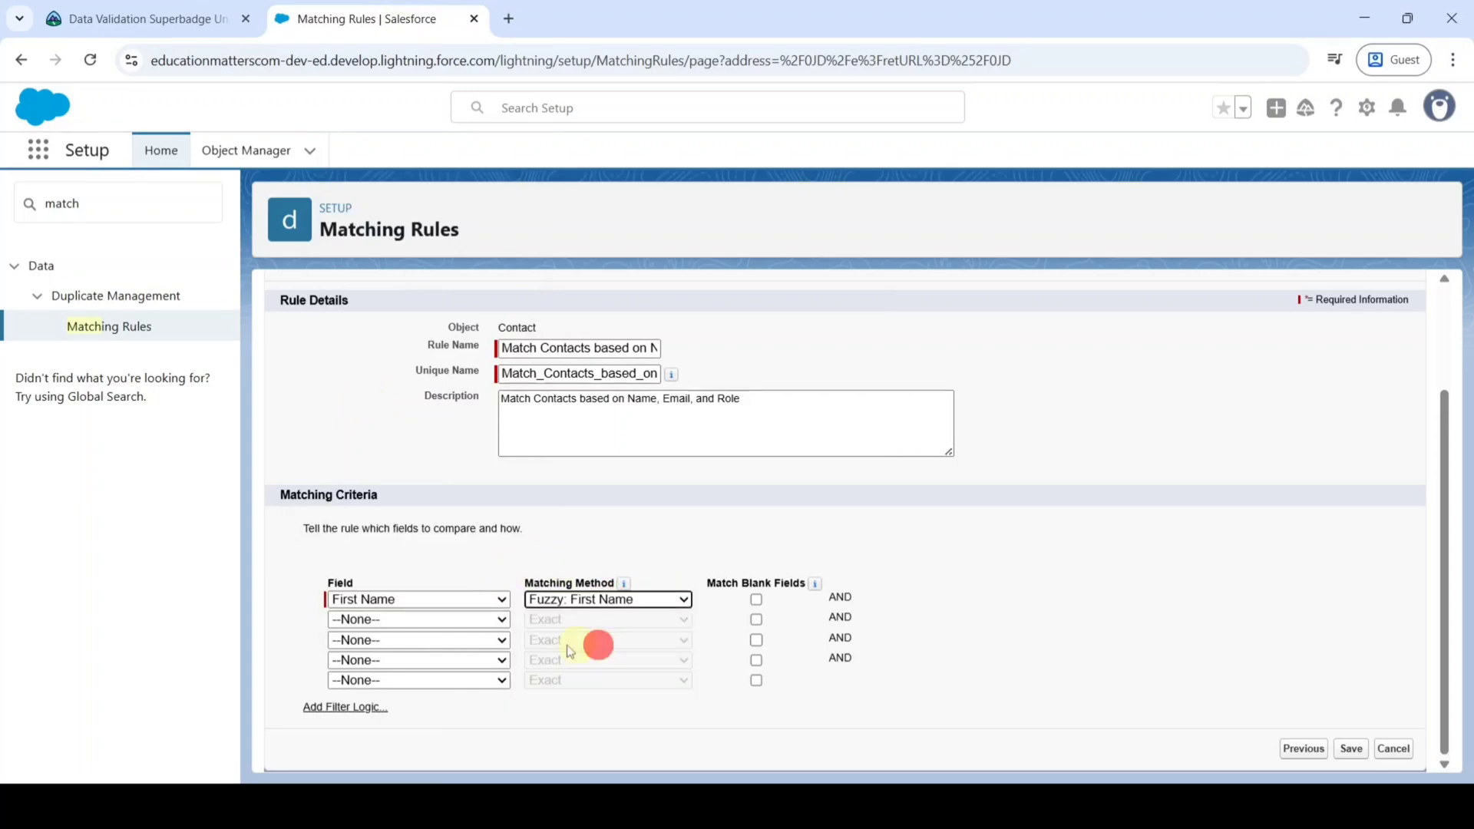
{"action": "left_click", "coordinate": [418, 619]}
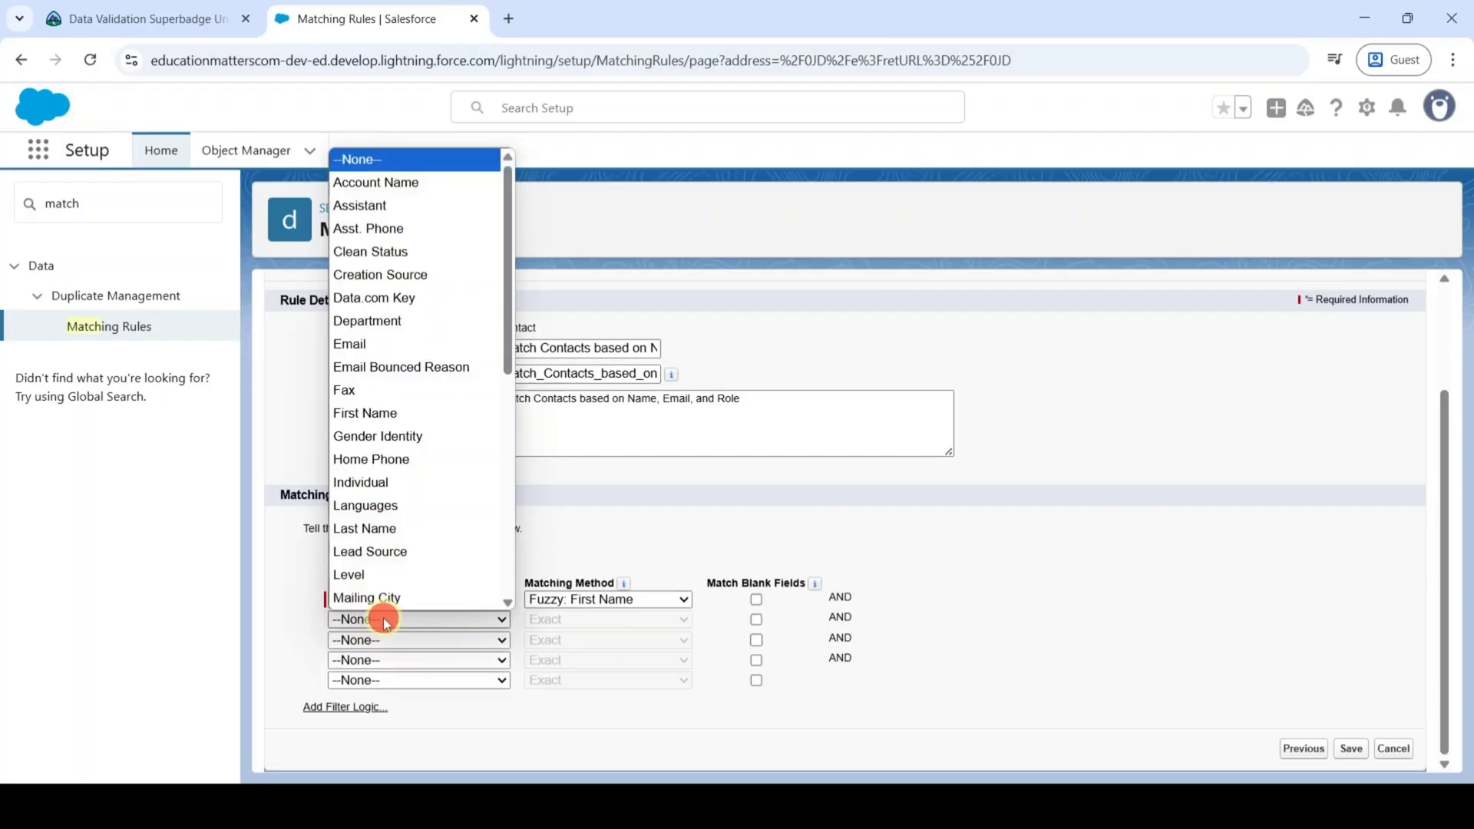
{"action": "left_click", "coordinate": [365, 527]}
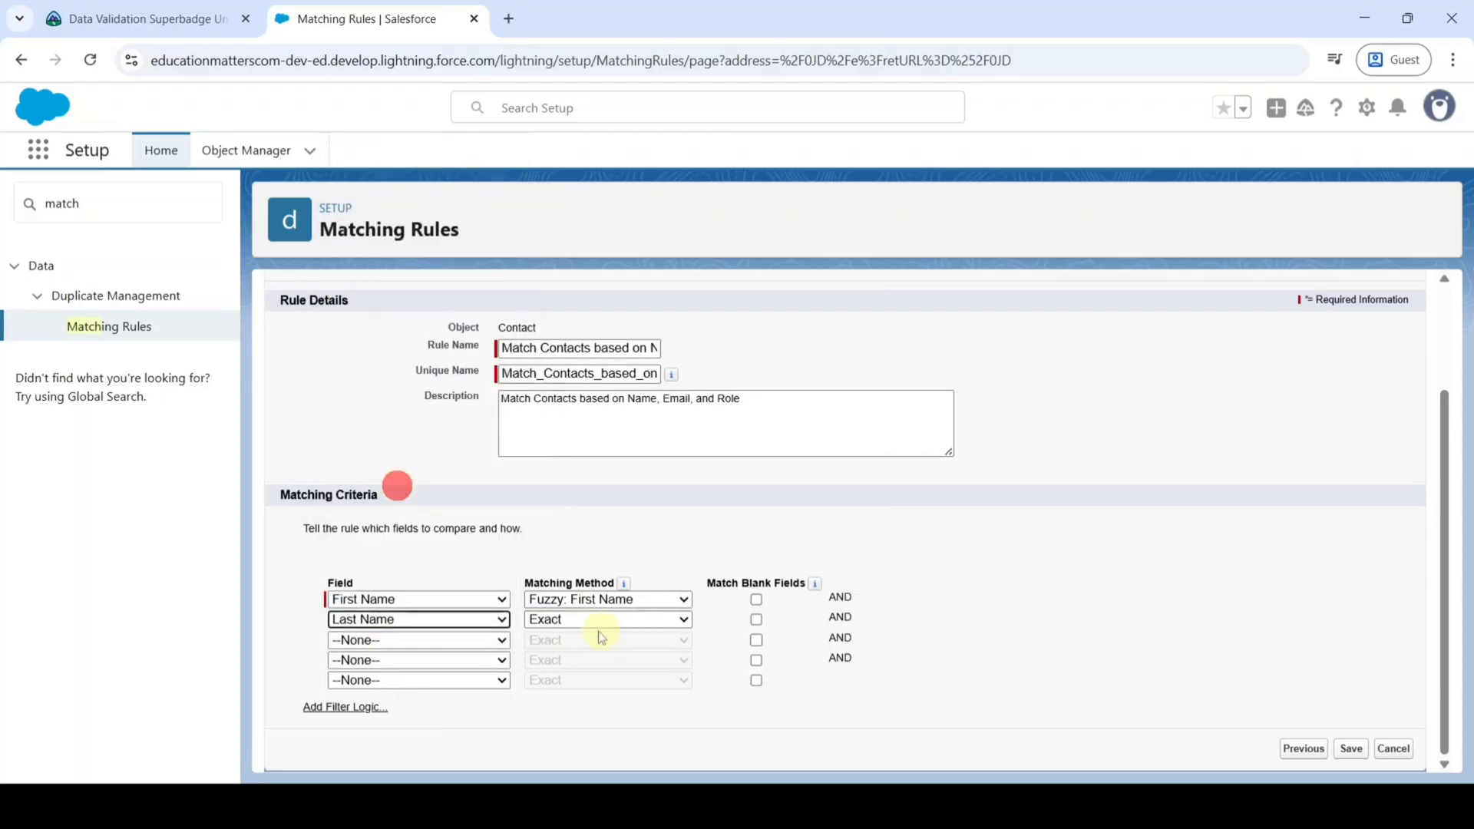
{"action": "mouse_move", "coordinate": [581, 618]}
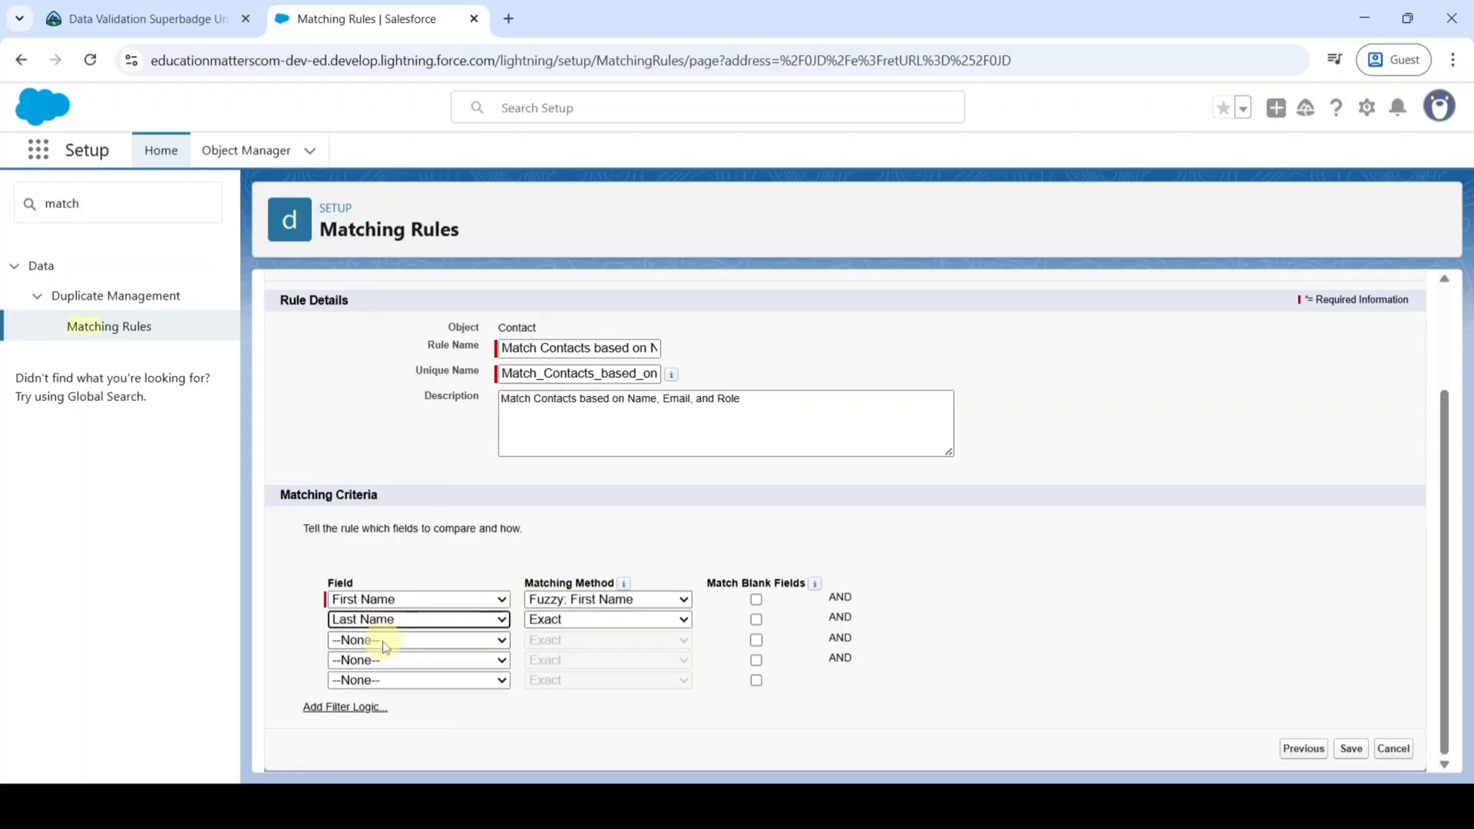
{"action": "left_click", "coordinate": [418, 640]}
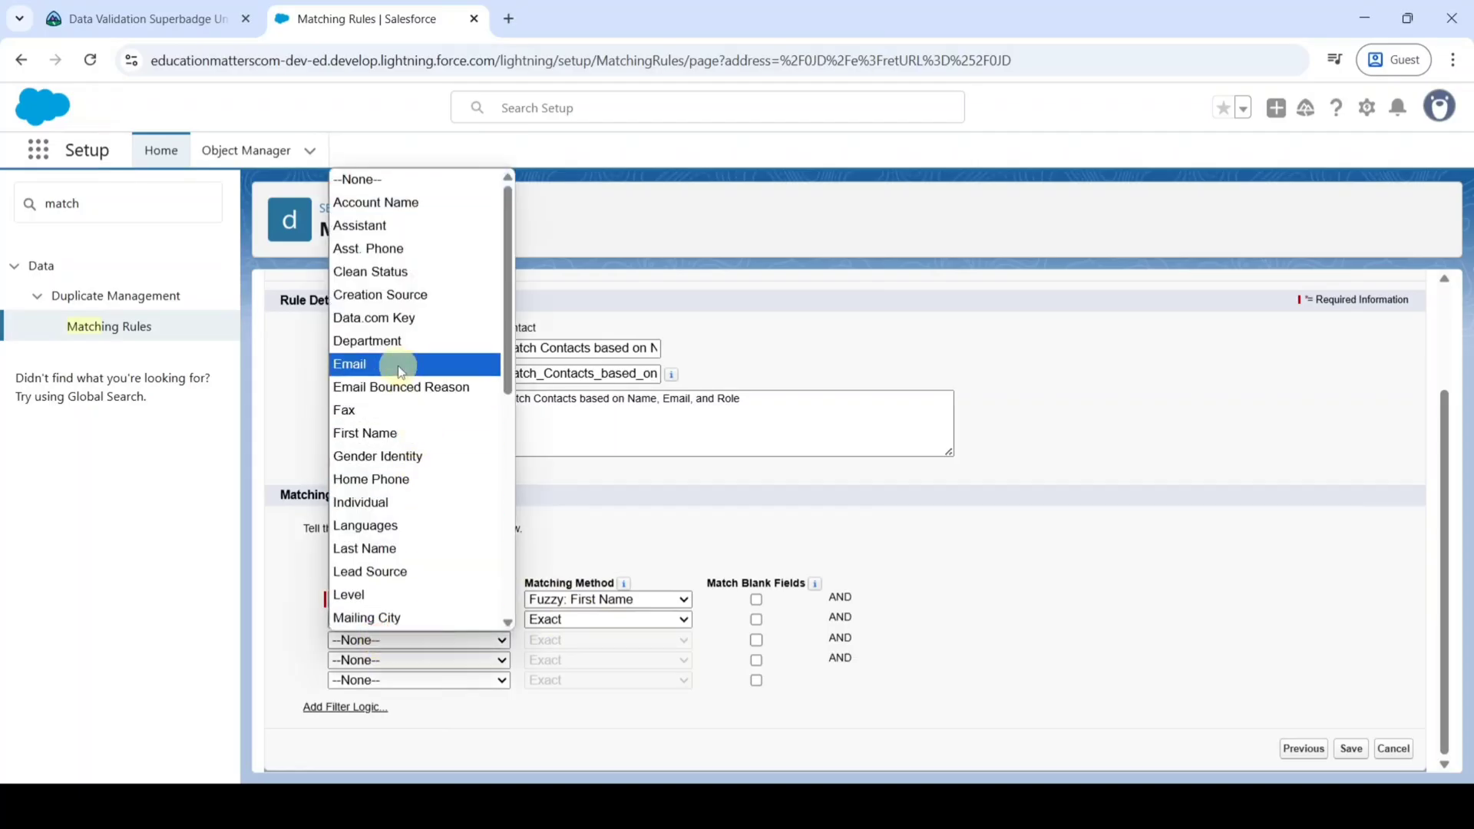
{"action": "left_click", "coordinate": [350, 364]}
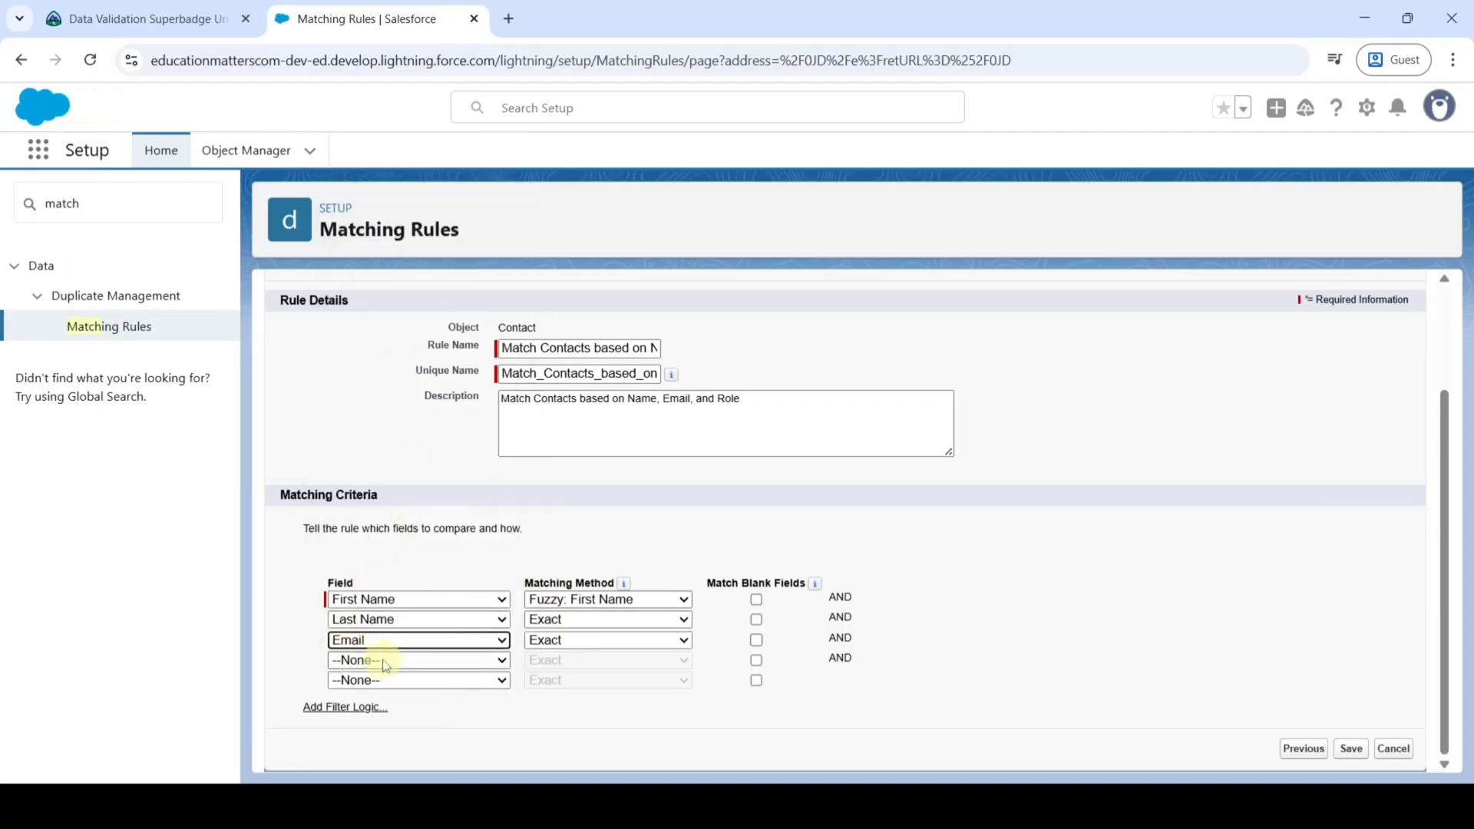
{"action": "left_click", "coordinate": [418, 660]}
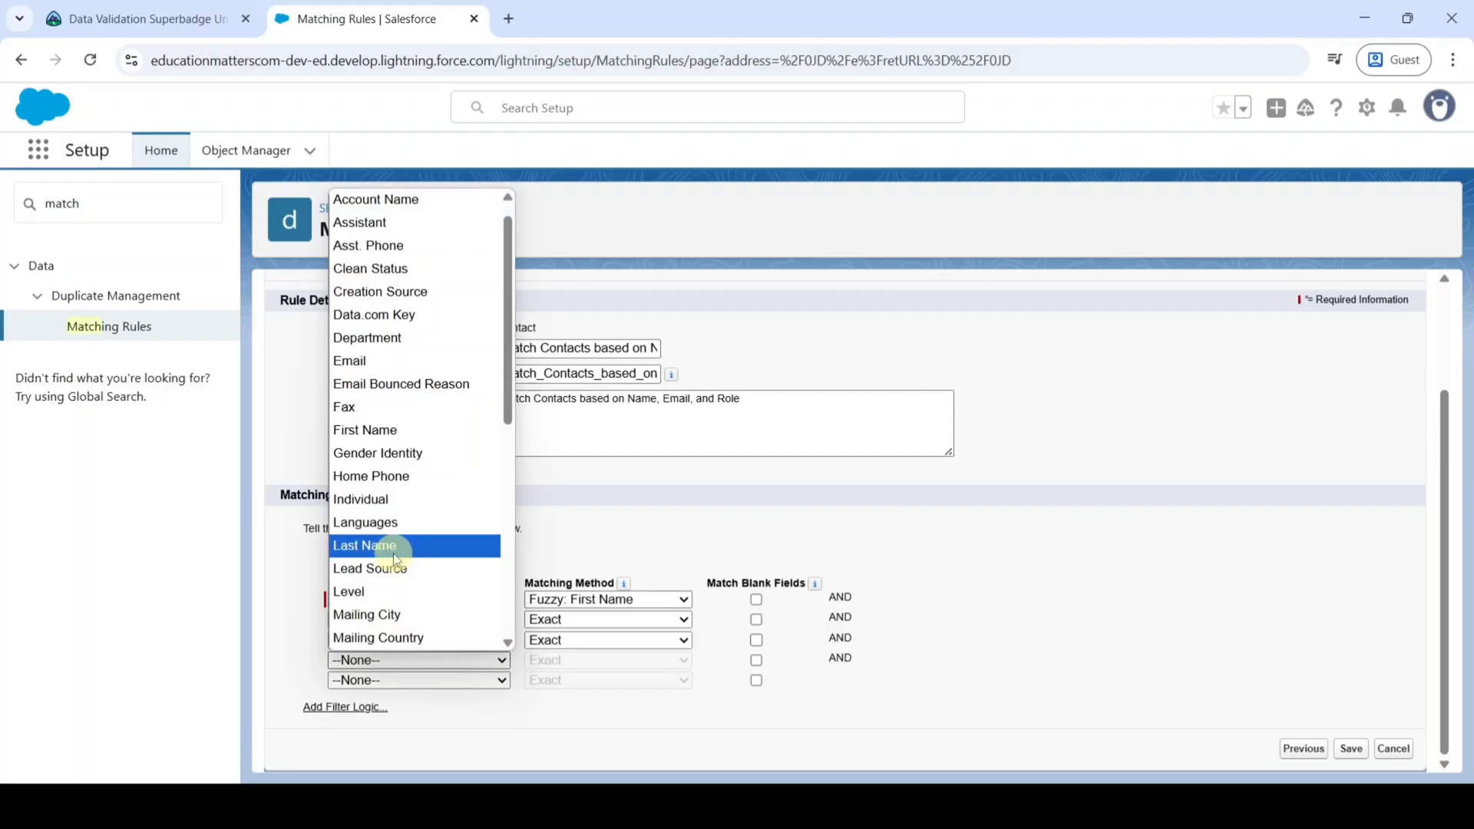
{"action": "scroll", "scroll_direction": "down", "scroll_amount": 3}
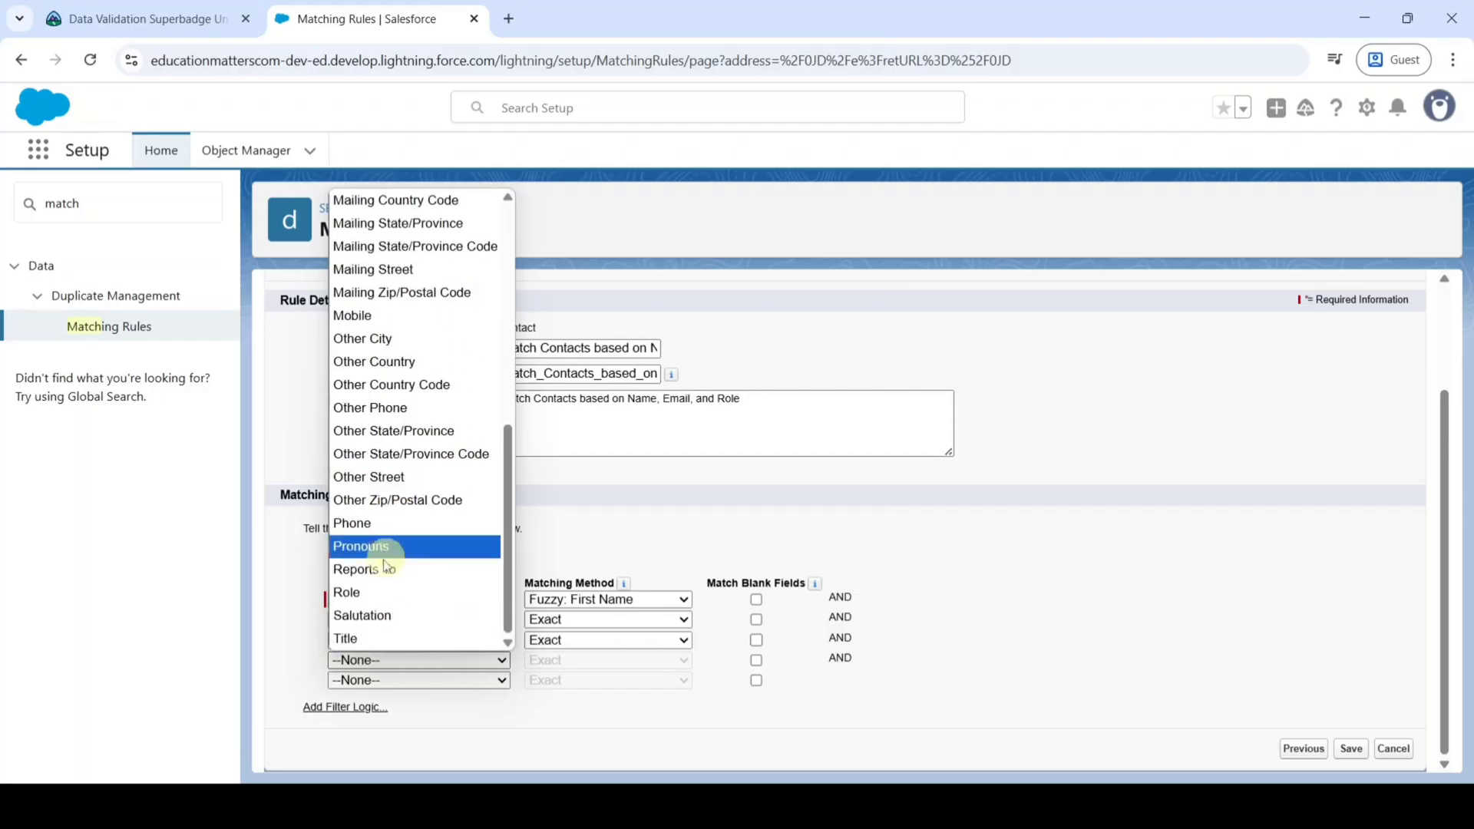
{"action": "left_click", "coordinate": [347, 591]}
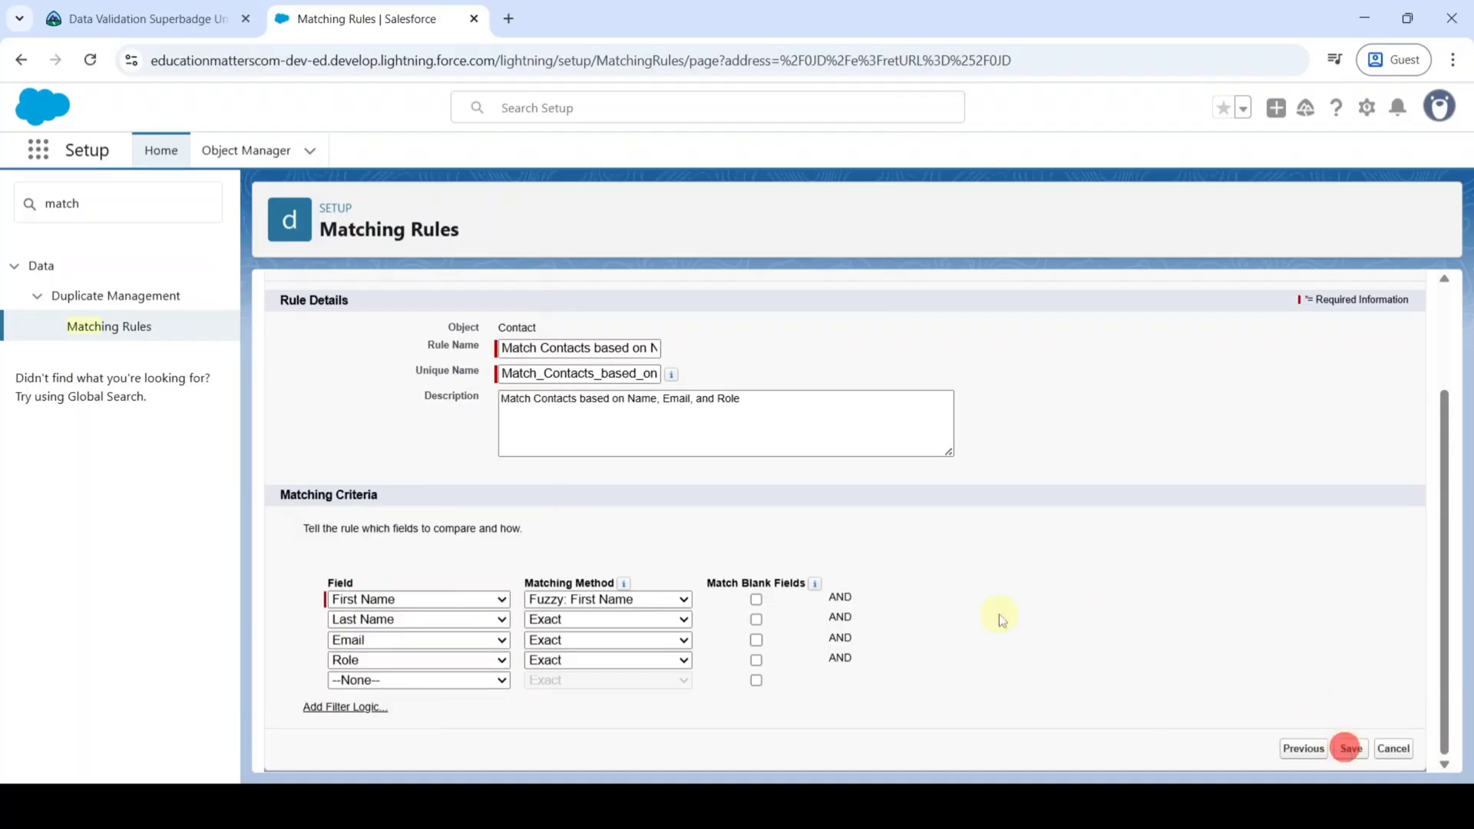
{"action": "left_click", "coordinate": [1348, 748]}
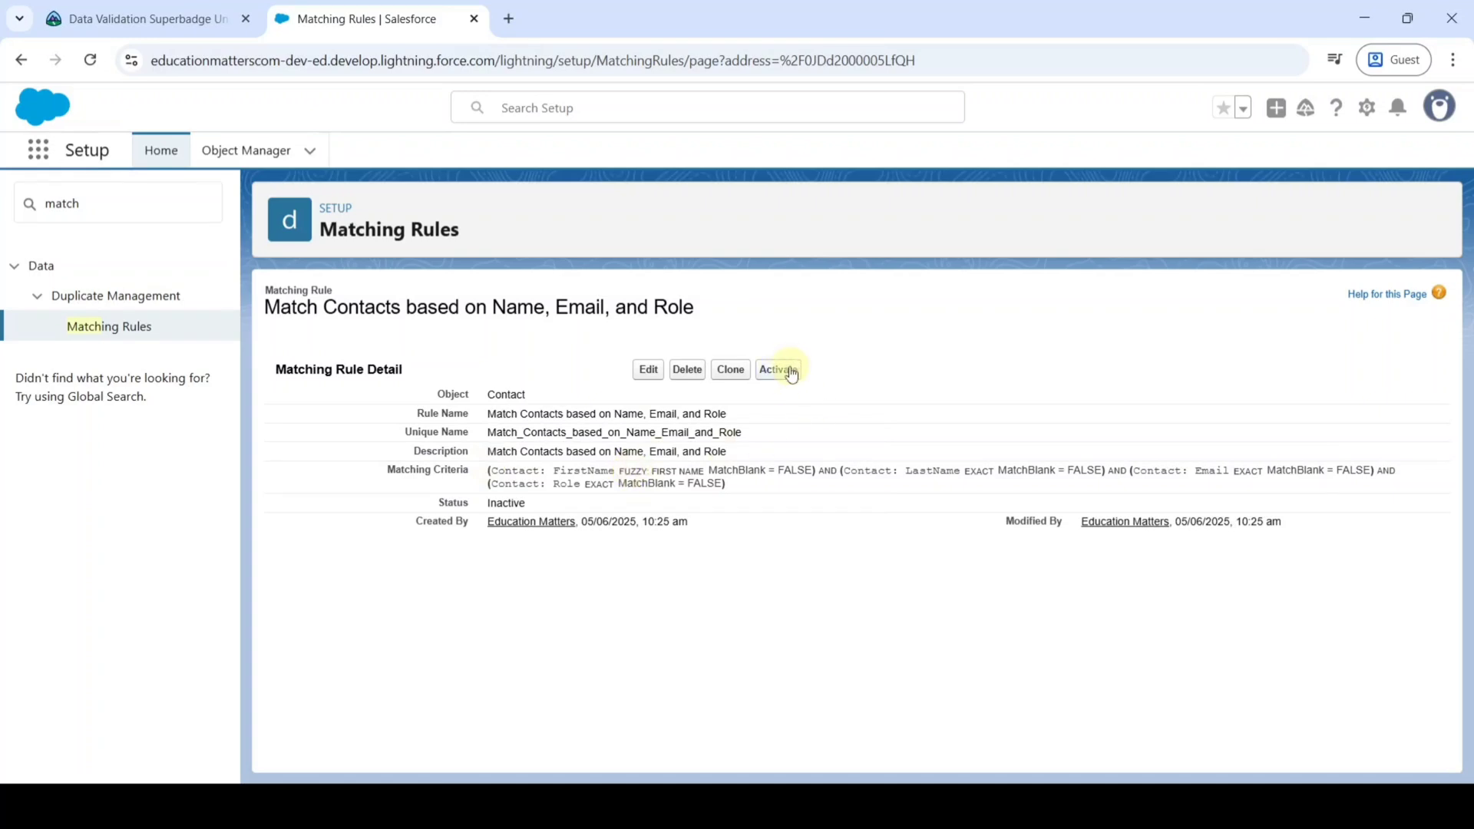
Activate the Contact matching rule and dismiss the activation notice.
{"action": "left_click", "coordinate": [778, 368]}
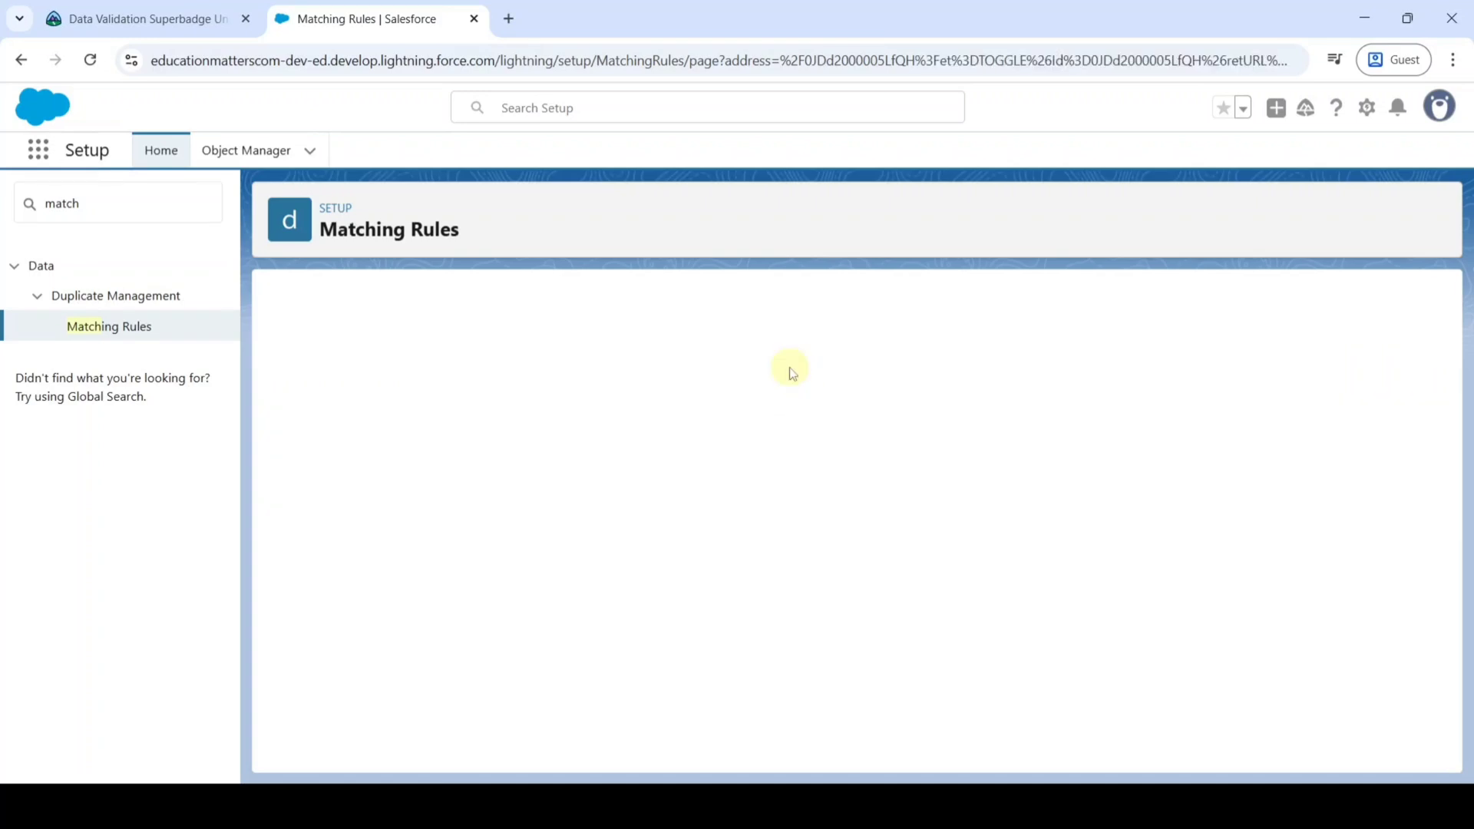
{"action": "left_click", "coordinate": [773, 370]}
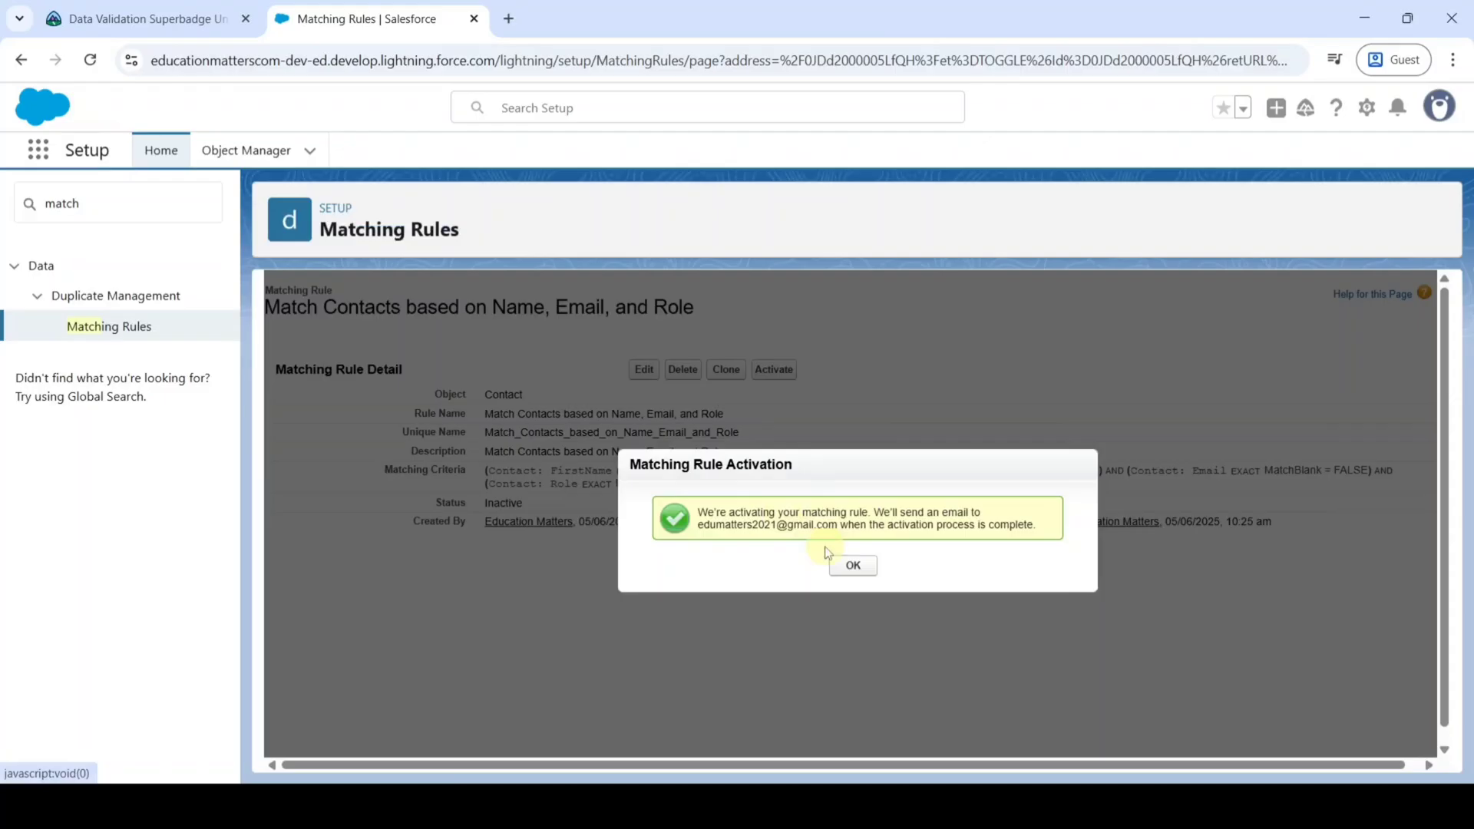
{"action": "mouse_move", "coordinate": [810, 531]}
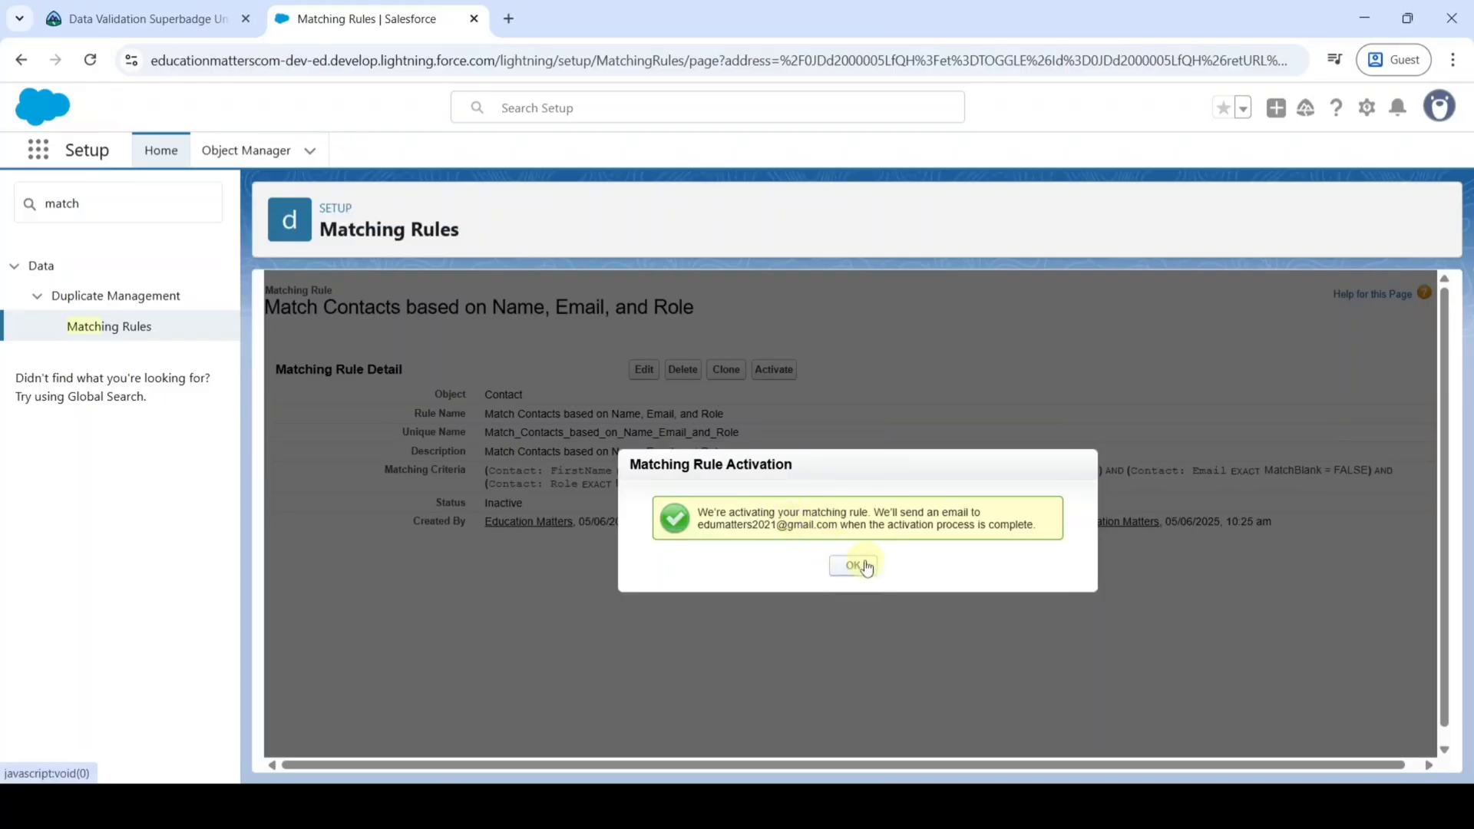
{"action": "left_click", "coordinate": [853, 565]}
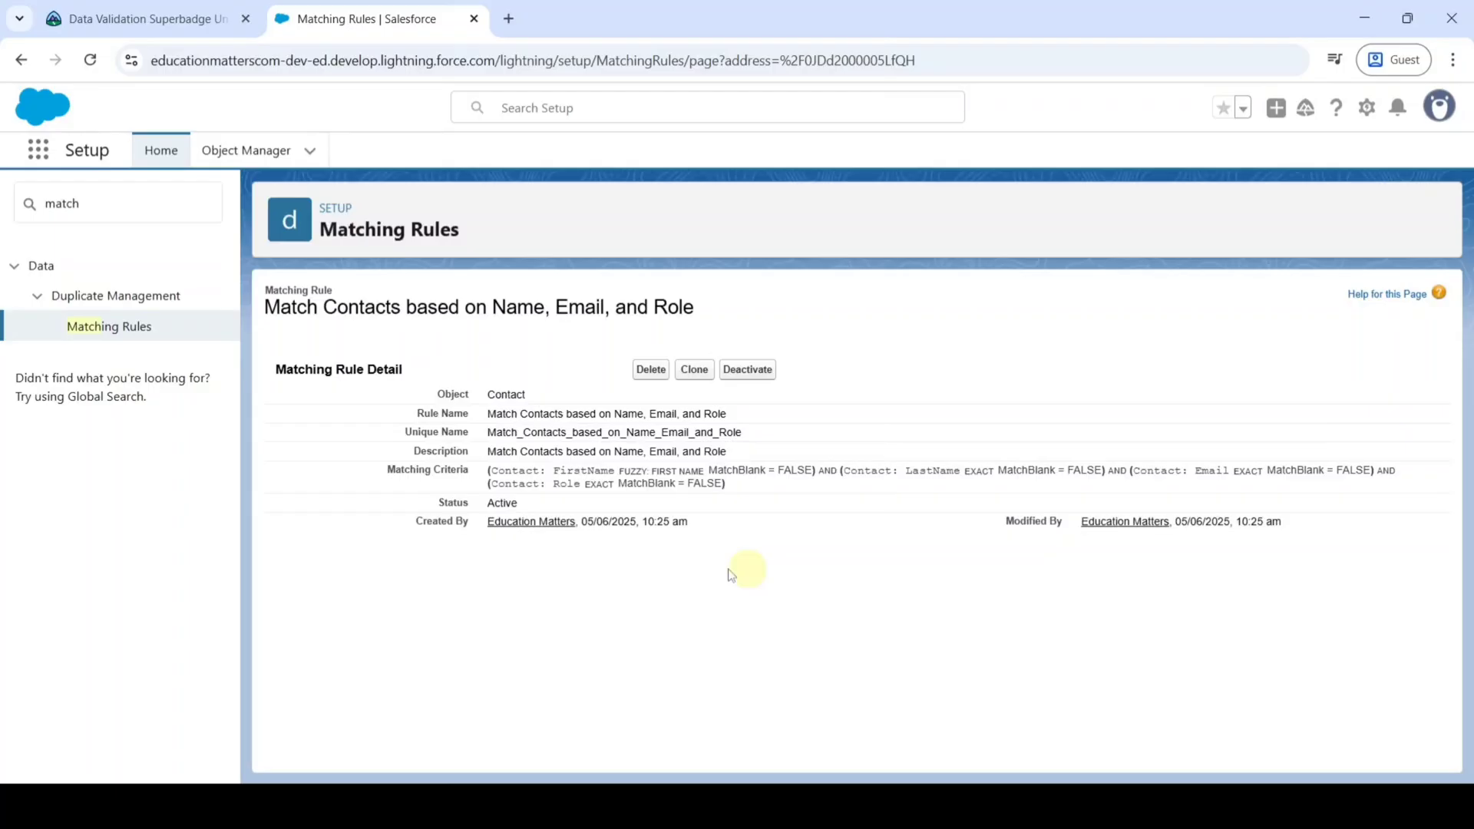
{"action": "mouse_move", "coordinate": [674, 625]}
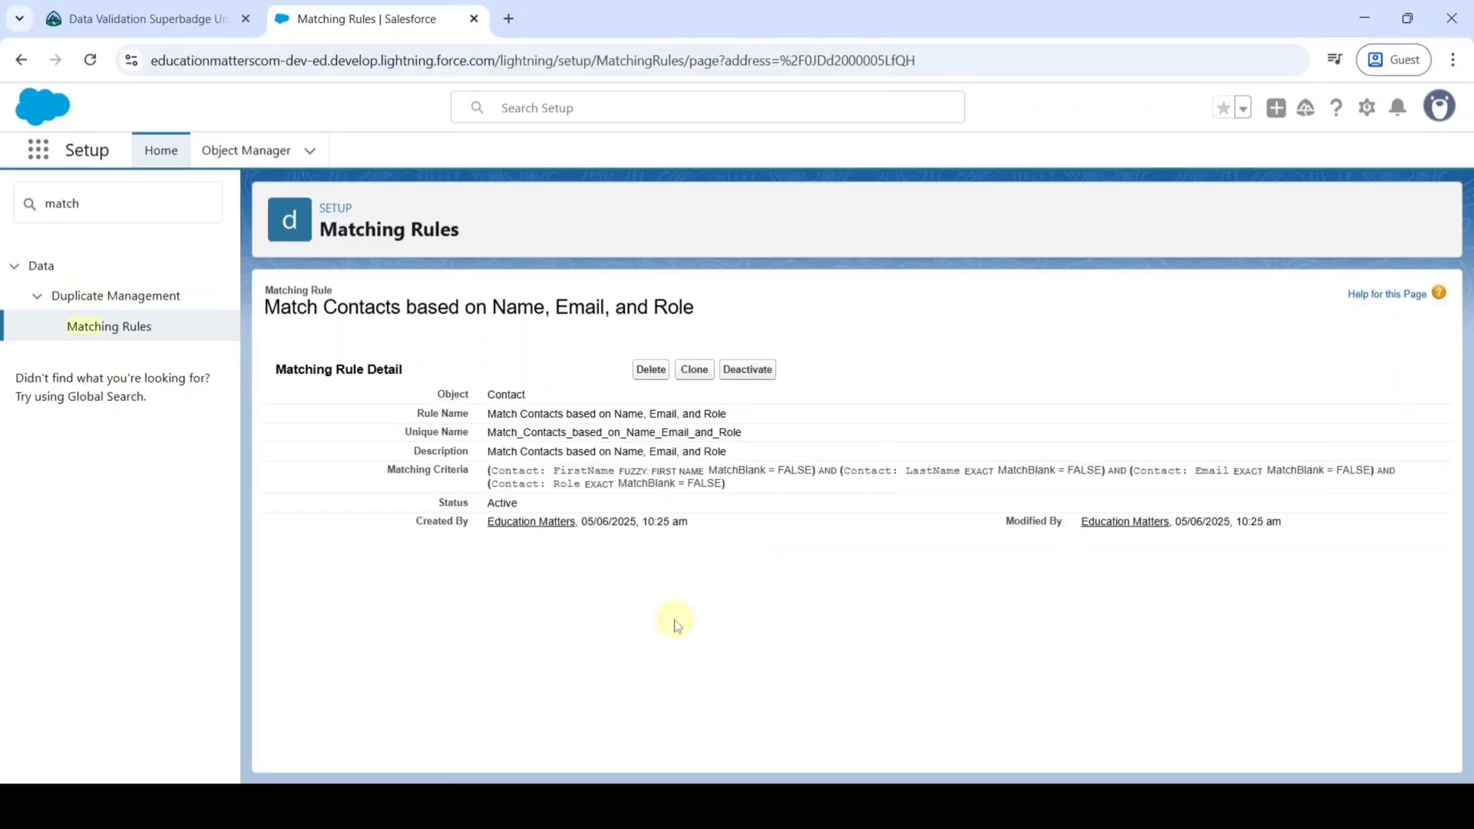
{"action": "mouse_move", "coordinate": [111, 208]}
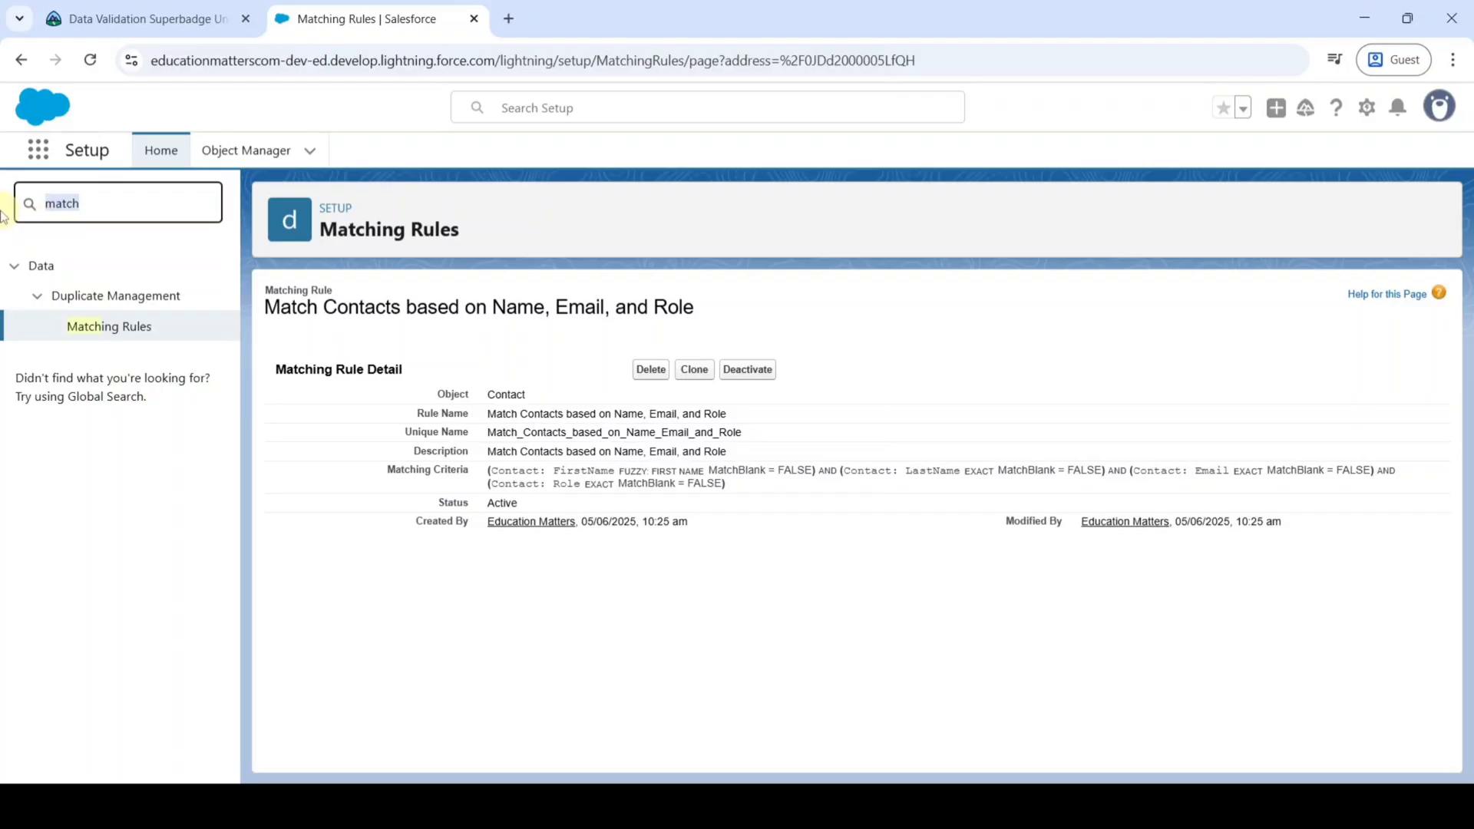
Search Quick Find for 'dupli', open Duplicate Rules, and start a new Contact rule.
{"action": "type", "text": "duplicate"}
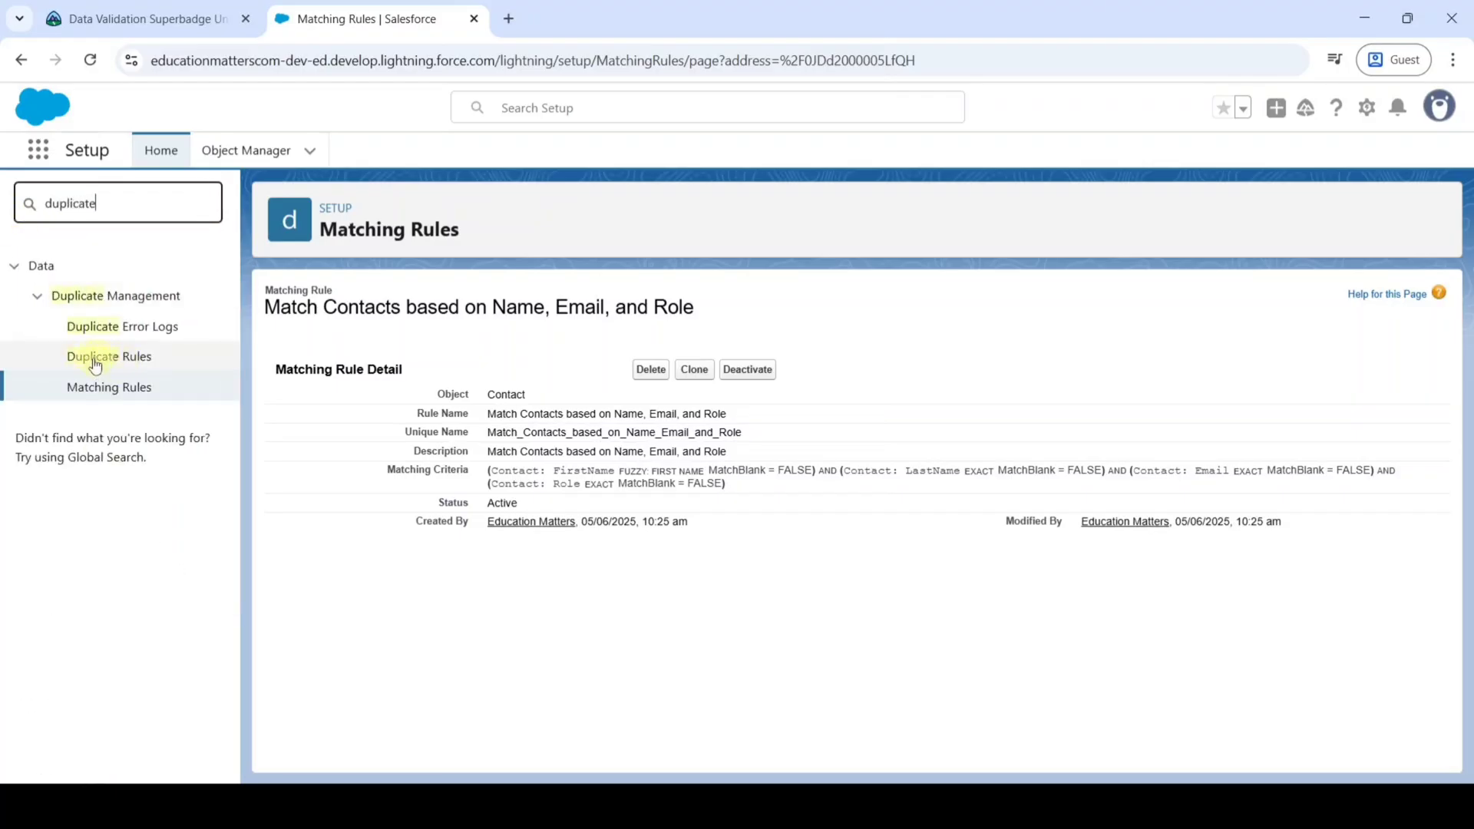
{"action": "mouse_move", "coordinate": [108, 355]}
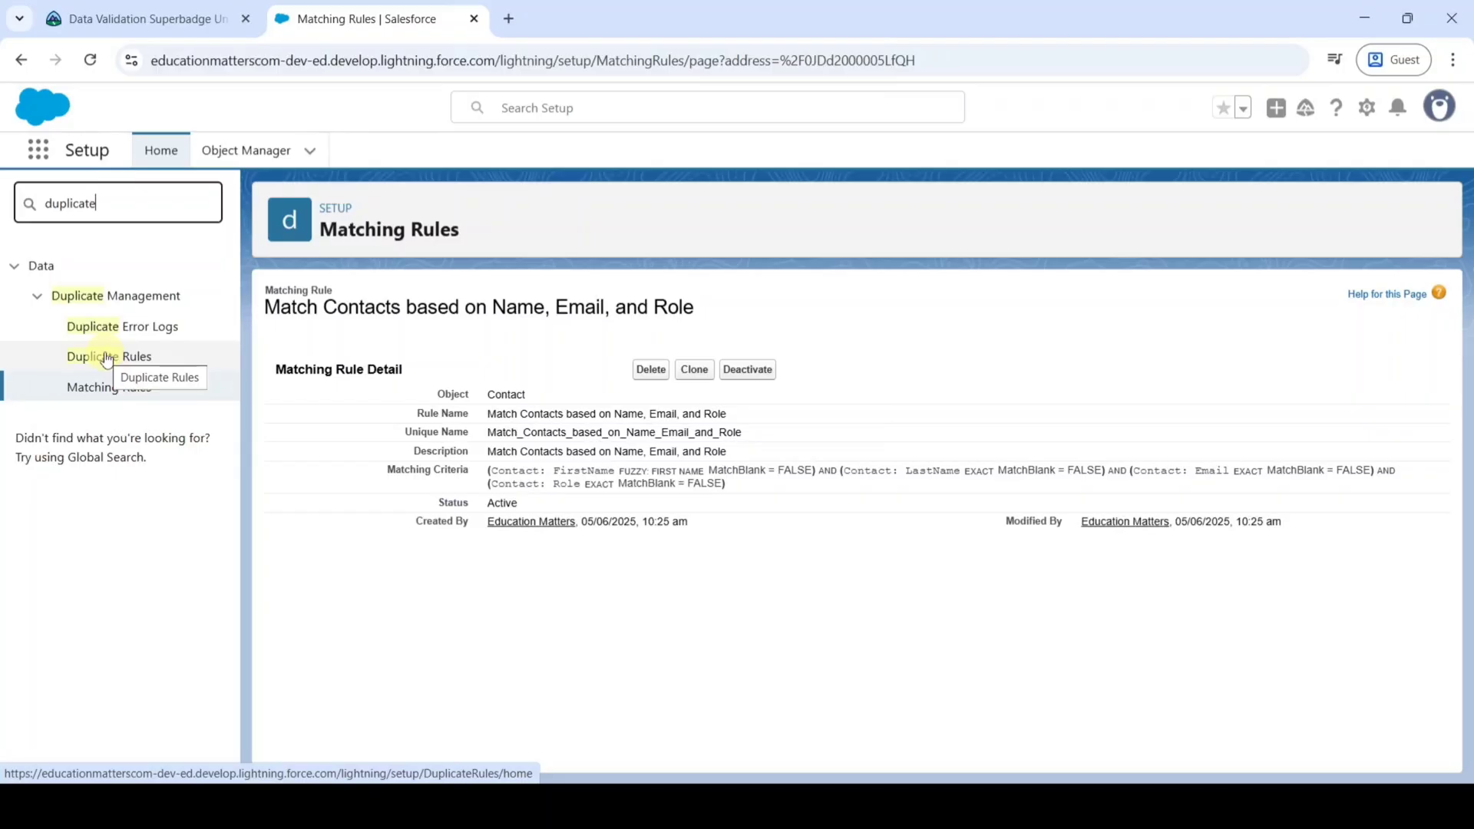
{"action": "left_click", "coordinate": [108, 356]}
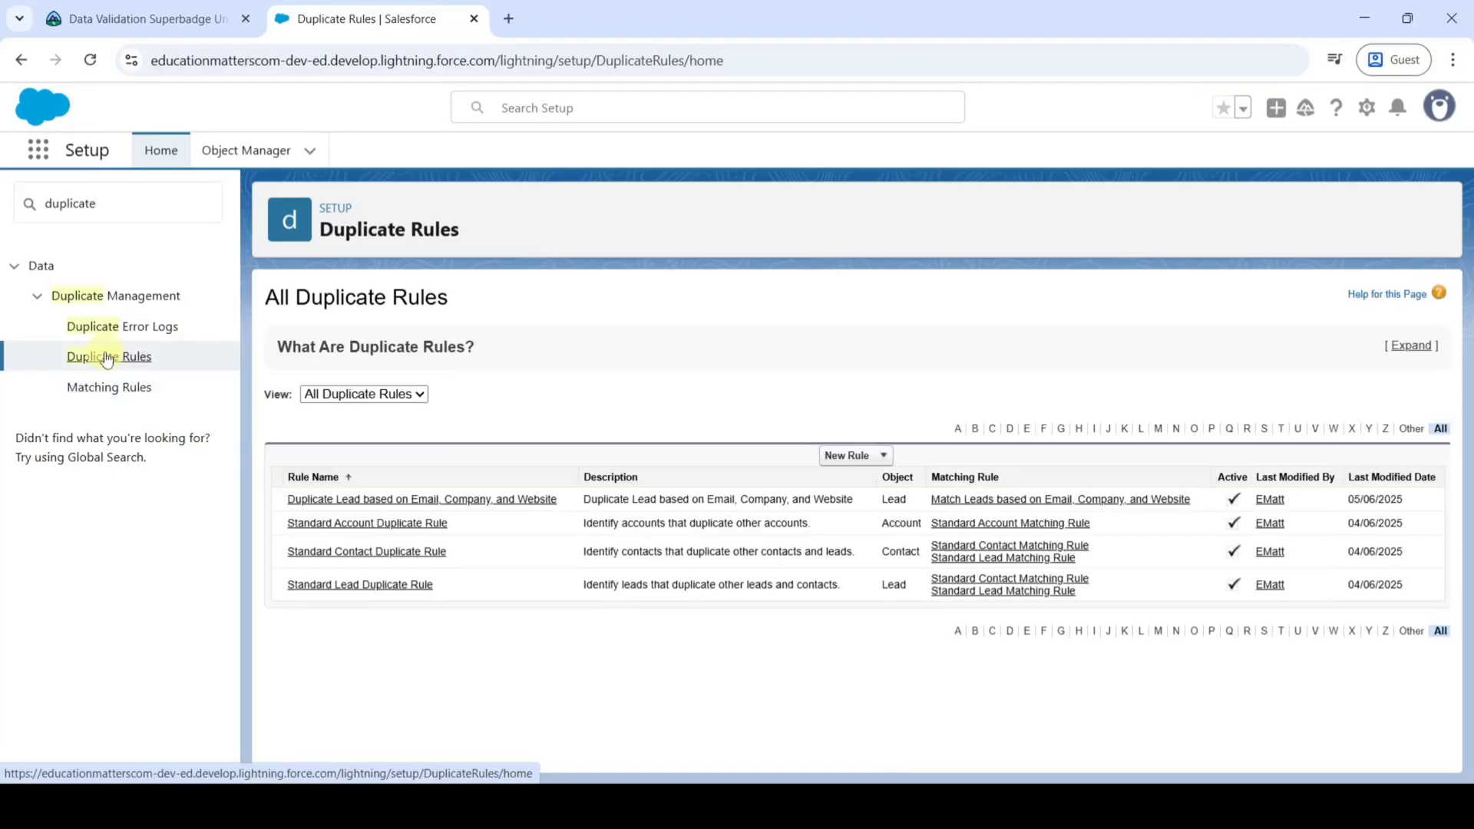
{"action": "left_click", "coordinate": [880, 455]}
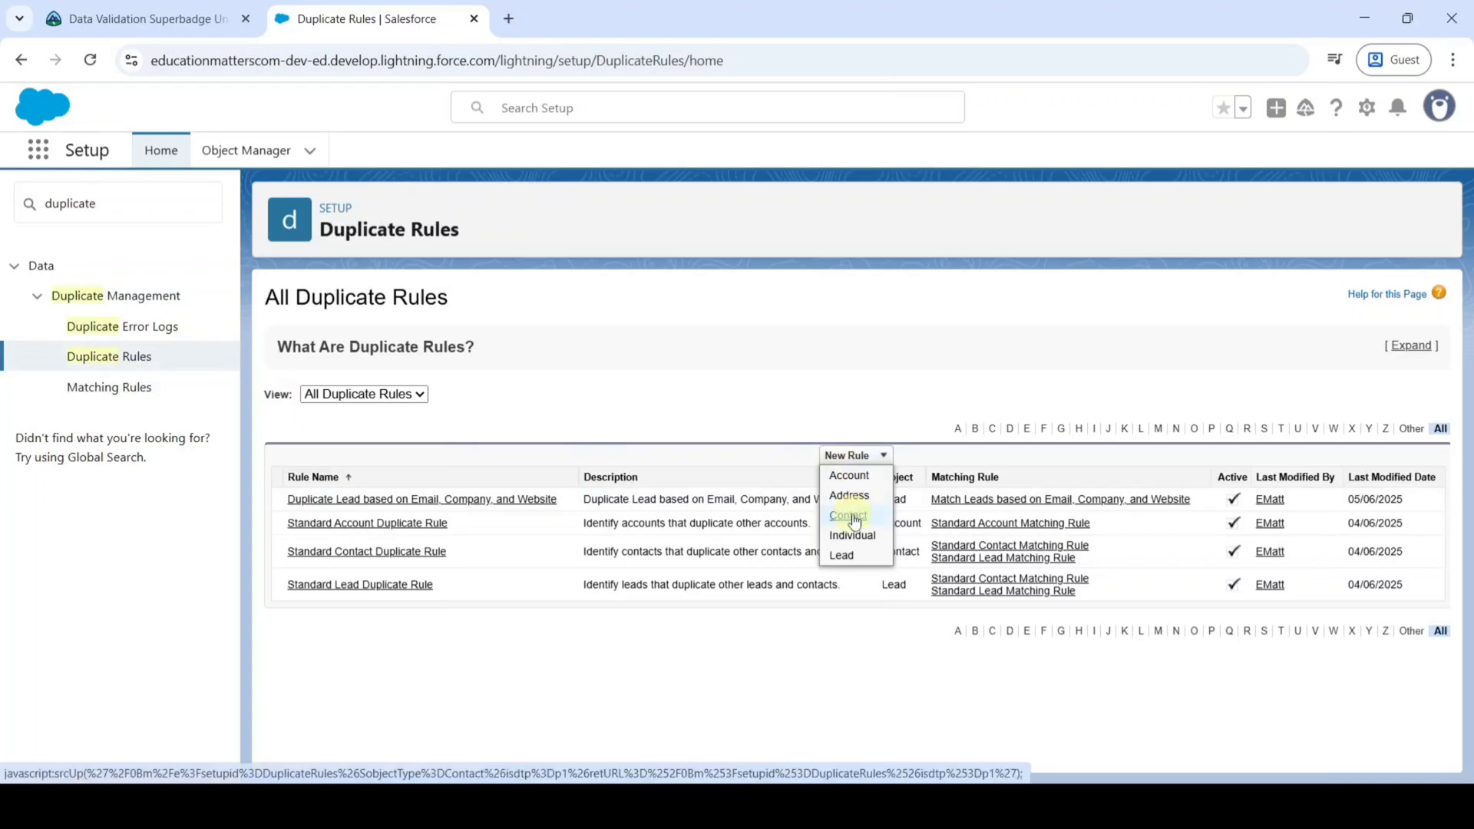
{"action": "left_click", "coordinate": [847, 515]}
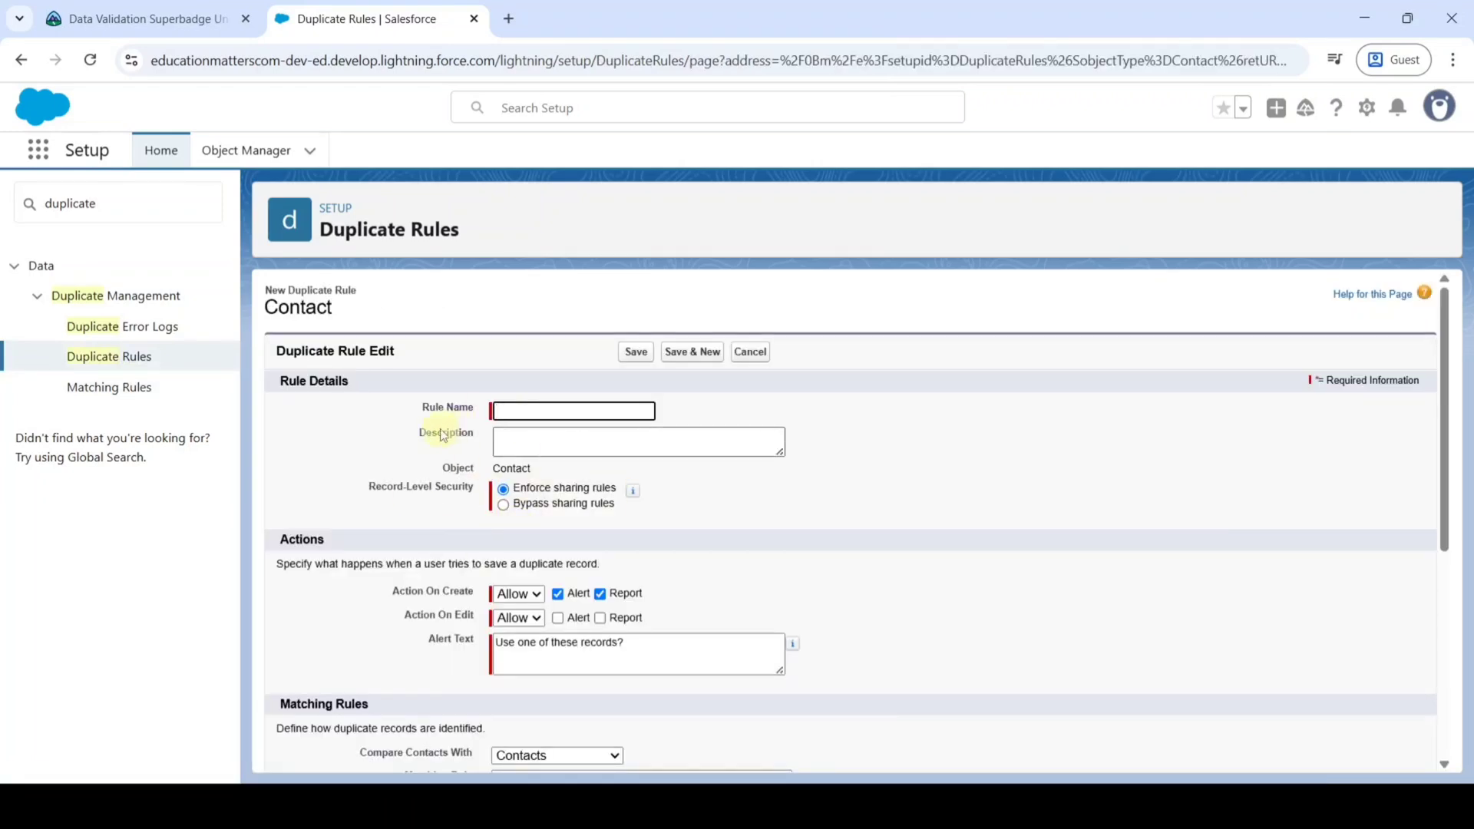
Name the duplicate rule 'Duplicate Contact based on Name, Email, and Role'.
{"action": "left_click", "coordinate": [141, 18]}
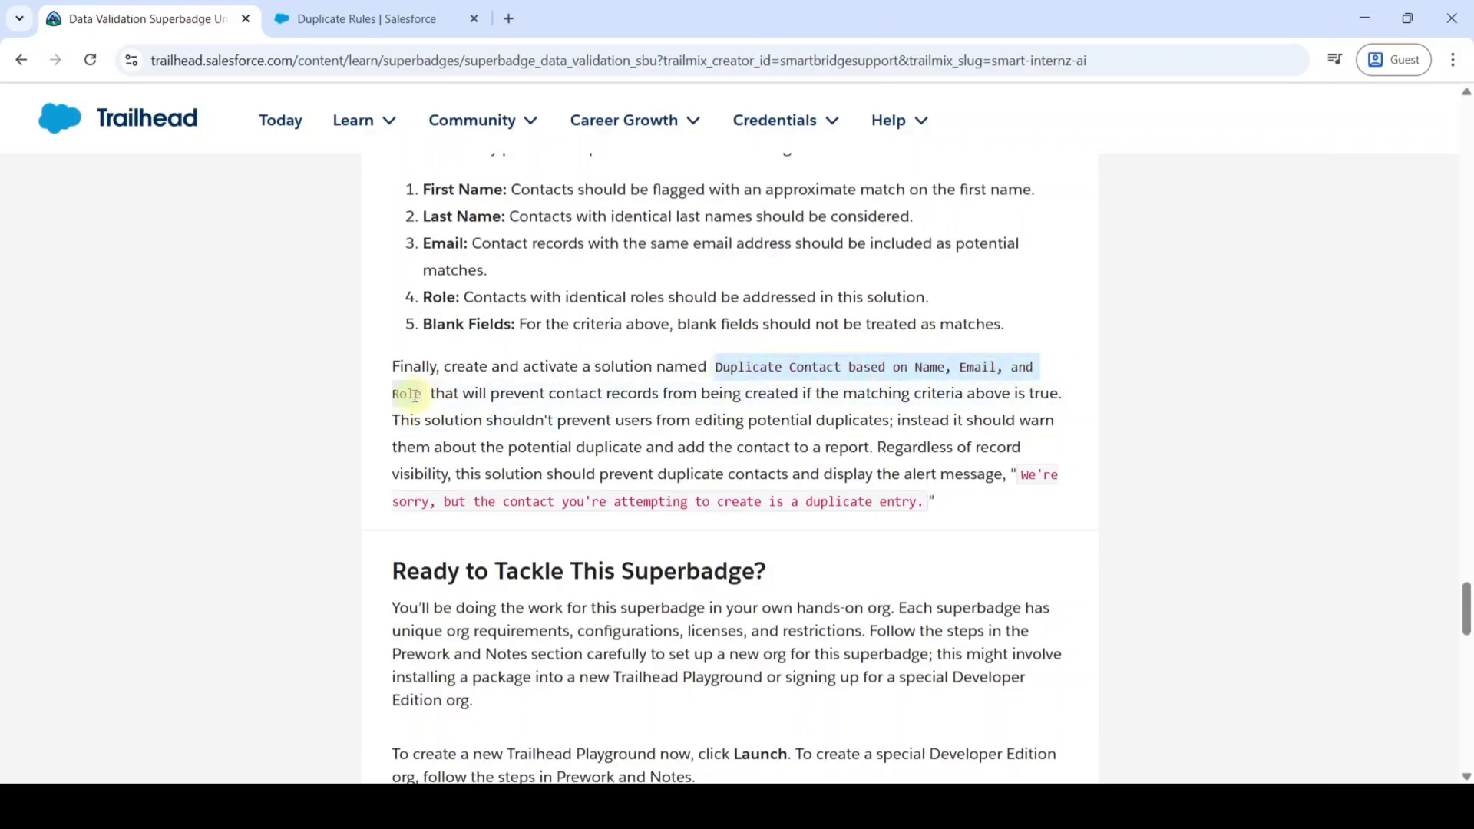
{"action": "left_click", "coordinate": [367, 17]}
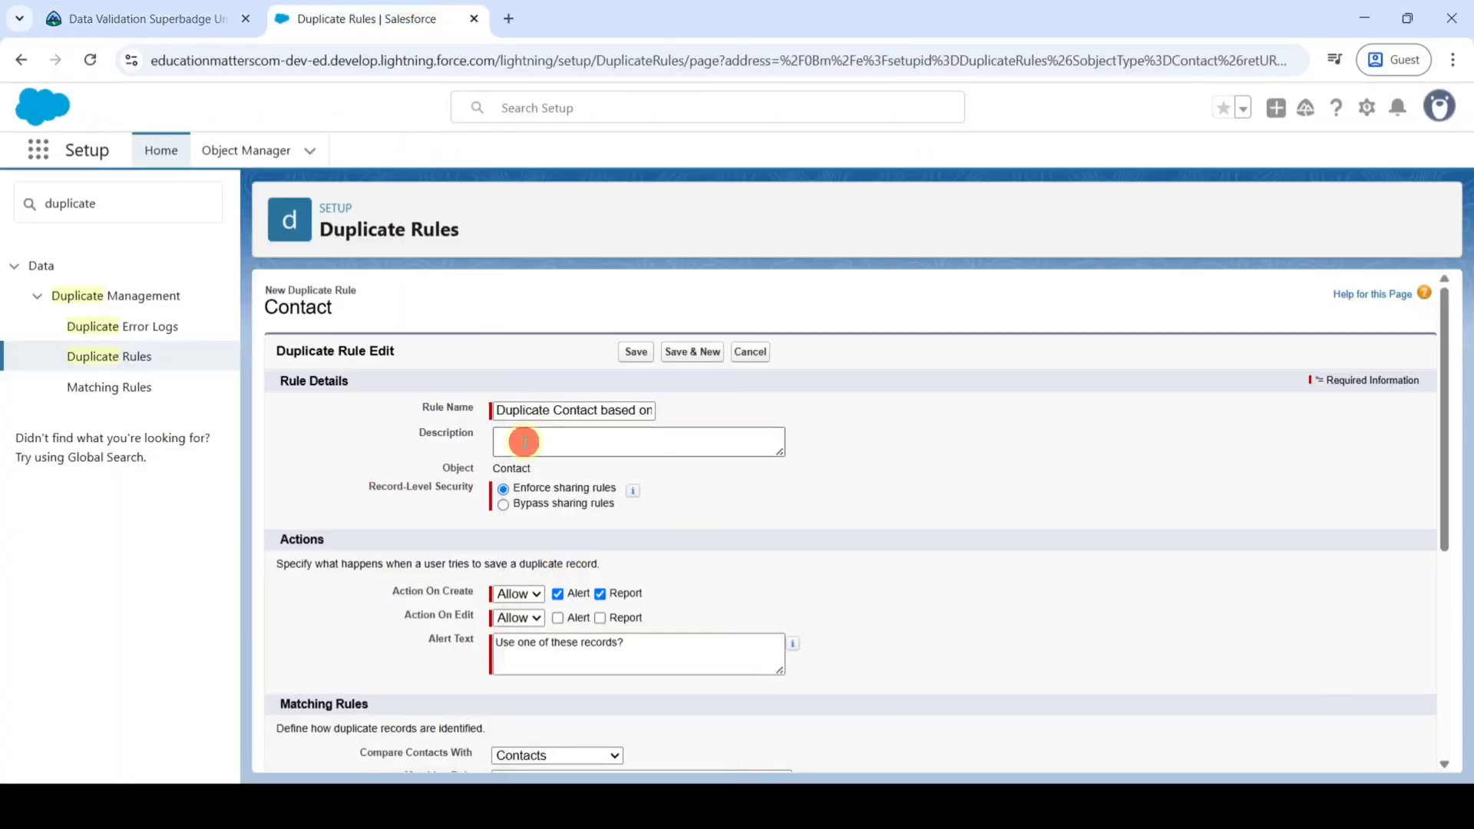
{"action": "type", "text": "Duplicate Contact based on Name, Email, and Role"}
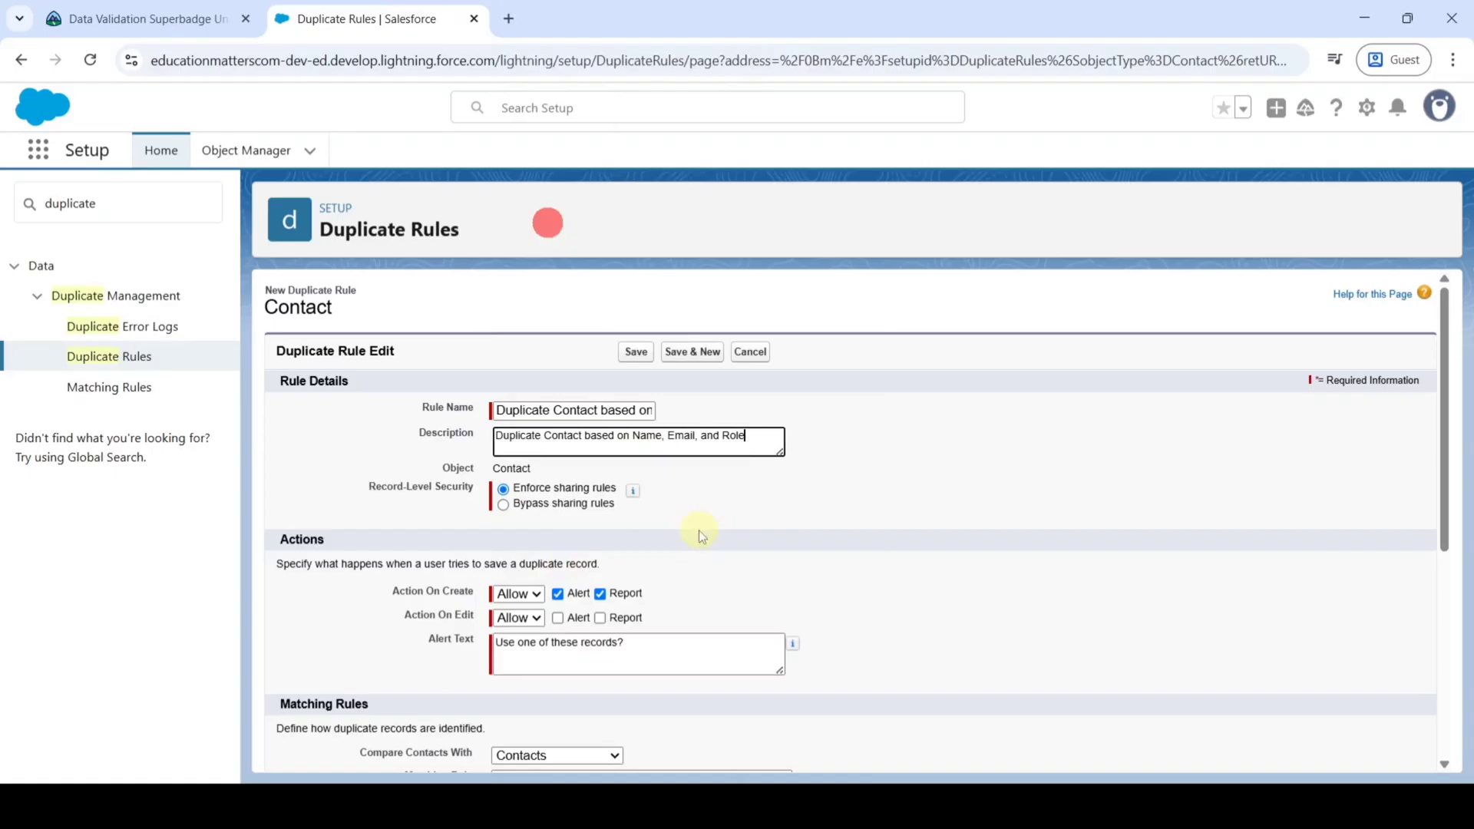
Bypass sharing rules, block duplicates on create, and alert and report on edit.
{"action": "scroll", "scroll_direction": "down", "scroll_amount": 3}
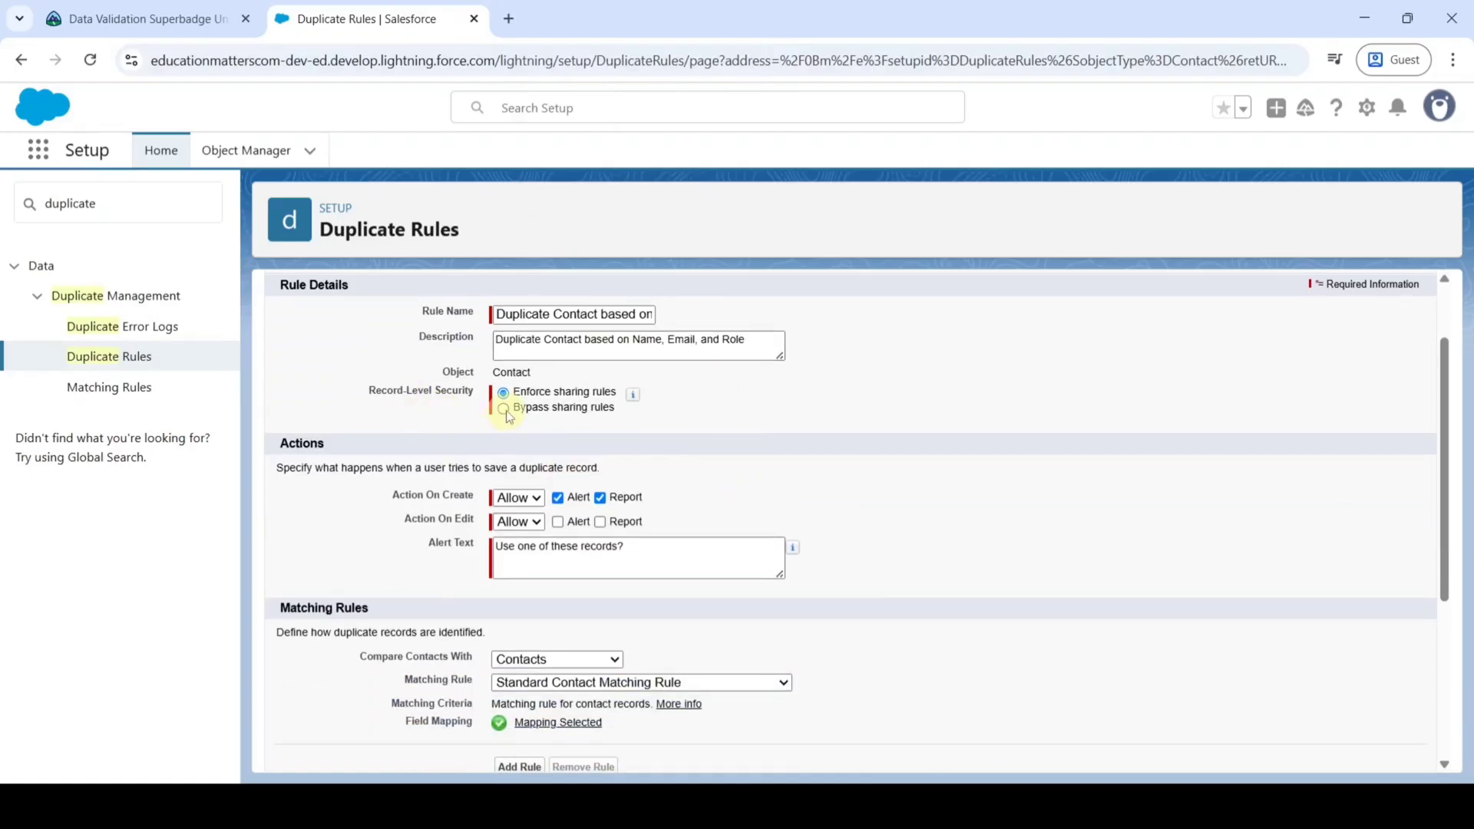
{"action": "left_click", "coordinate": [504, 406]}
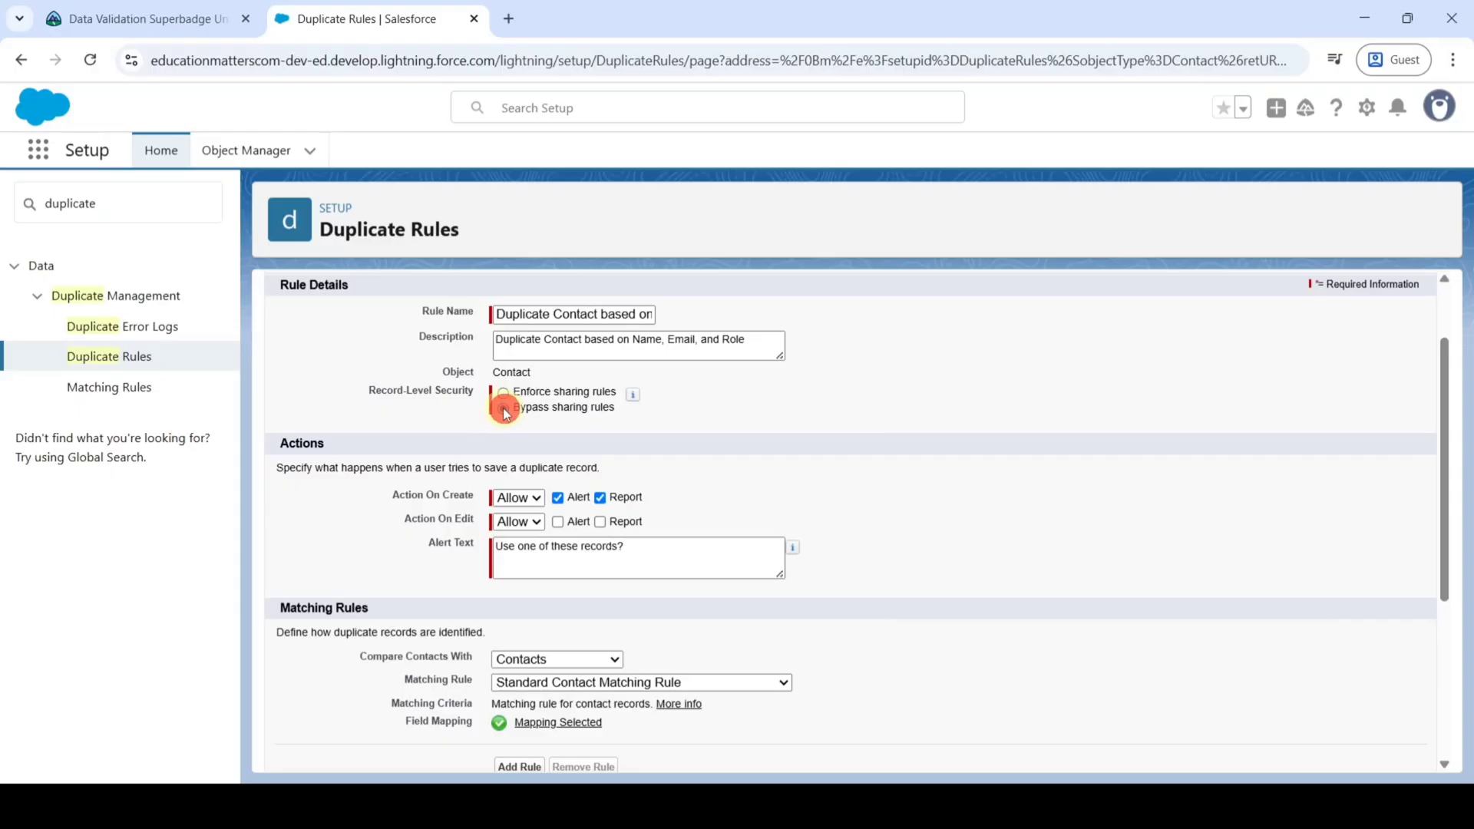
{"action": "left_click", "coordinate": [504, 407]}
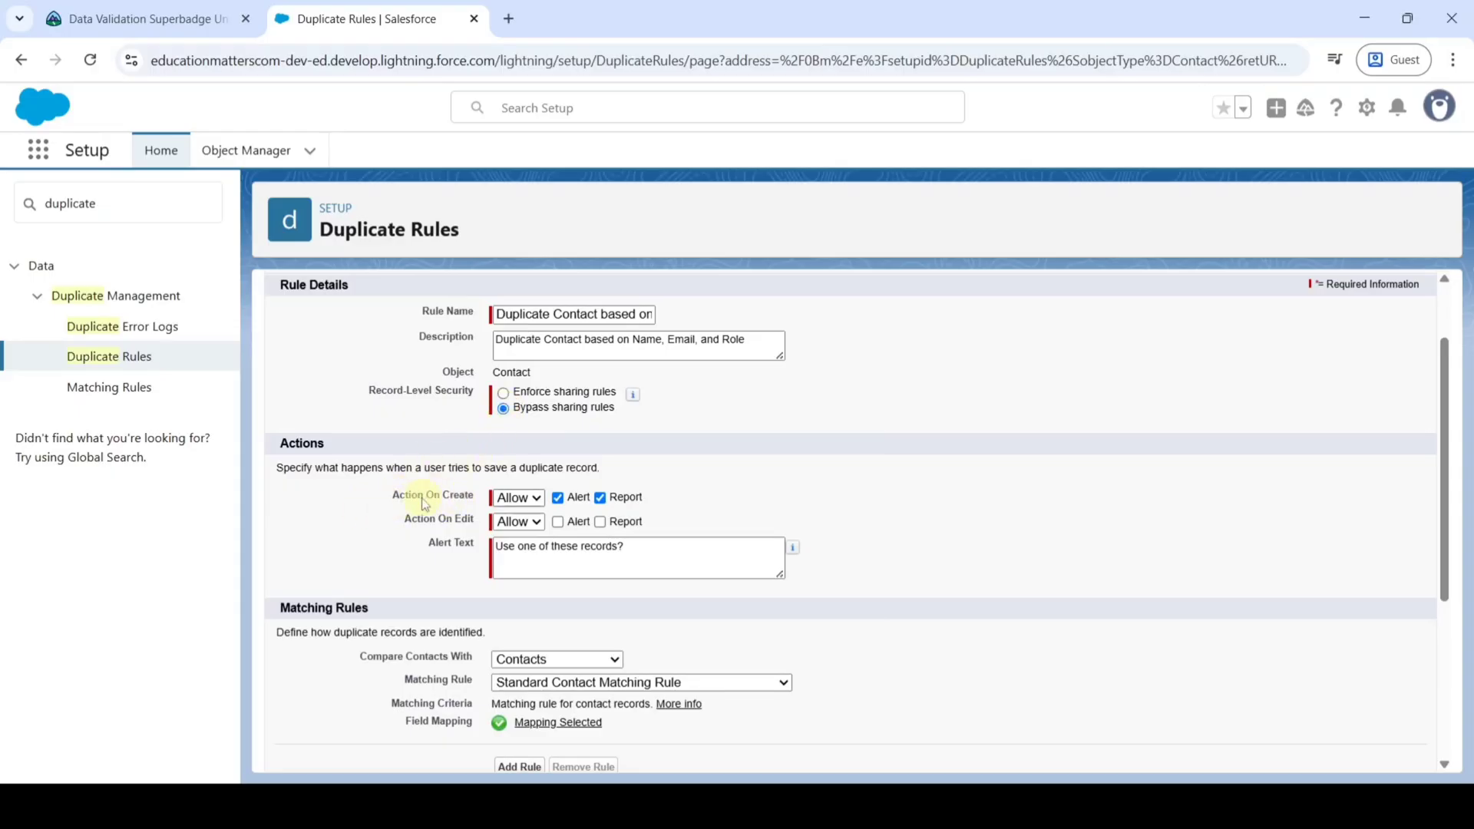
{"action": "left_click", "coordinate": [517, 497]}
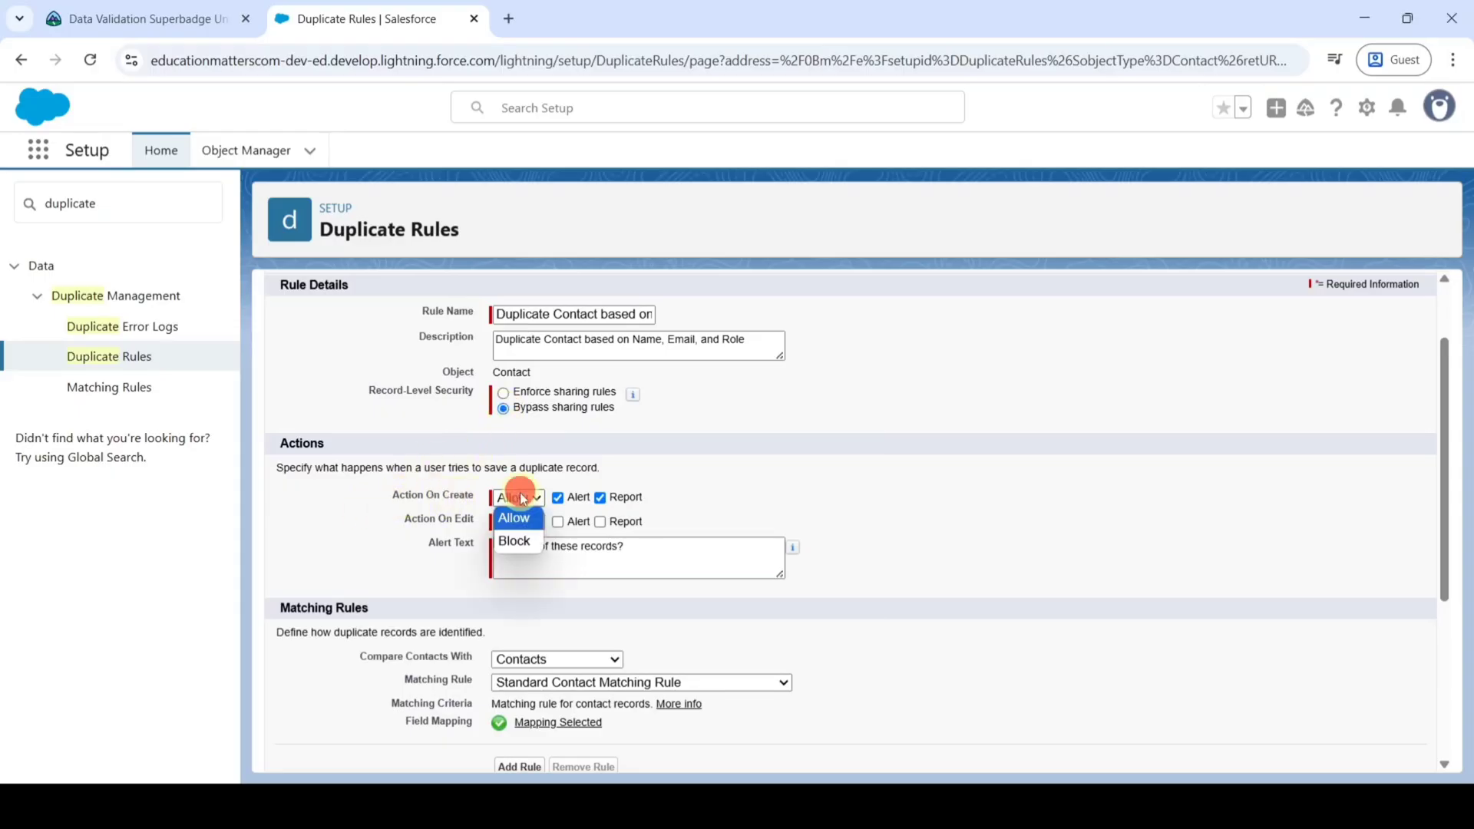
{"action": "left_click", "coordinate": [513, 541]}
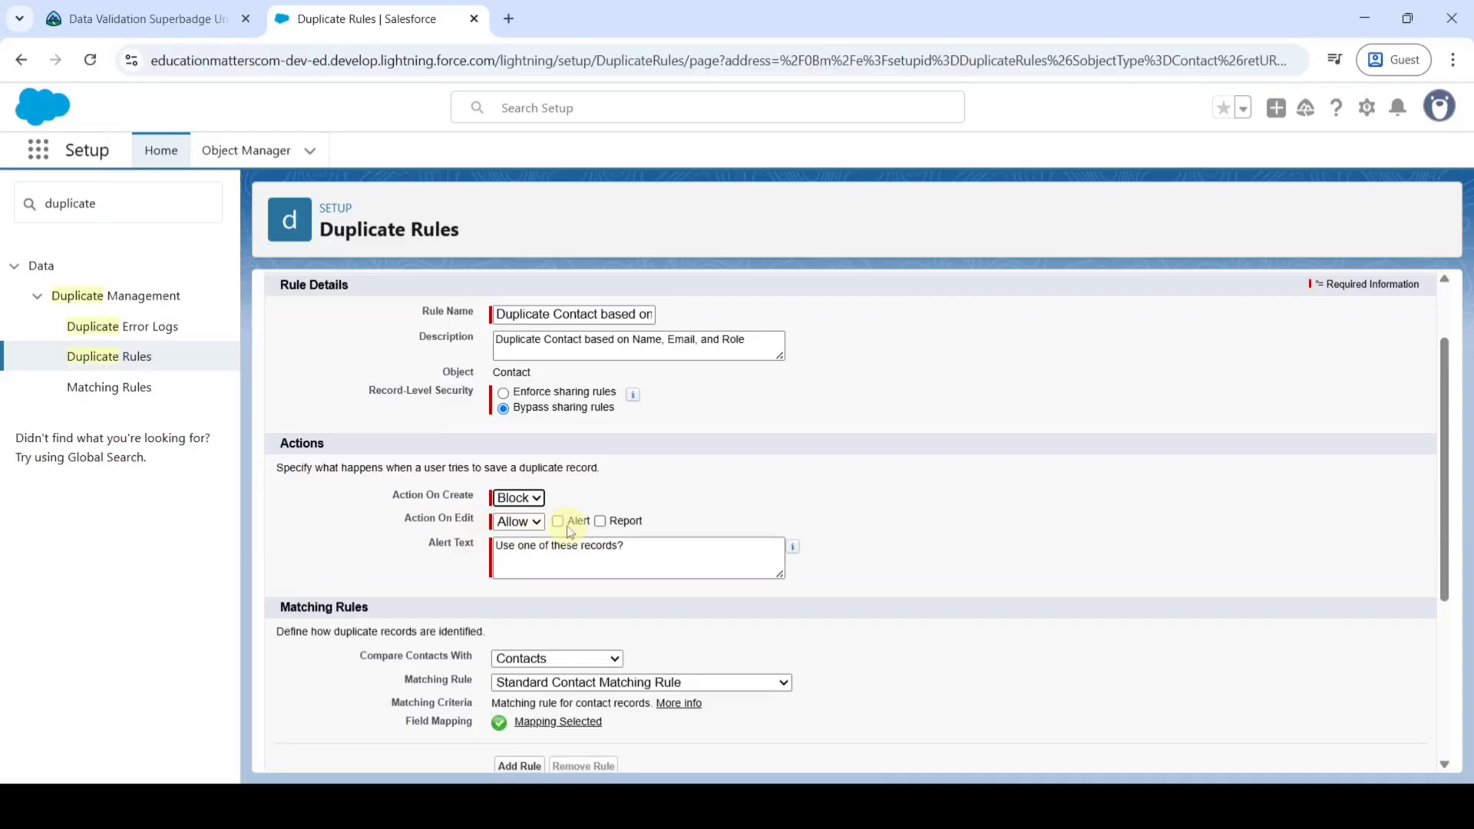
{"action": "left_click", "coordinate": [557, 520]}
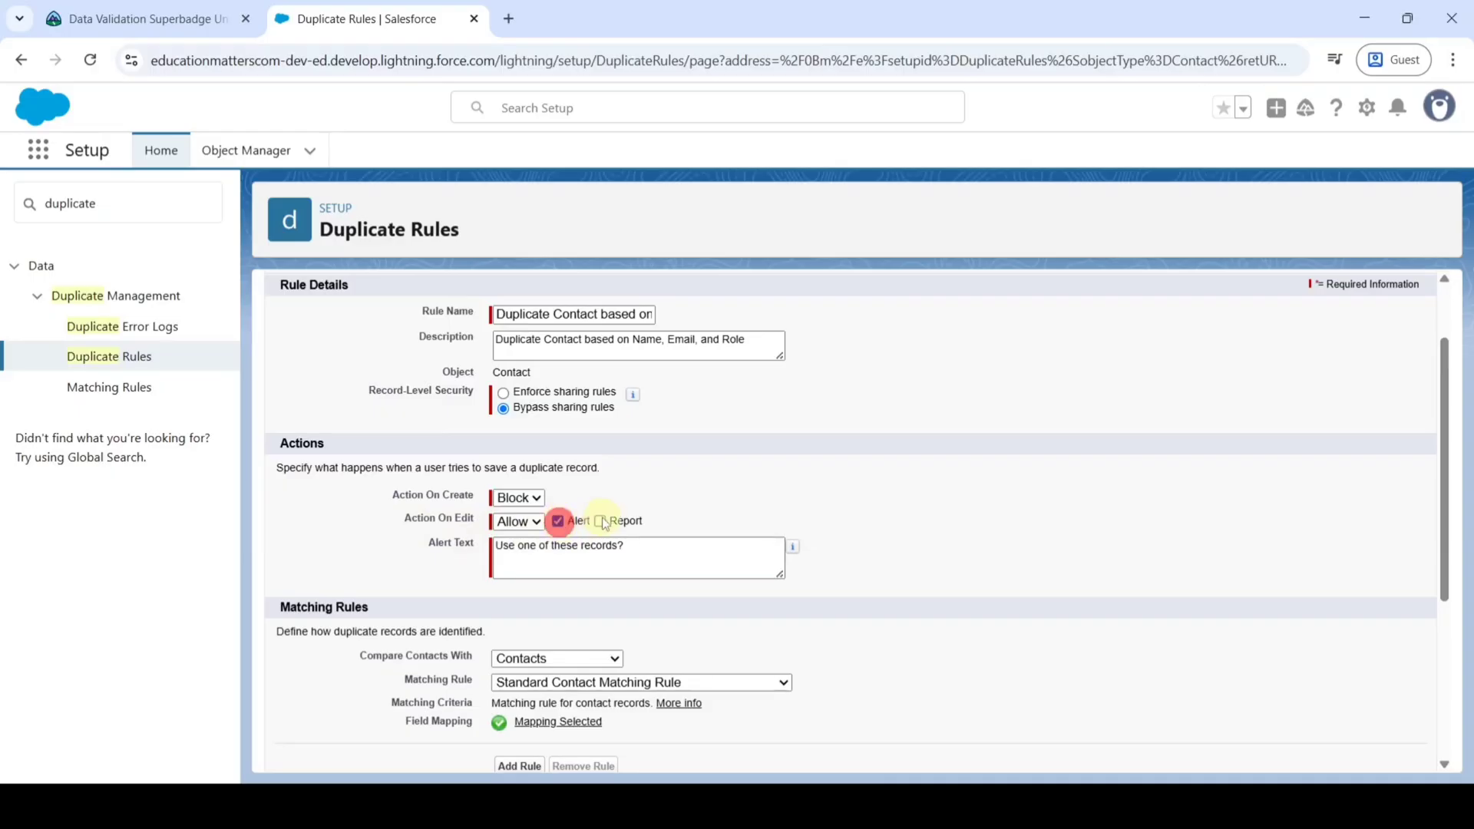
{"action": "left_click", "coordinate": [599, 521]}
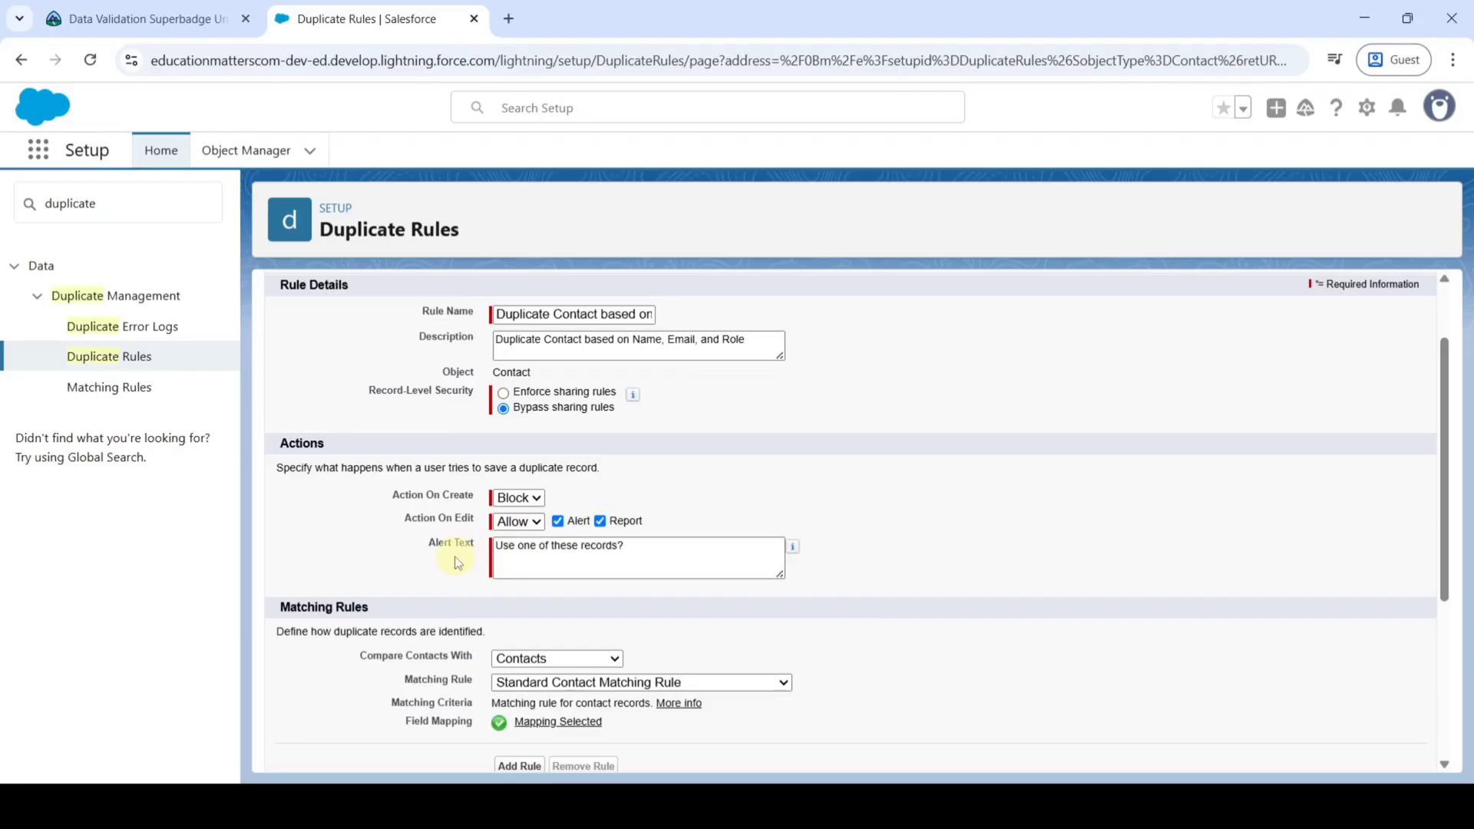
{"action": "left_click", "coordinate": [141, 18]}
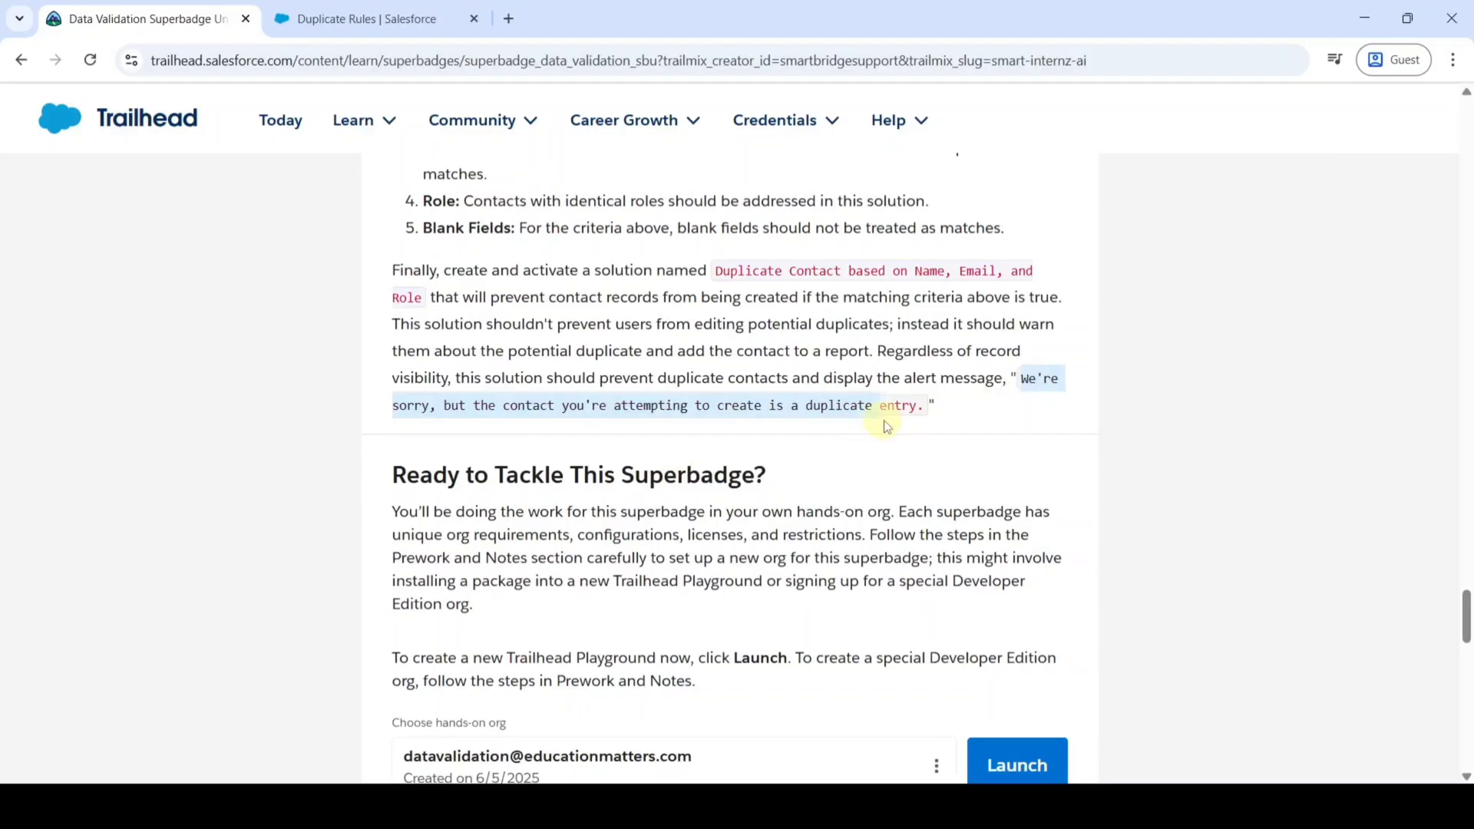
Set the duplicate rule's Alert Text to 'We're sorry, but the contact you're attempting to create is a duplicate entry.'.
{"action": "right_click", "coordinate": [870, 409]}
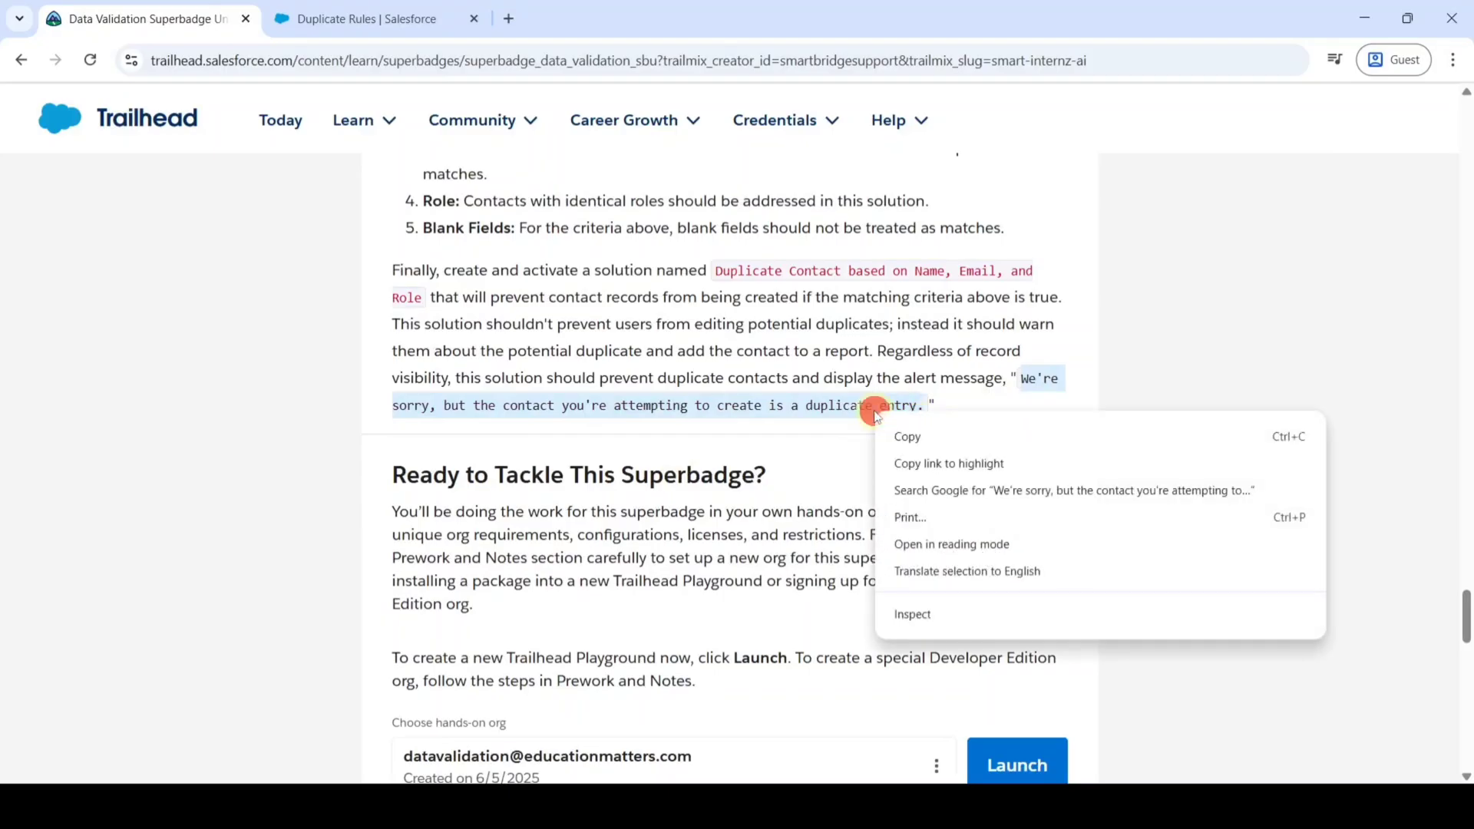
{"action": "left_click", "coordinate": [367, 18]}
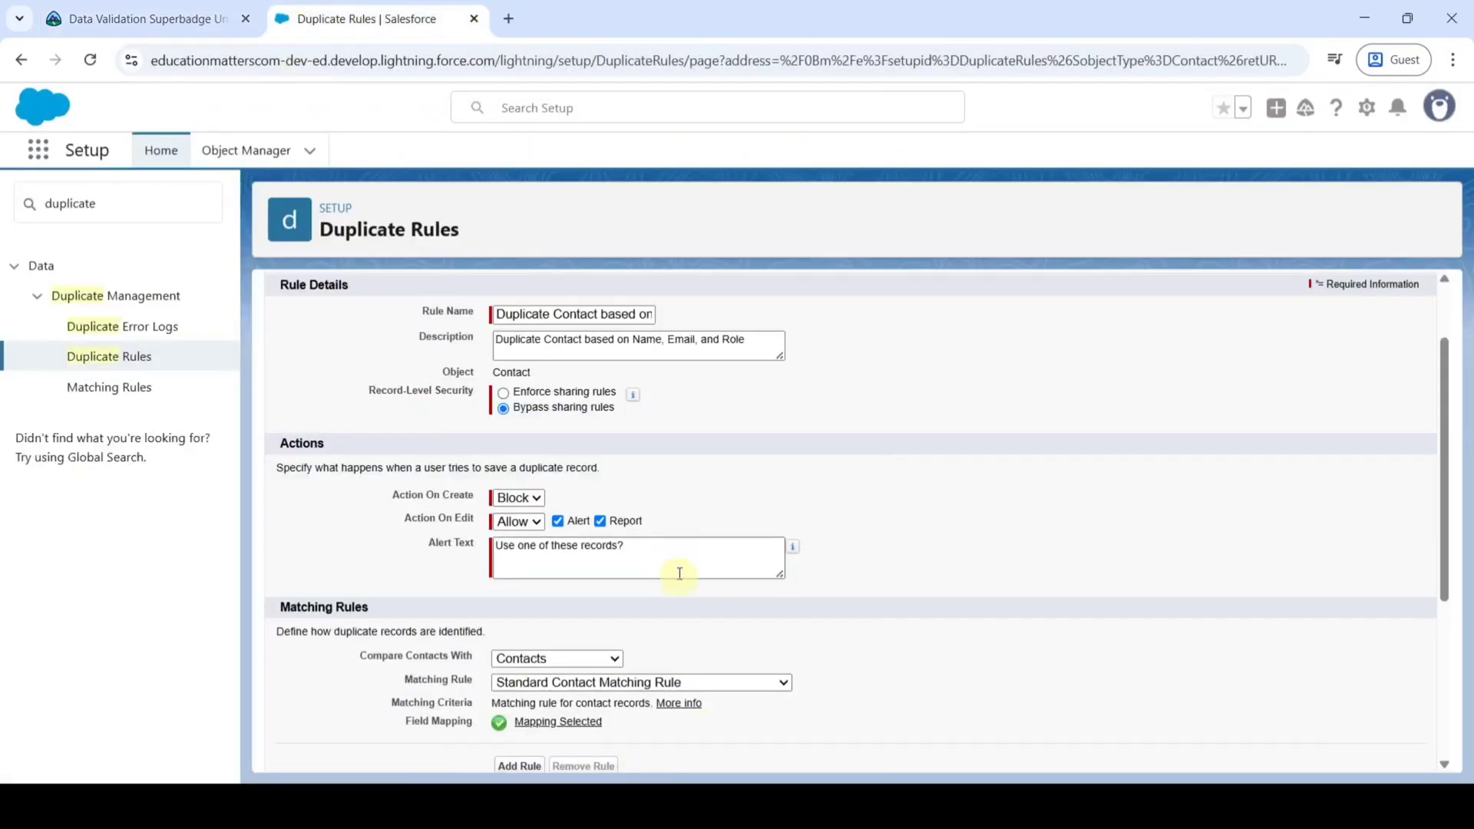
{"action": "type", "text": "We're sorry, but the contact you're attempting to create is a duplicate entry."}
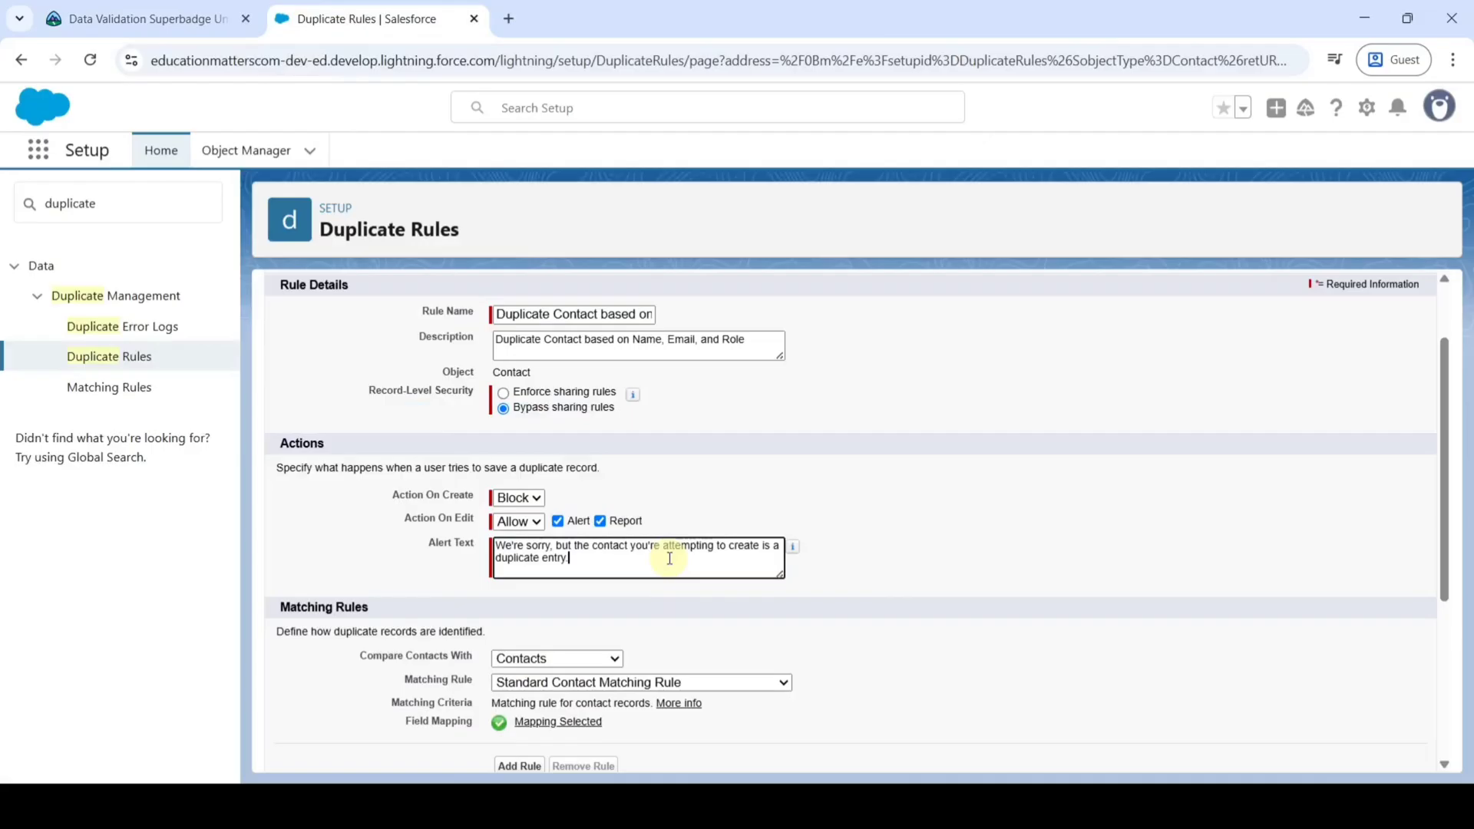
{"action": "scroll", "scroll_direction": "down", "scroll_amount": 3}
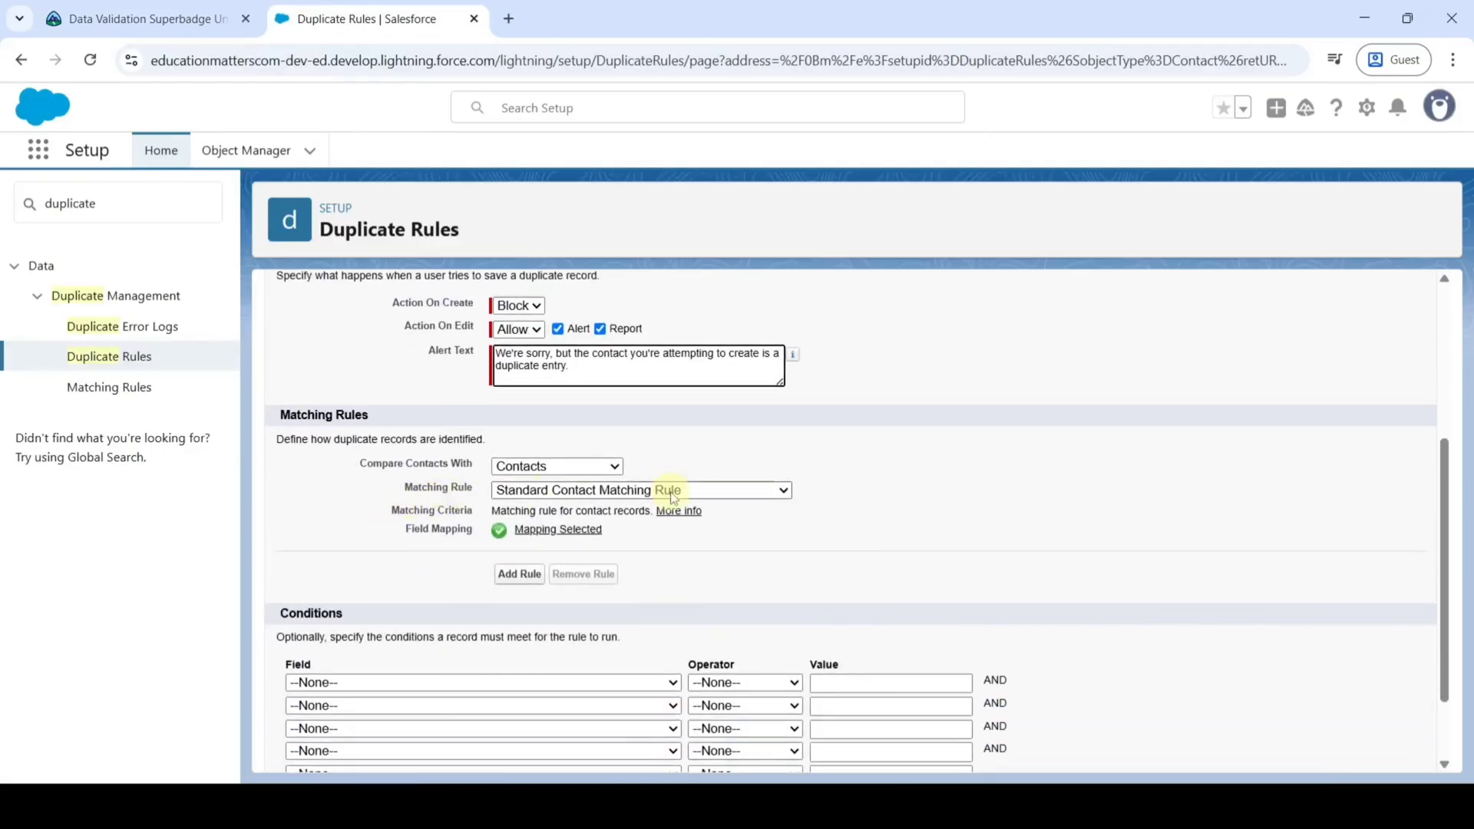
Use 'Match Contacts based on Name, Email, and Role' as the matching rule, then save and activate.
{"action": "left_click", "coordinate": [641, 490]}
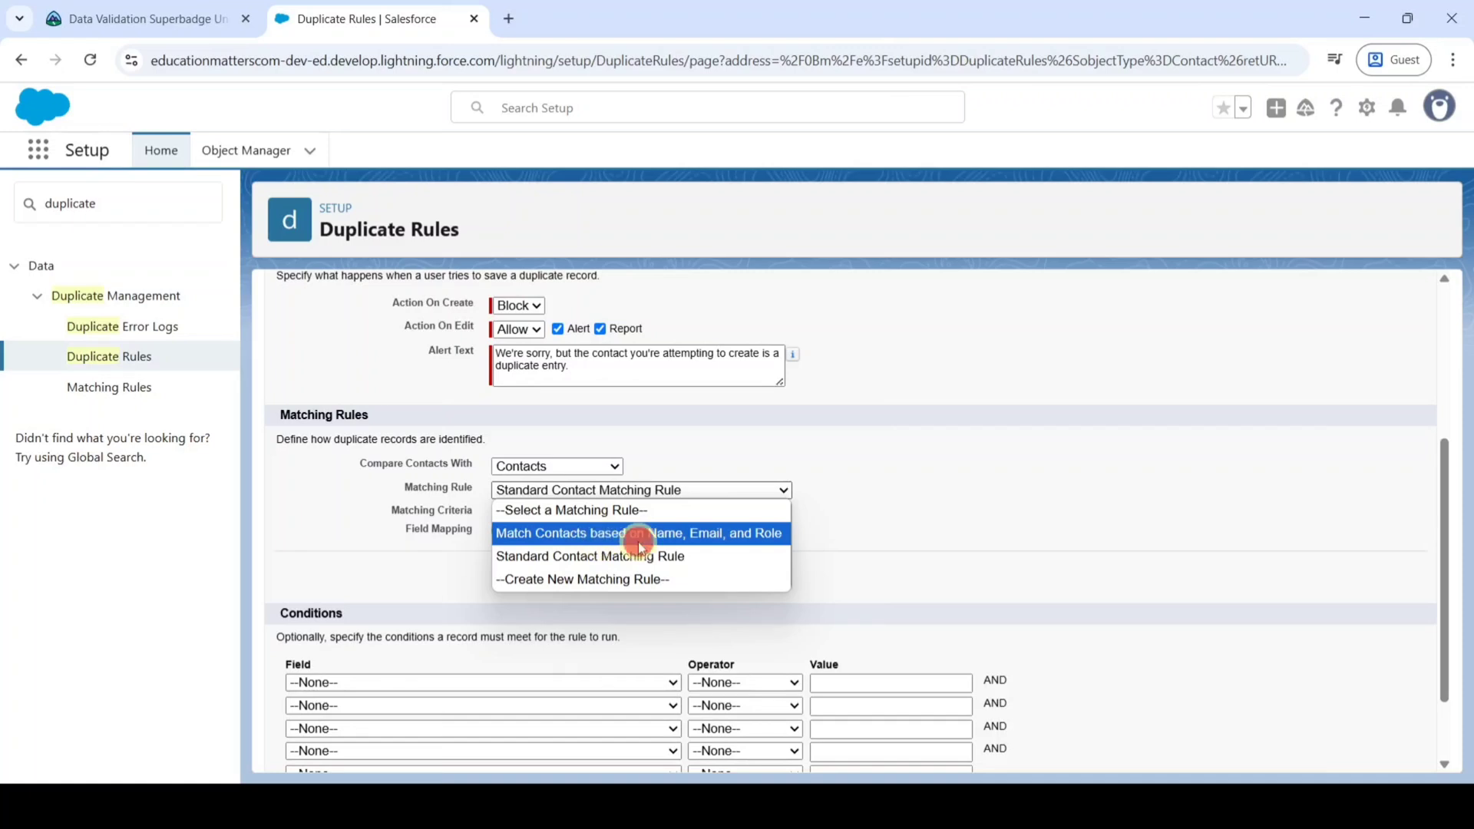
{"action": "left_click", "coordinate": [640, 533]}
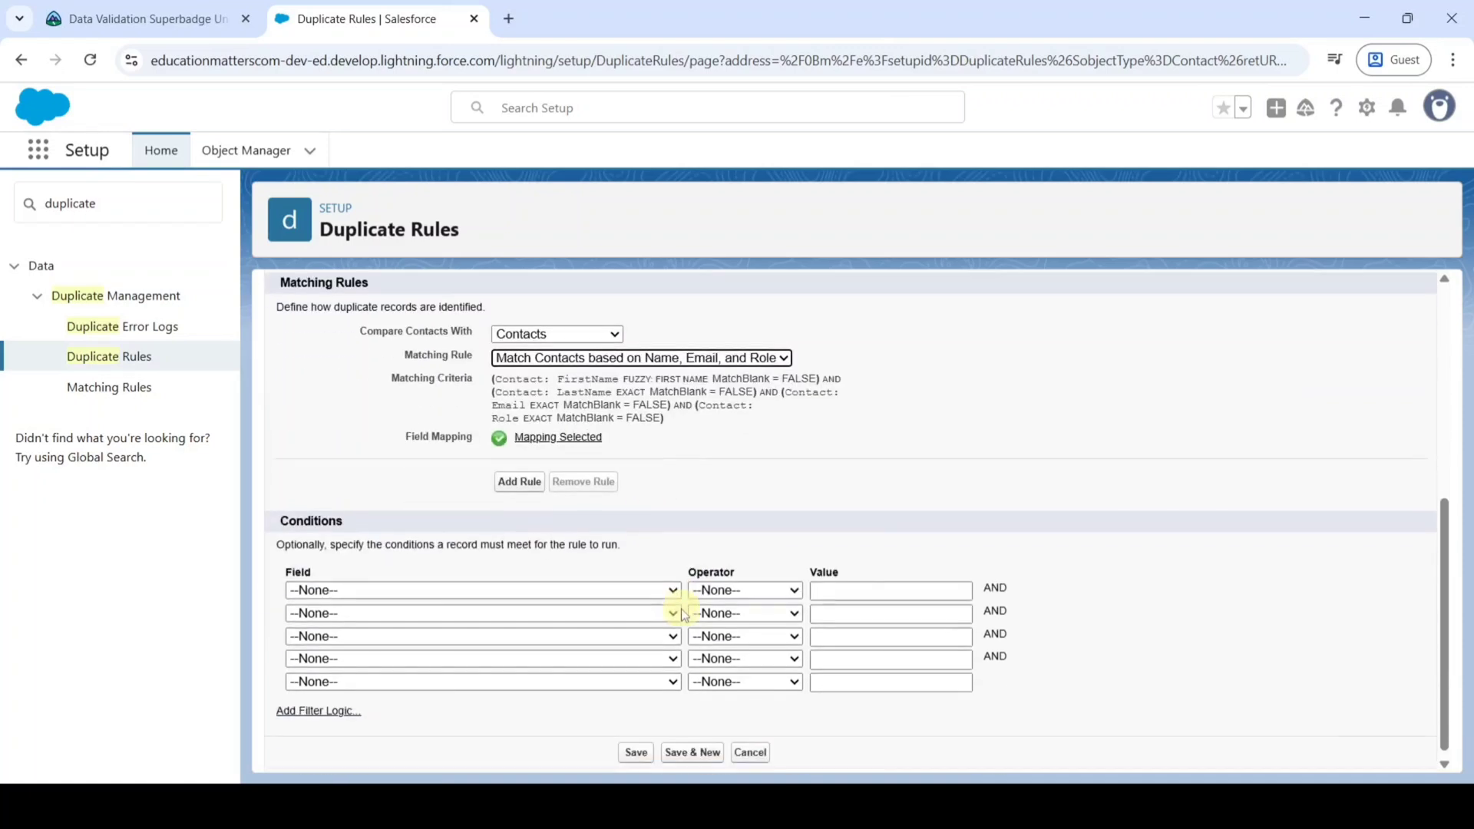
{"action": "left_click", "coordinate": [636, 752]}
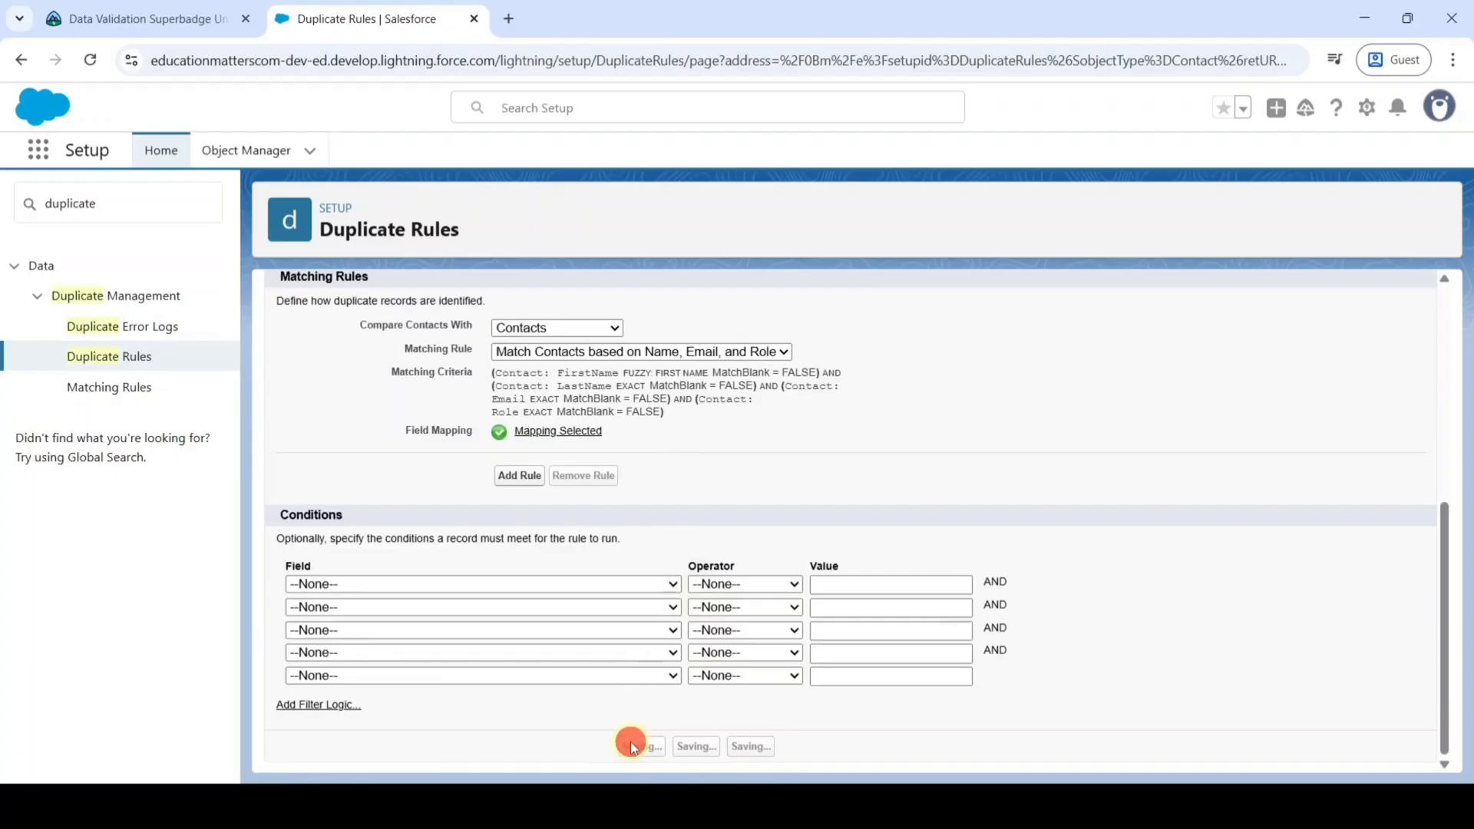
{"action": "left_click", "coordinate": [641, 746]}
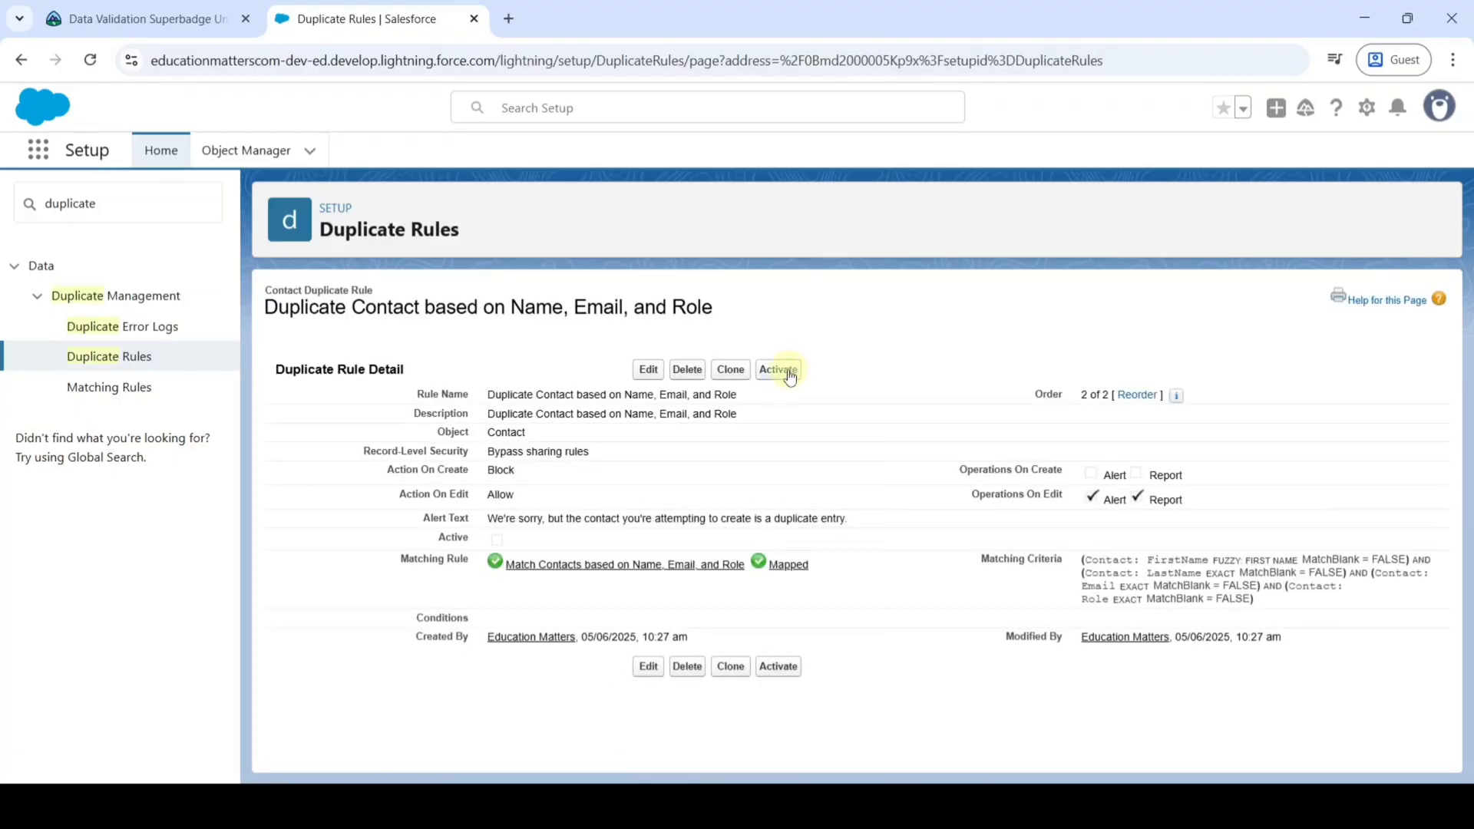
{"action": "left_click", "coordinate": [778, 368]}
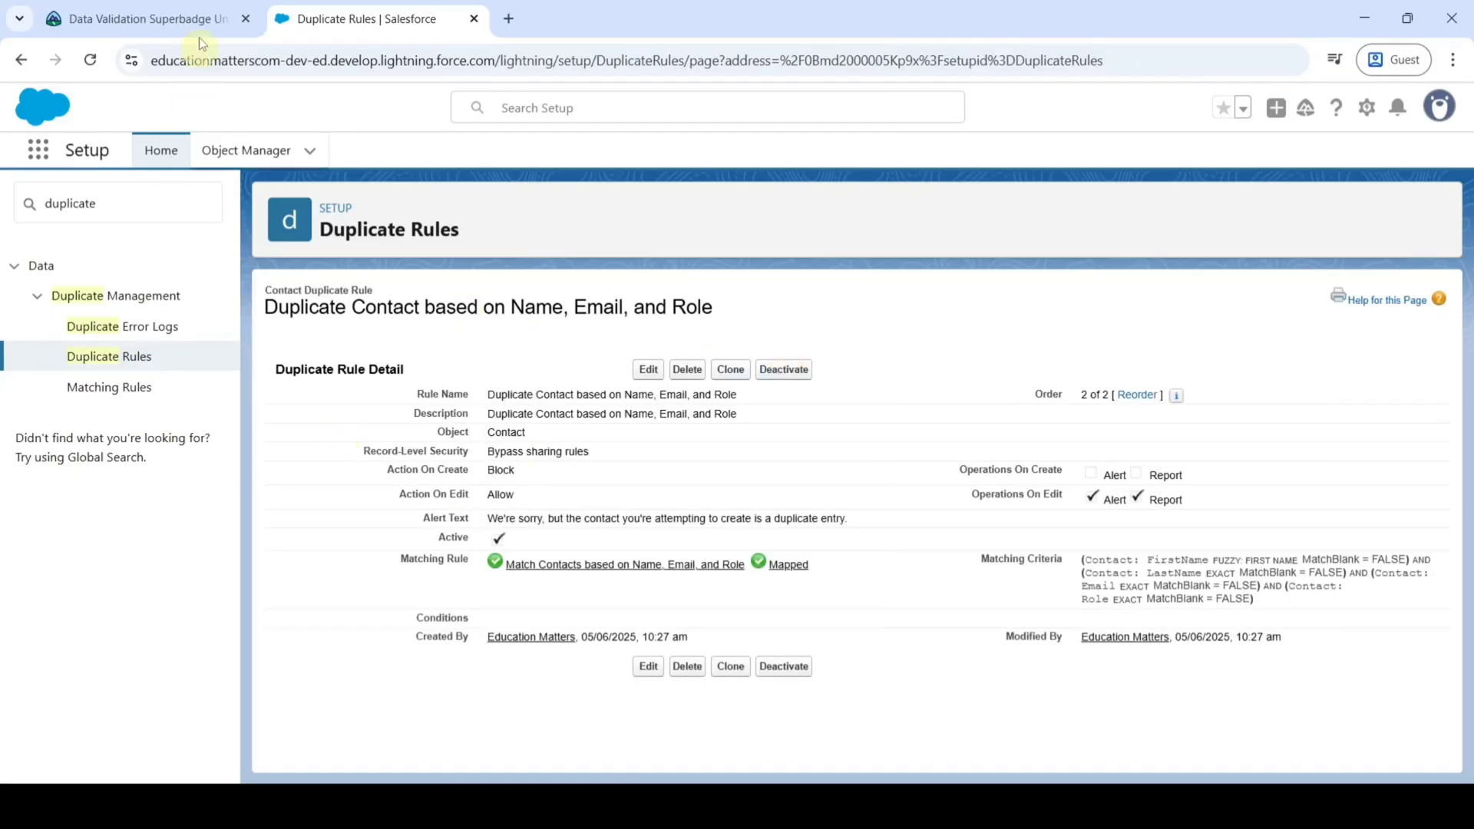
Check the Prevent Duplicate Contact Records challenge on Trailhead to earn the Data Validation superbadge.
{"action": "left_click", "coordinate": [141, 18]}
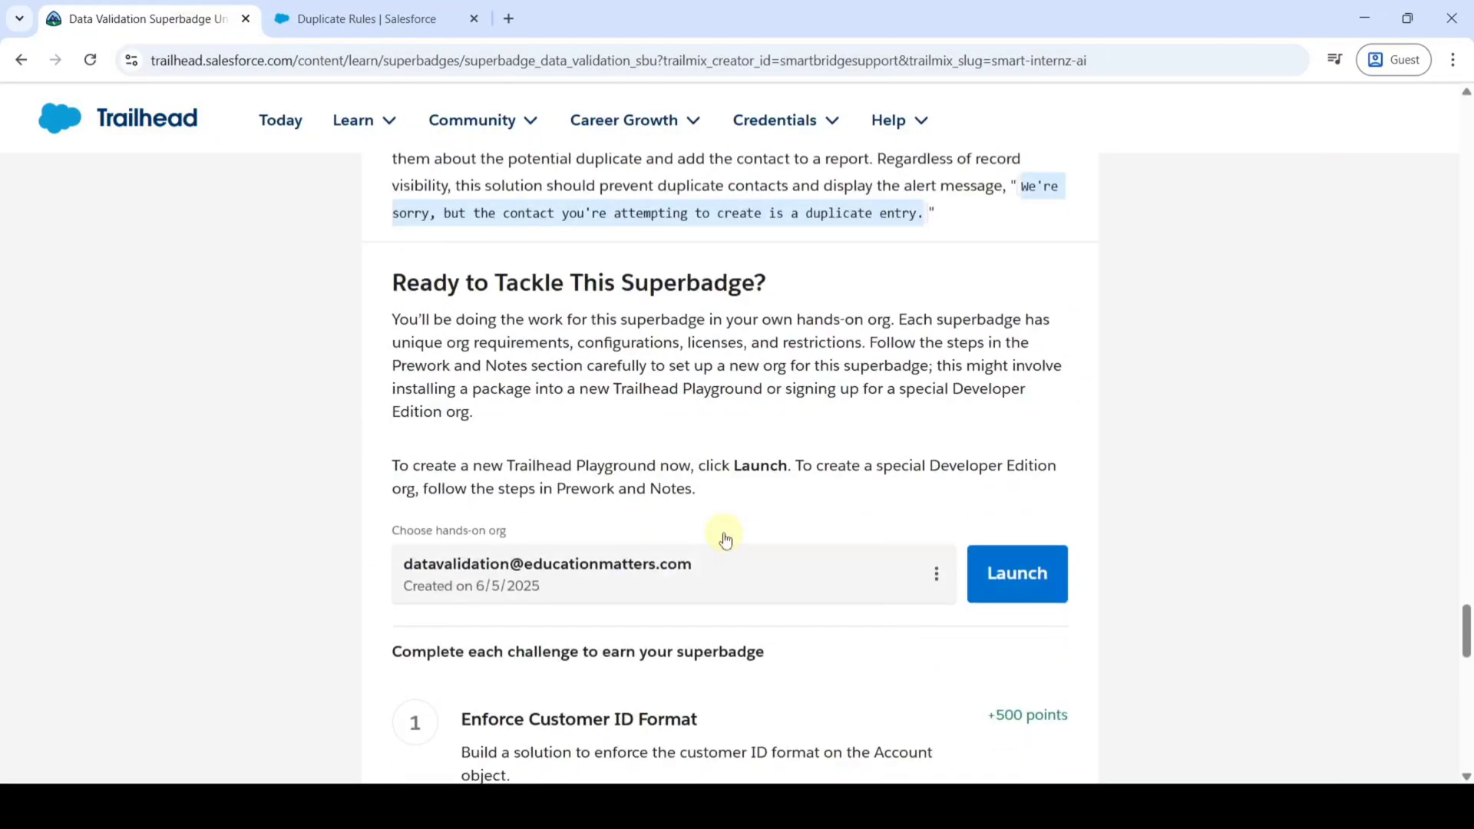
{"action": "scroll", "scroll_direction": "down", "scroll_amount": 3}
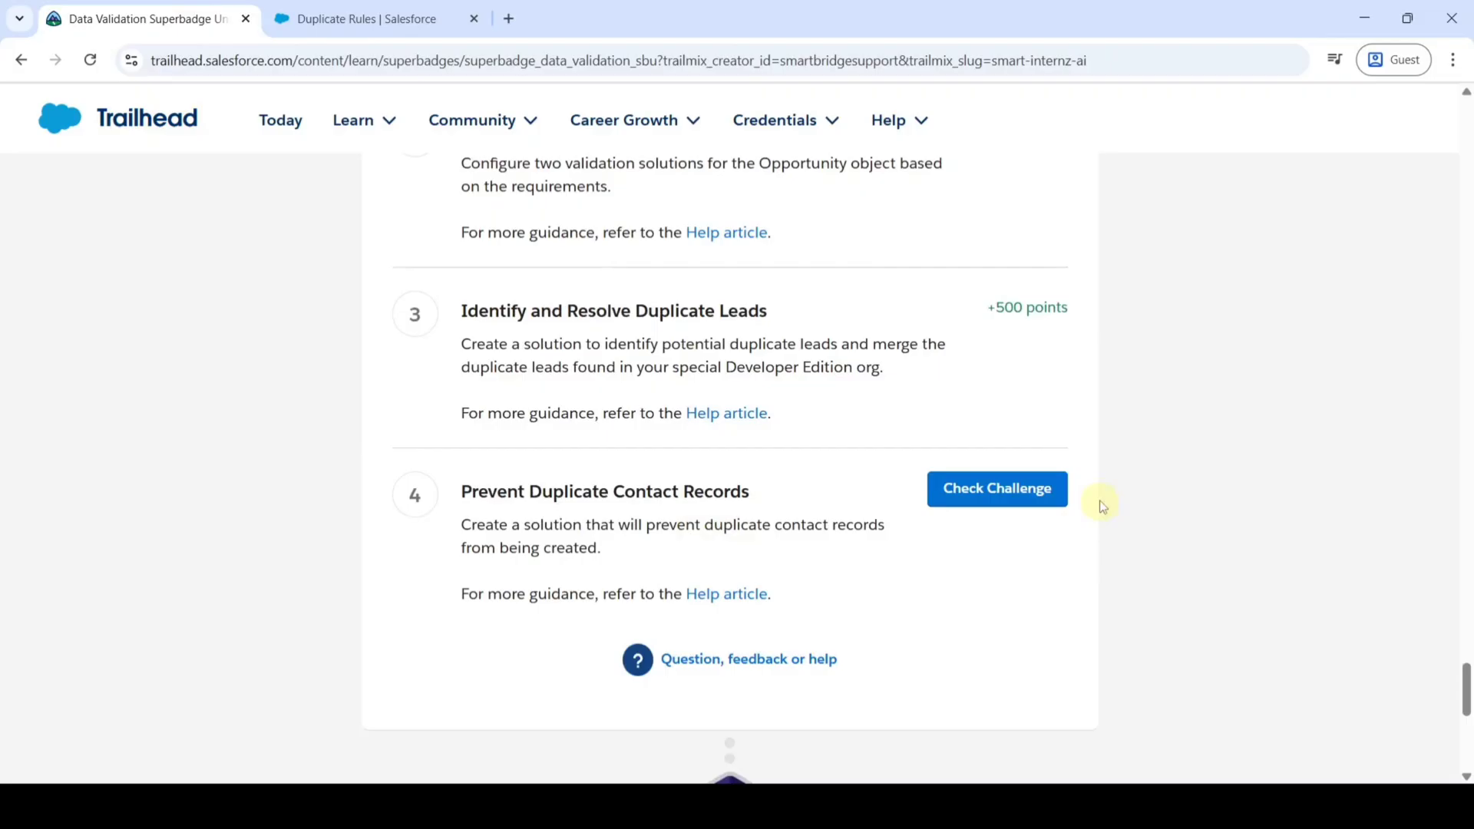
{"action": "left_click", "coordinate": [996, 488]}
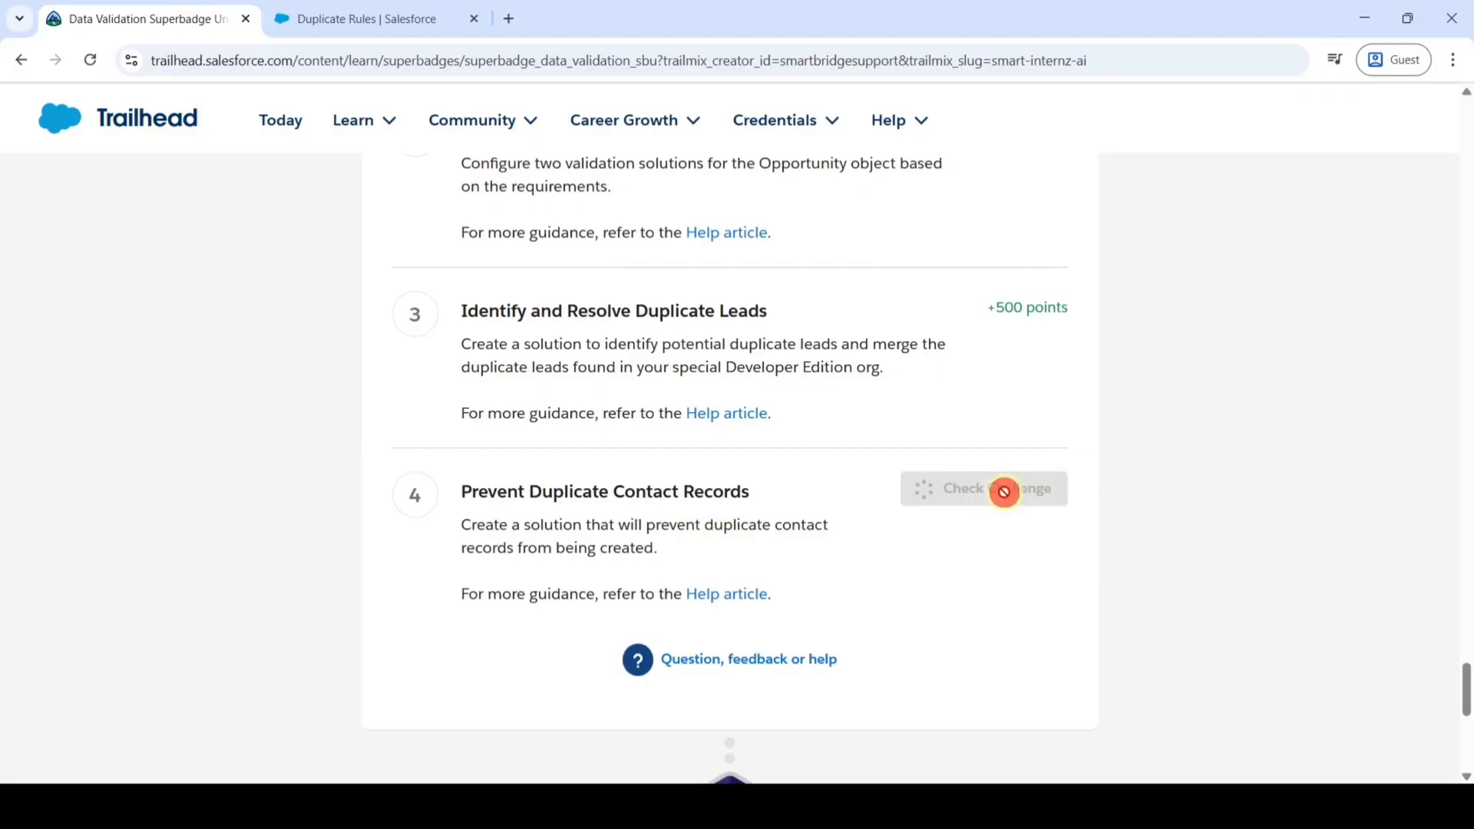
{"action": "left_click", "coordinate": [983, 489]}
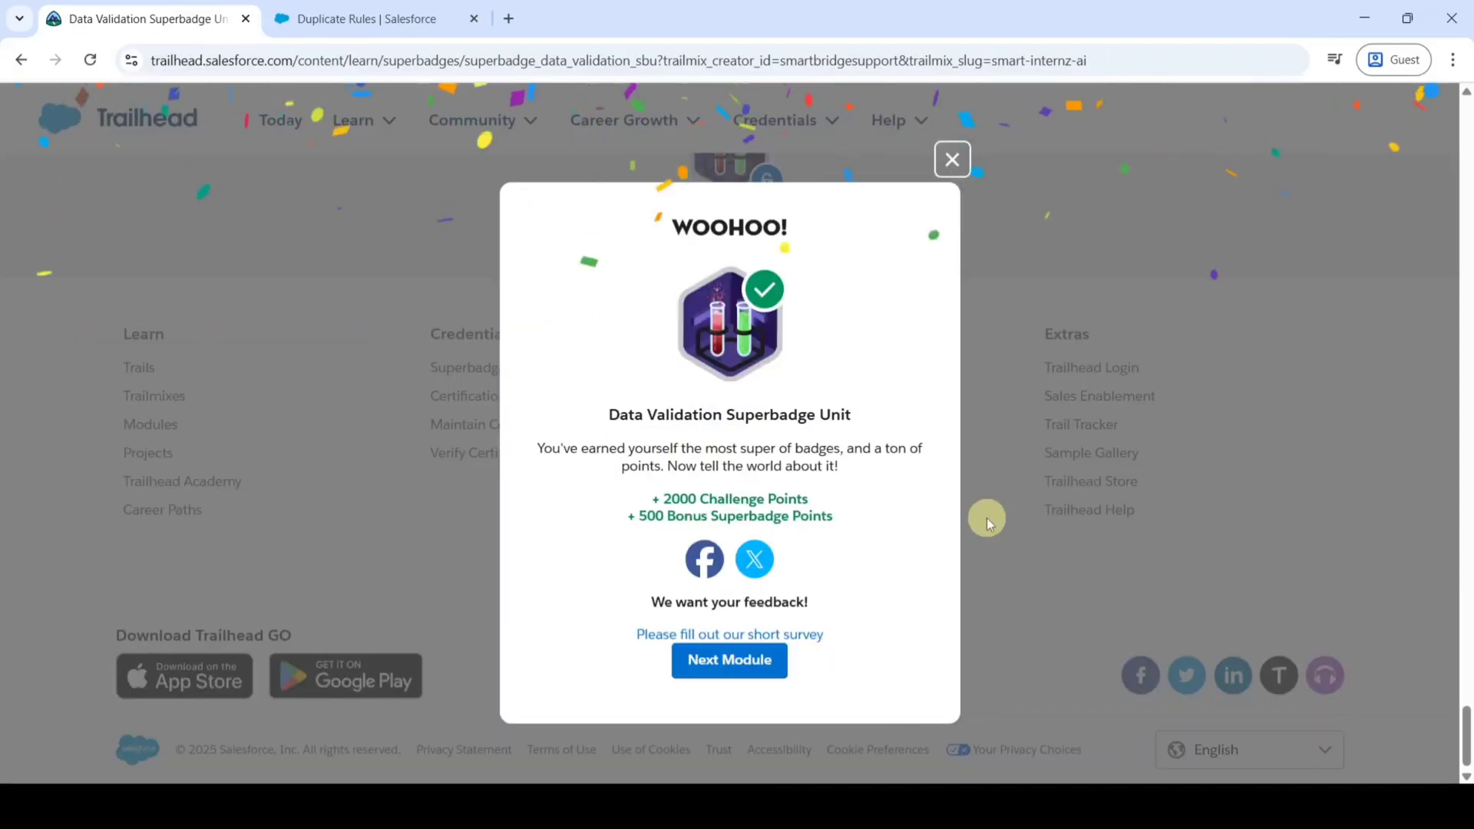